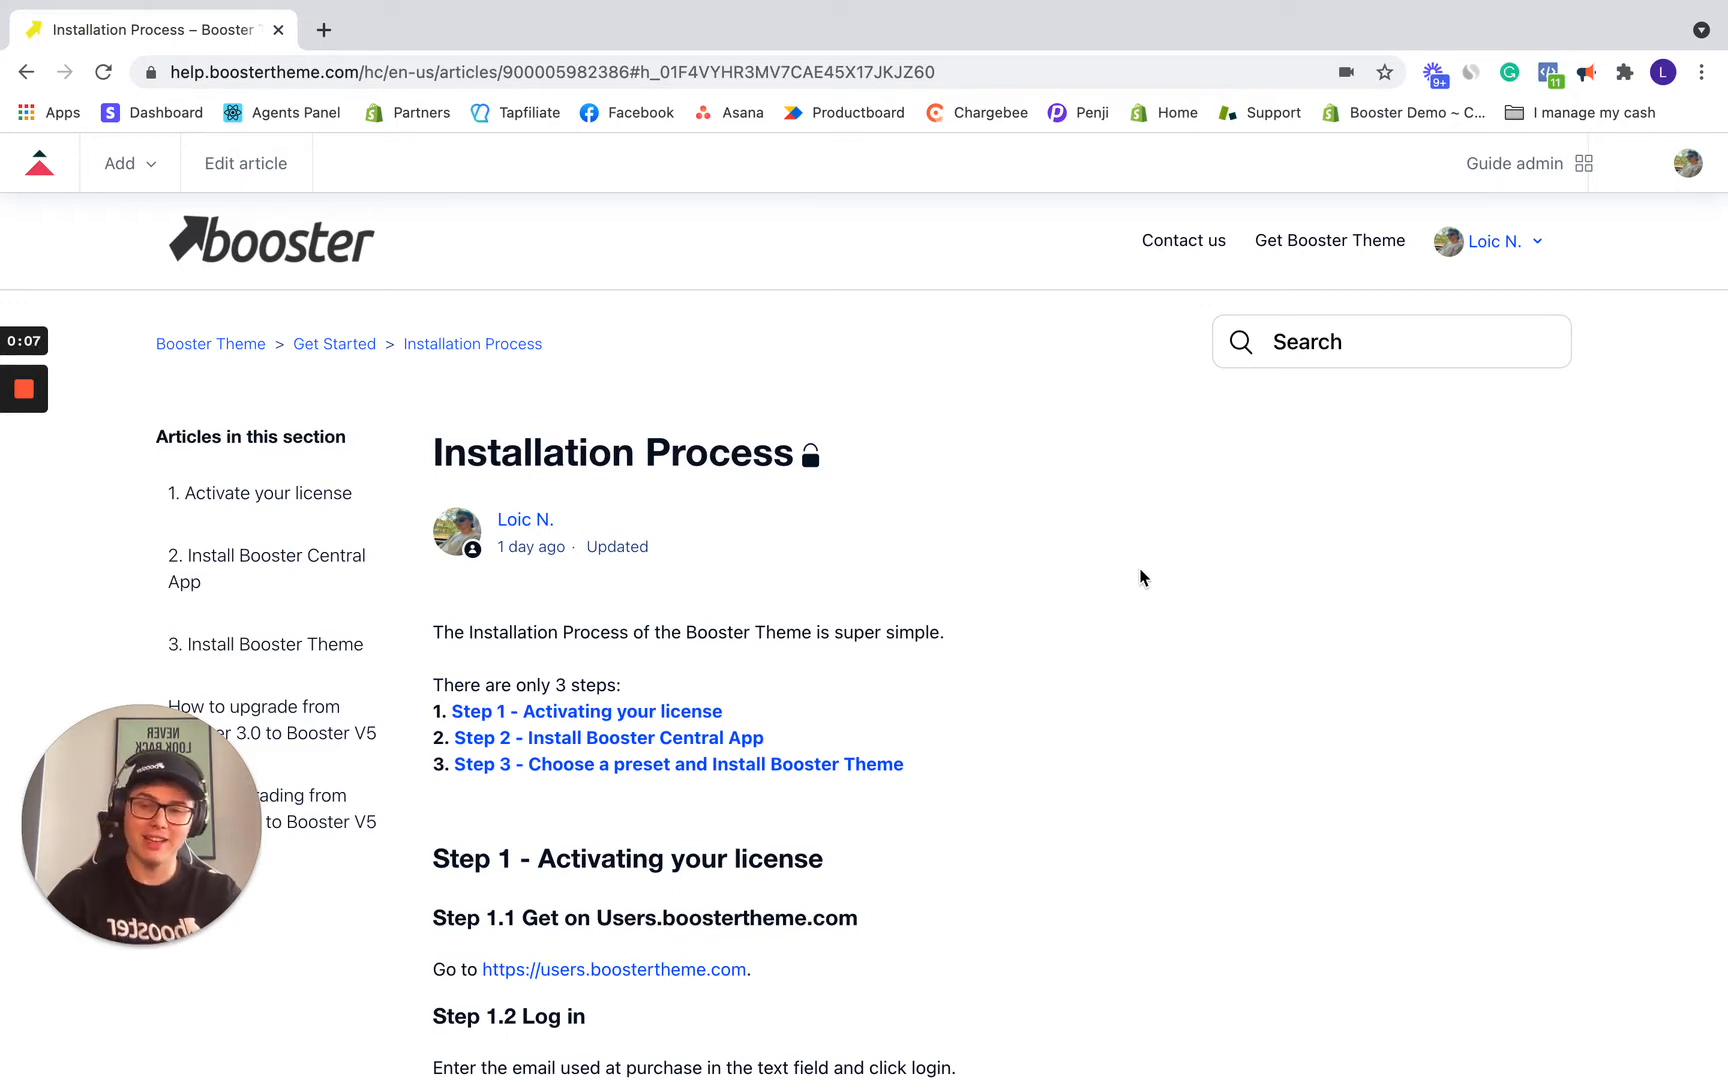
{"action": "mouse_move", "coordinate": [763, 482]}
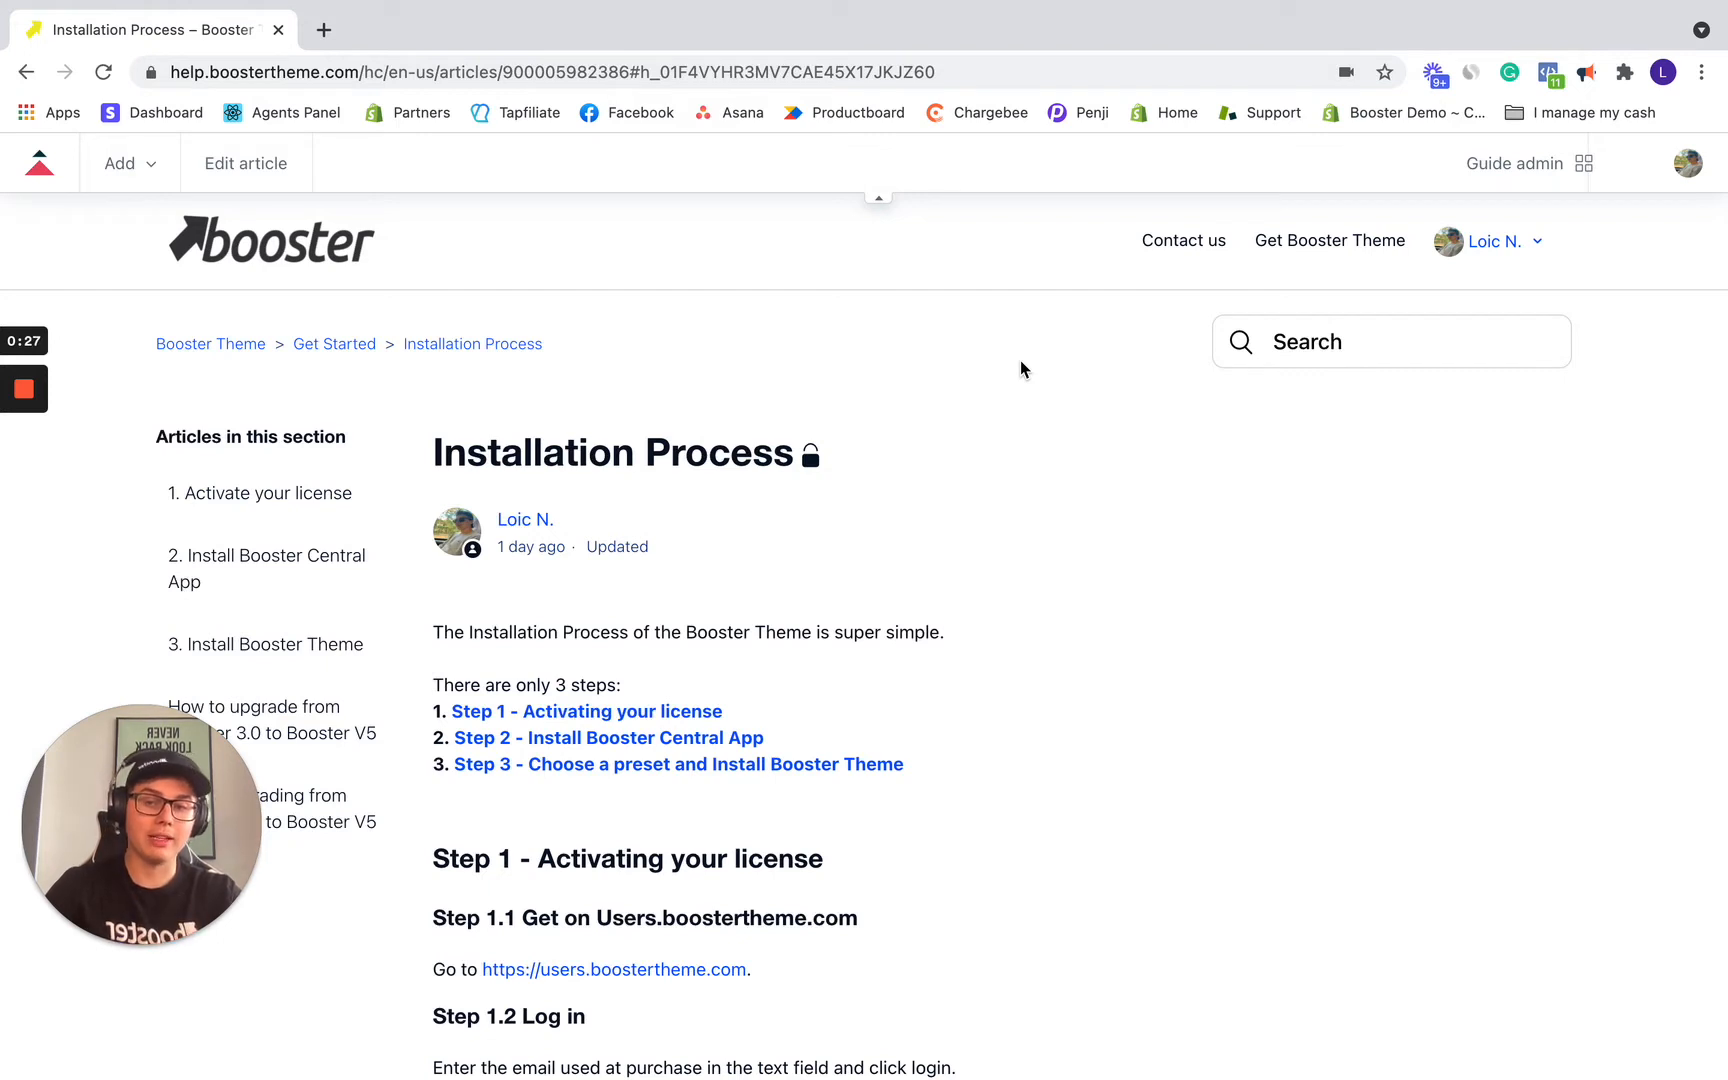
Step: Navigate to the Booster Theme Users Panel login page
{"action": "scroll", "scroll_direction": "down", "scroll_amount": 3}
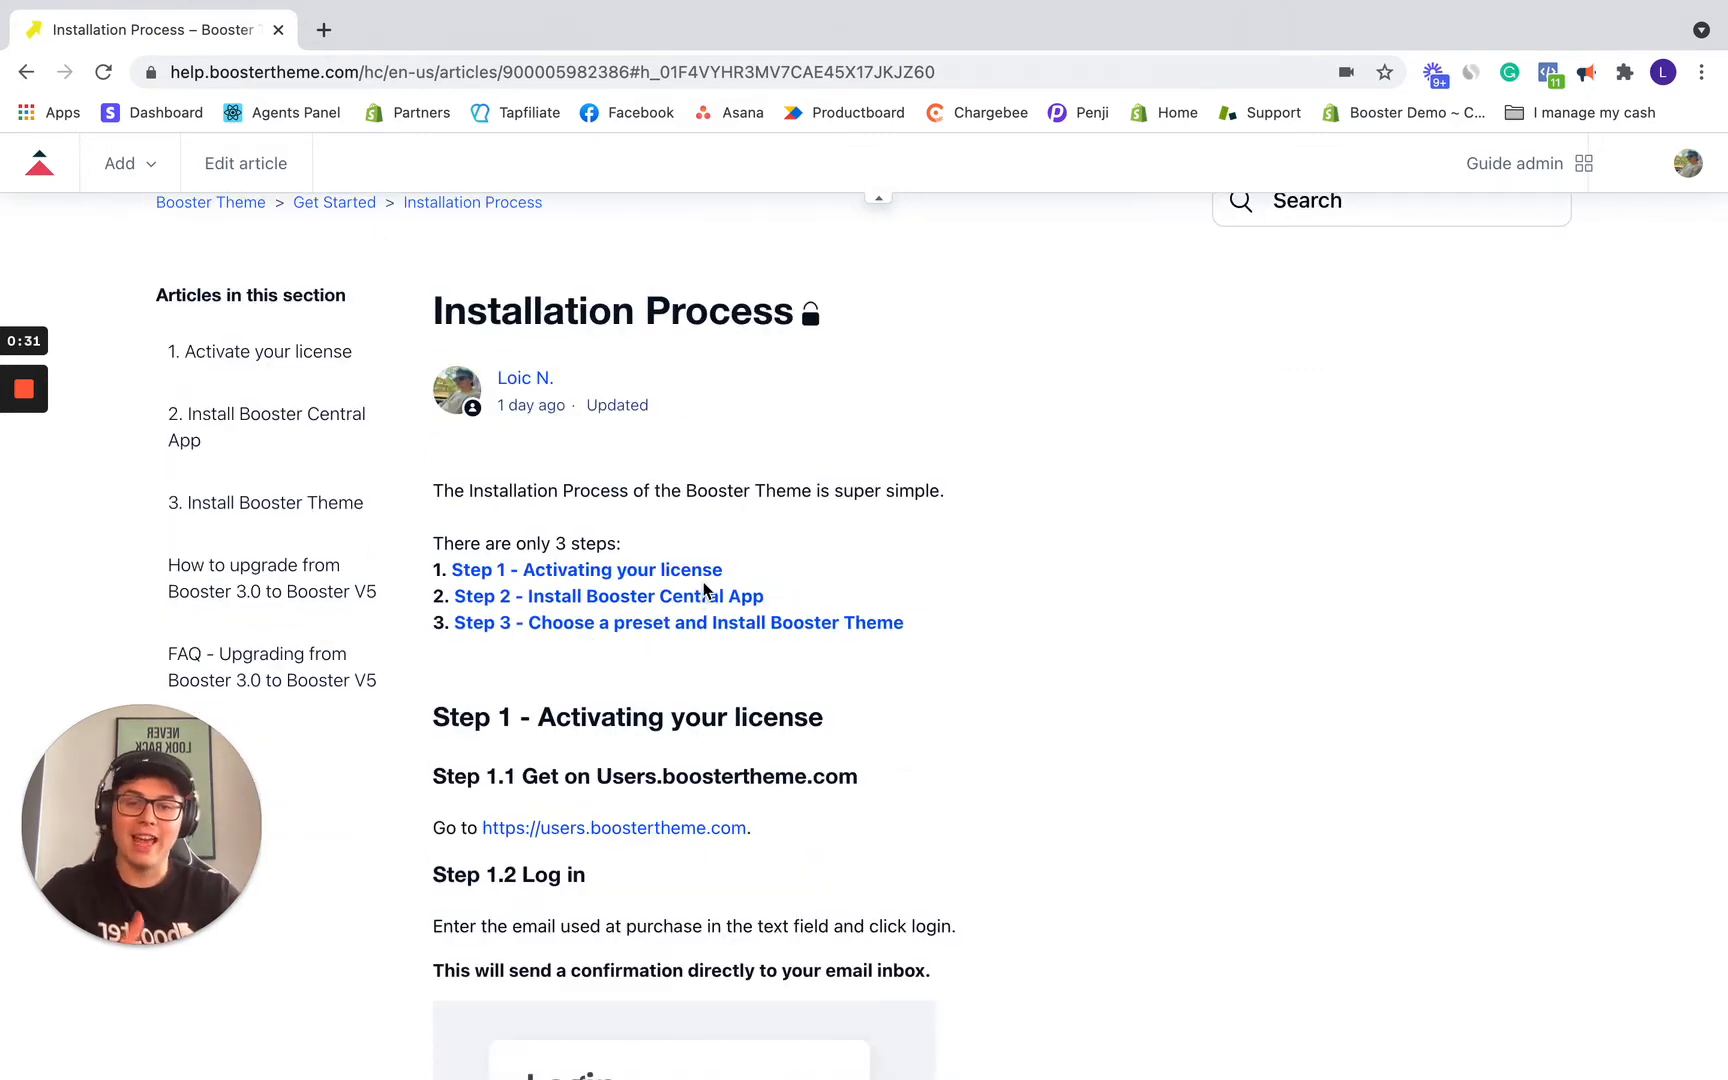
{"action": "scroll", "scroll_direction": "down", "scroll_amount": 3}
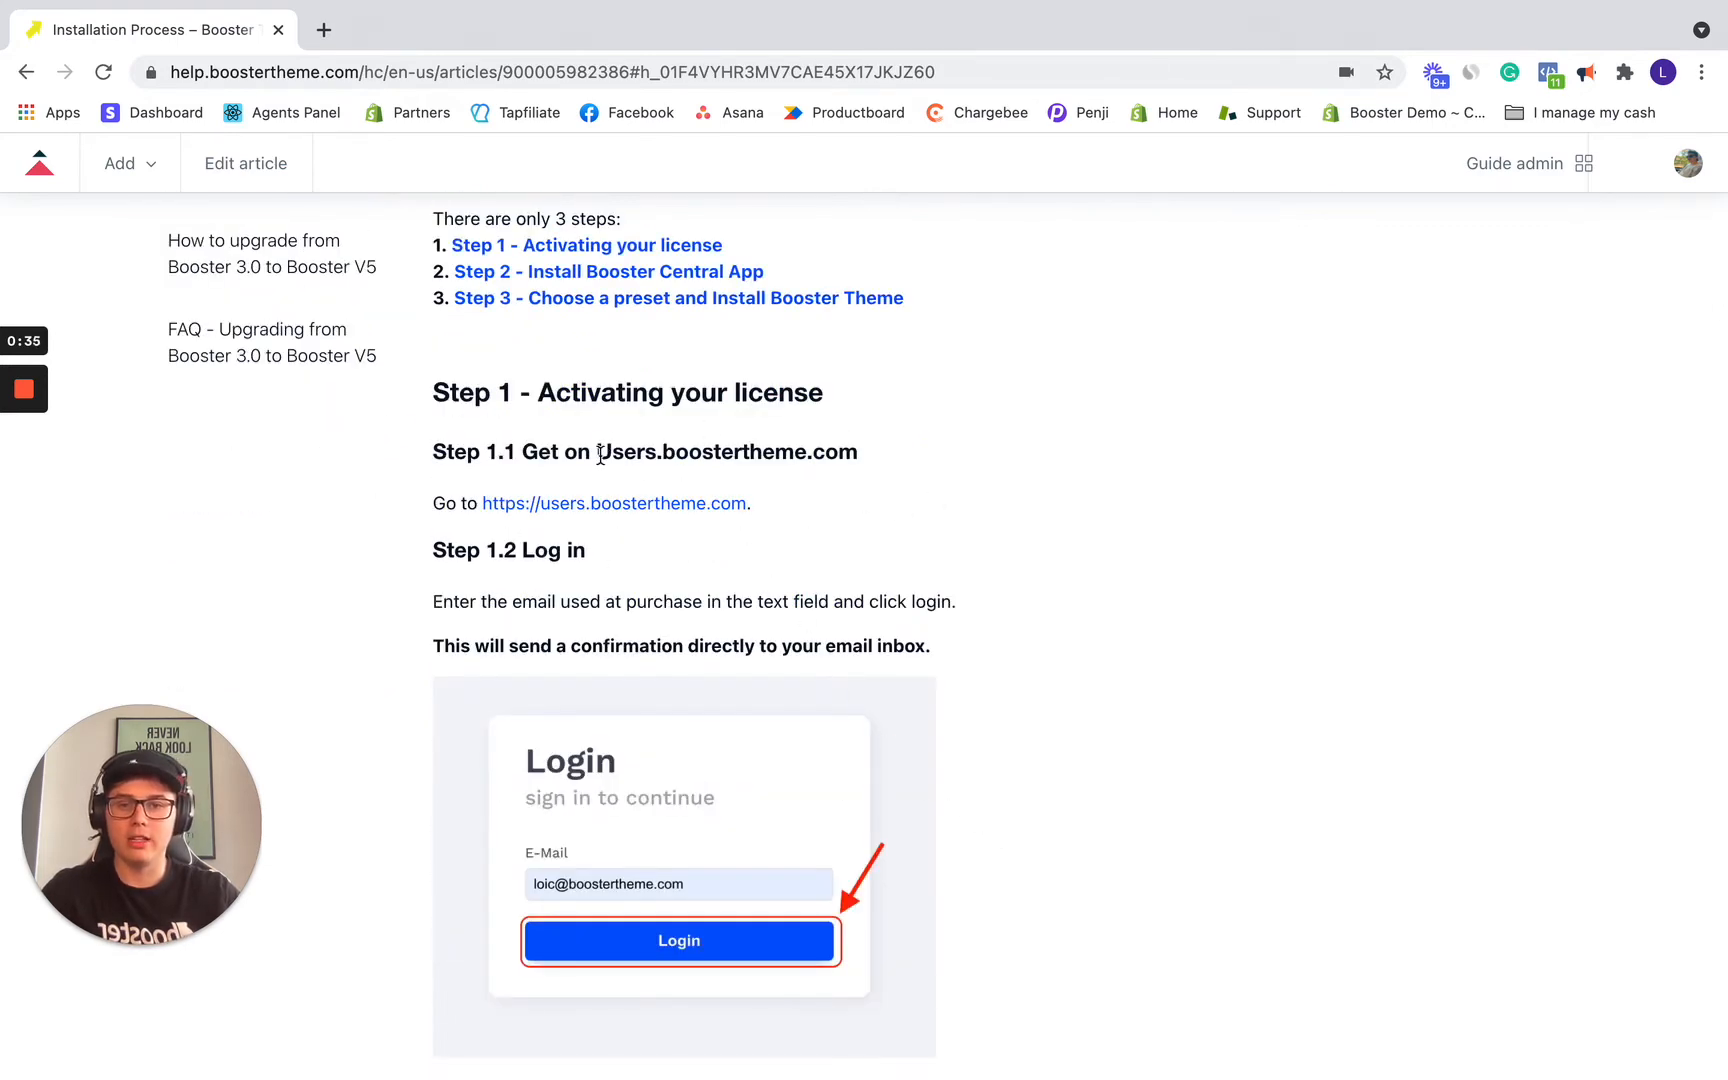
{"action": "double_click", "coordinate": [629, 452]}
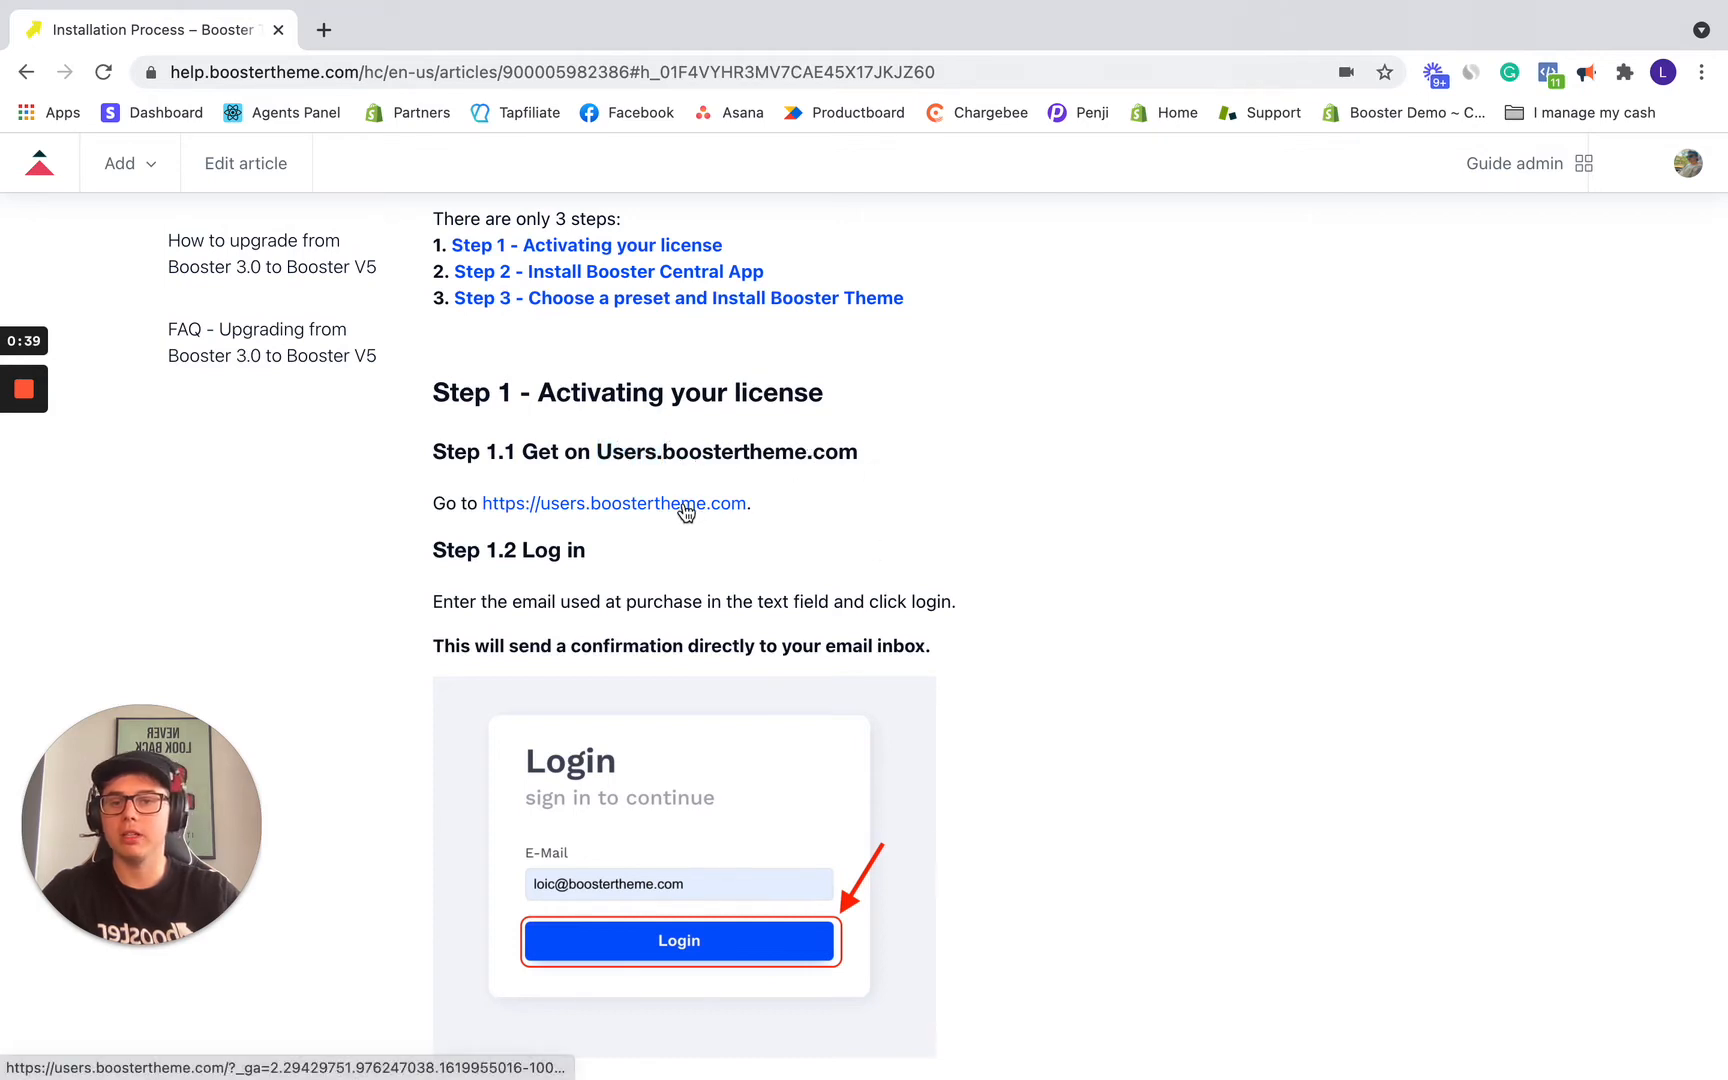
{"action": "left_click", "coordinate": [614, 504]}
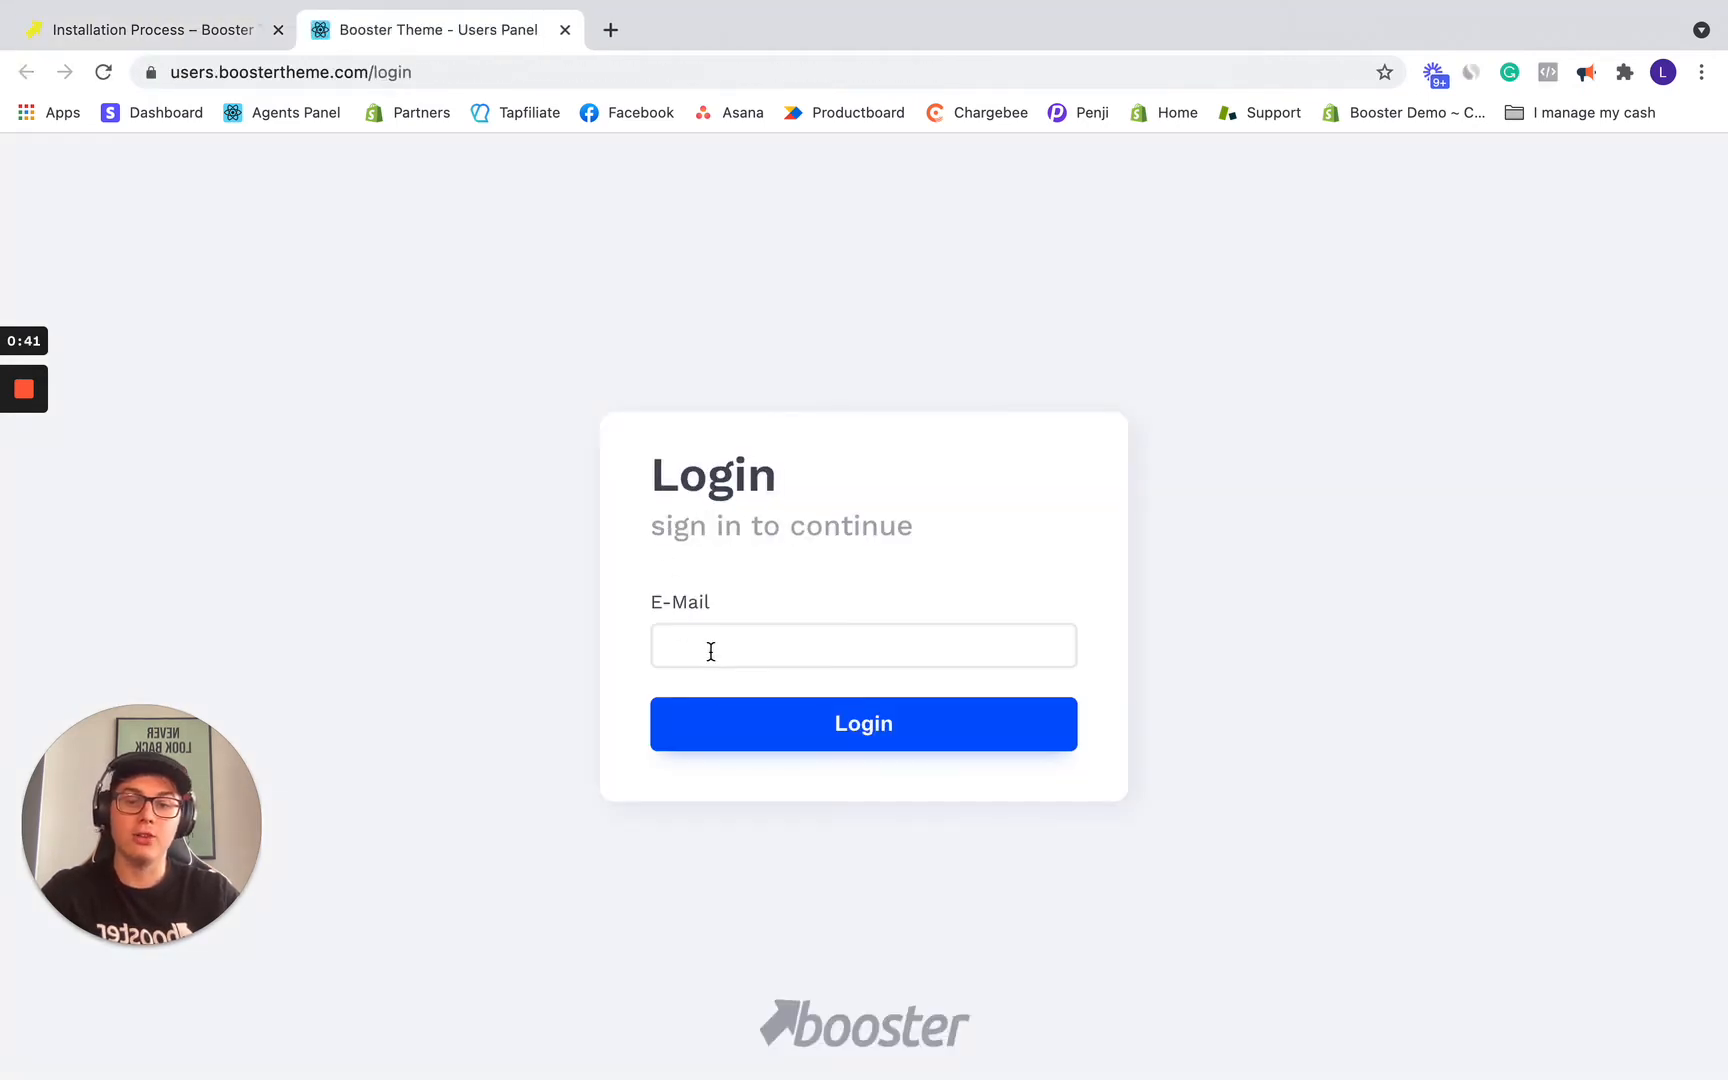
Step: Submit the saved account email to request a login link, then go to the inbox
{"action": "left_click", "coordinate": [863, 645]}
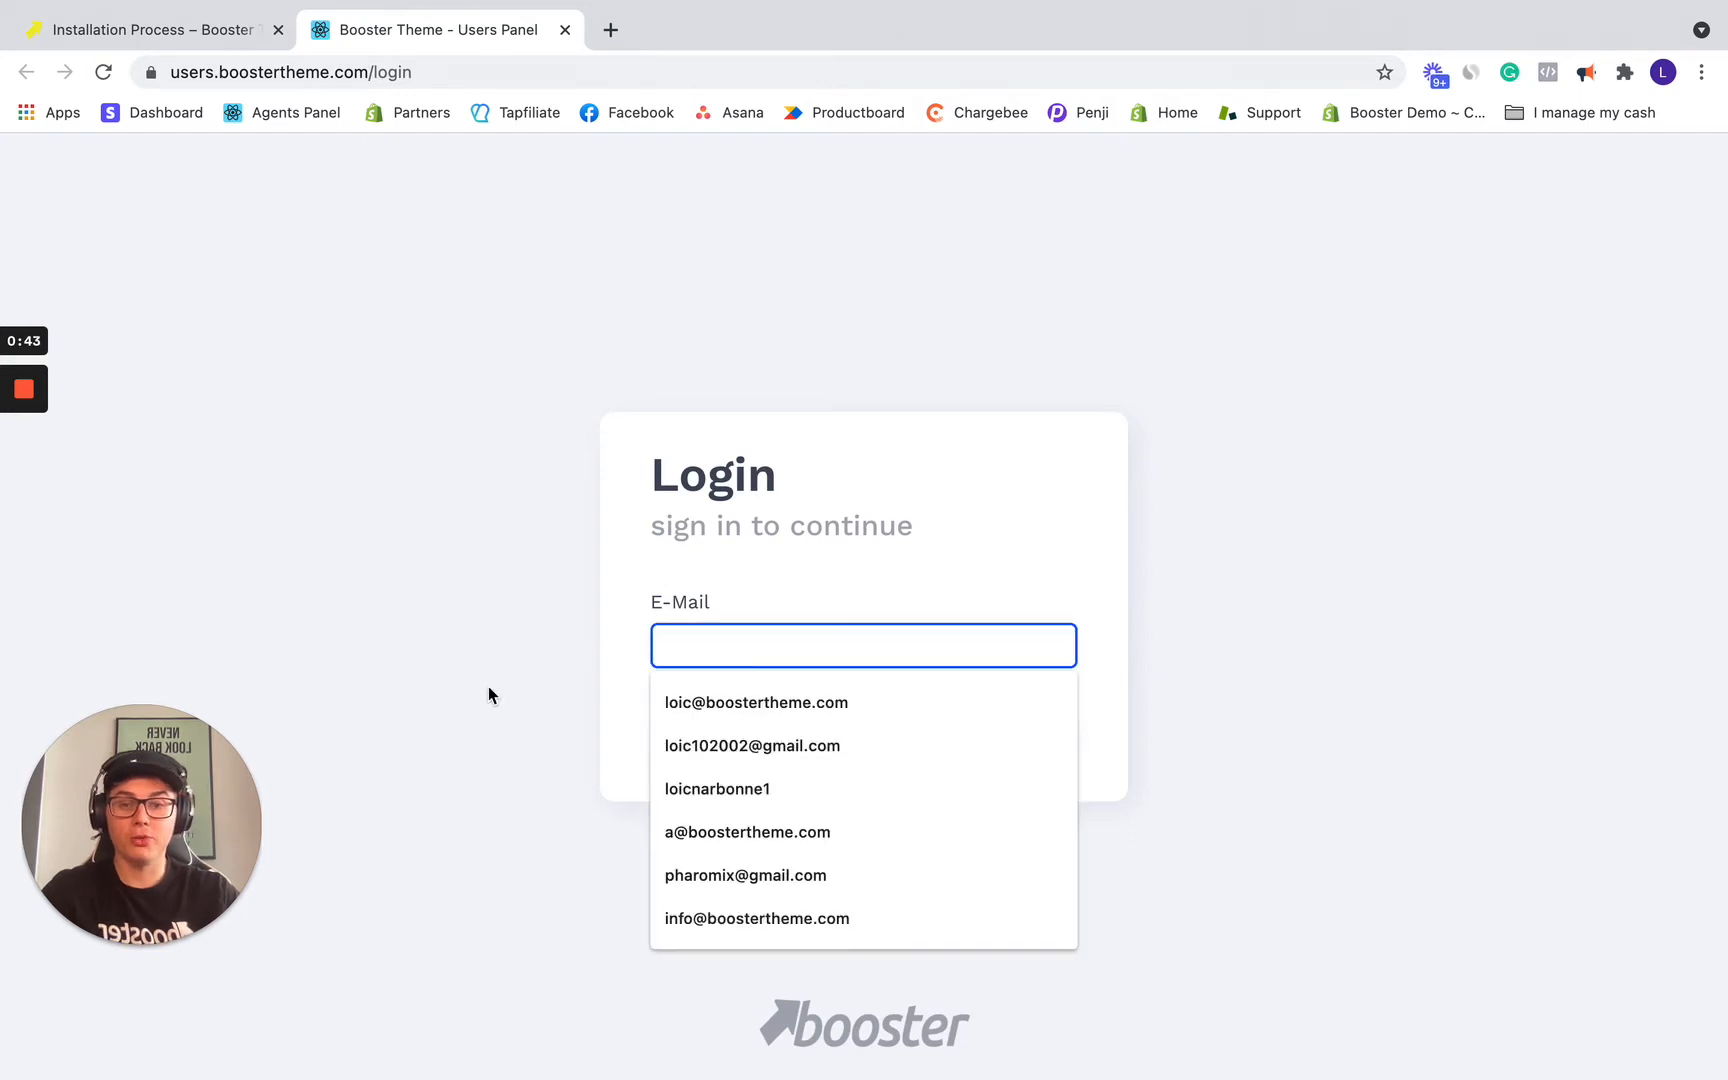
{"action": "left_click", "coordinate": [755, 702]}
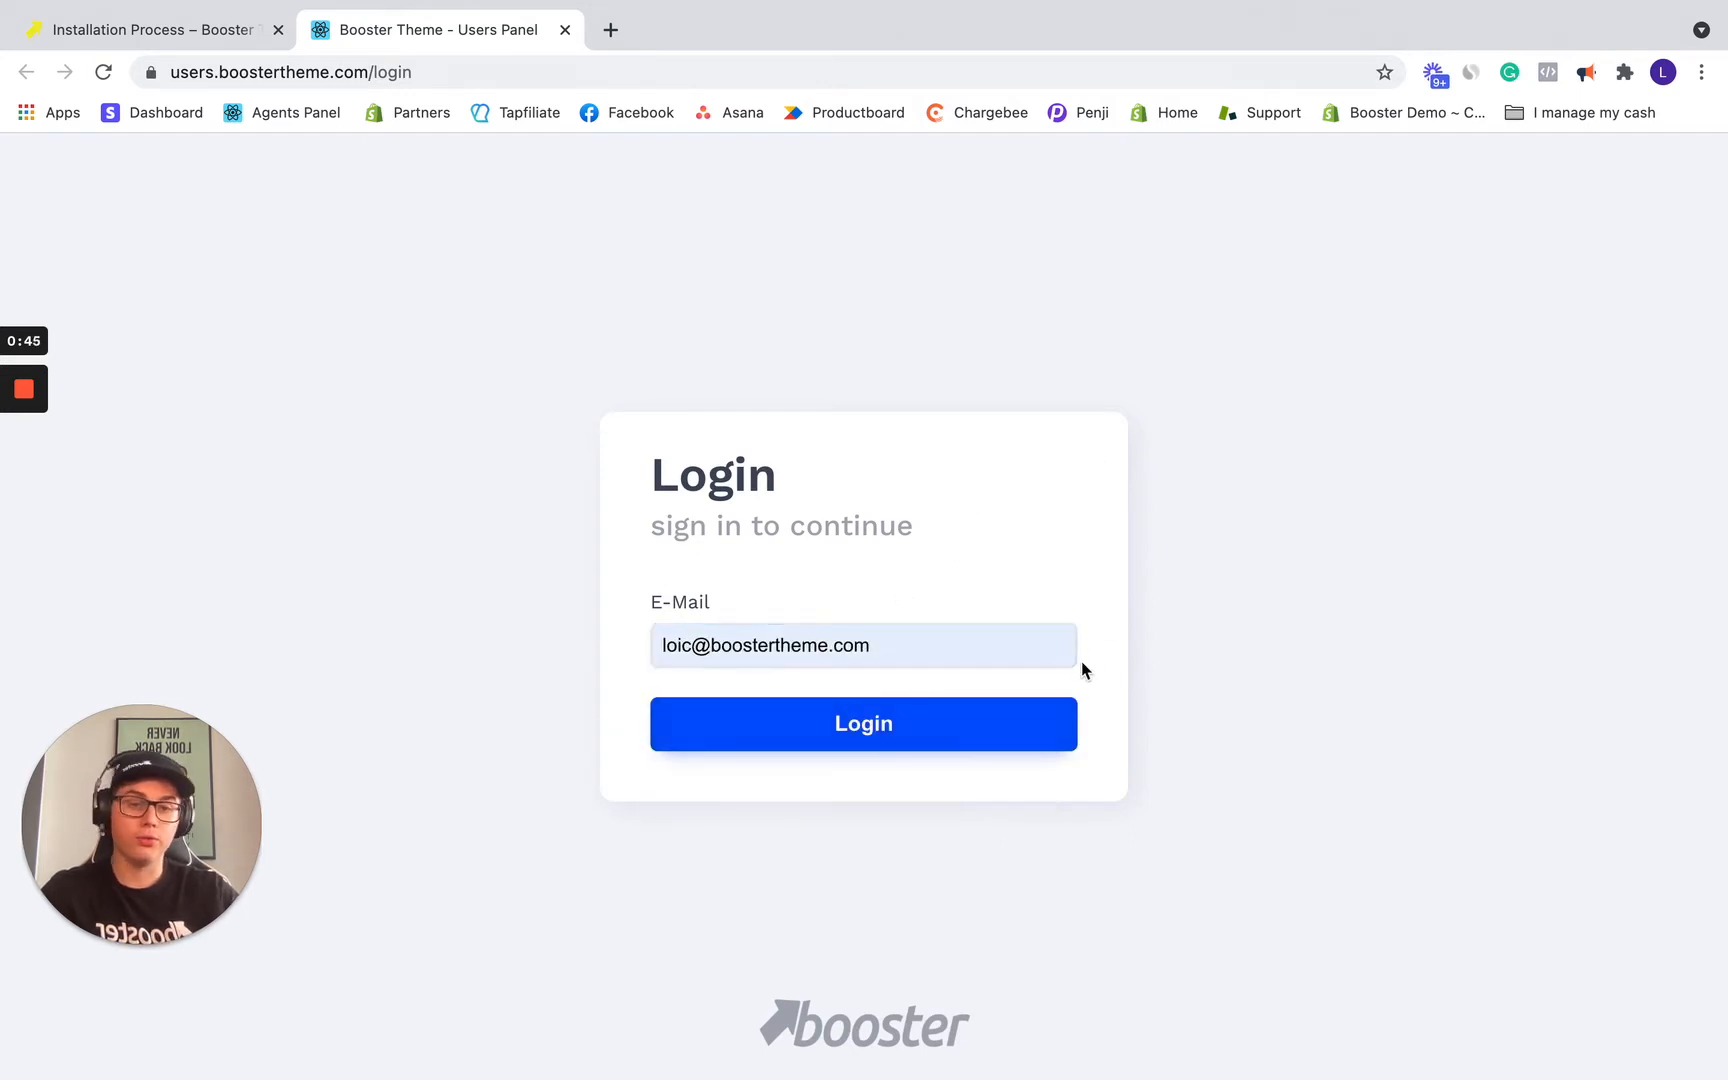
{"action": "left_click", "coordinate": [863, 724]}
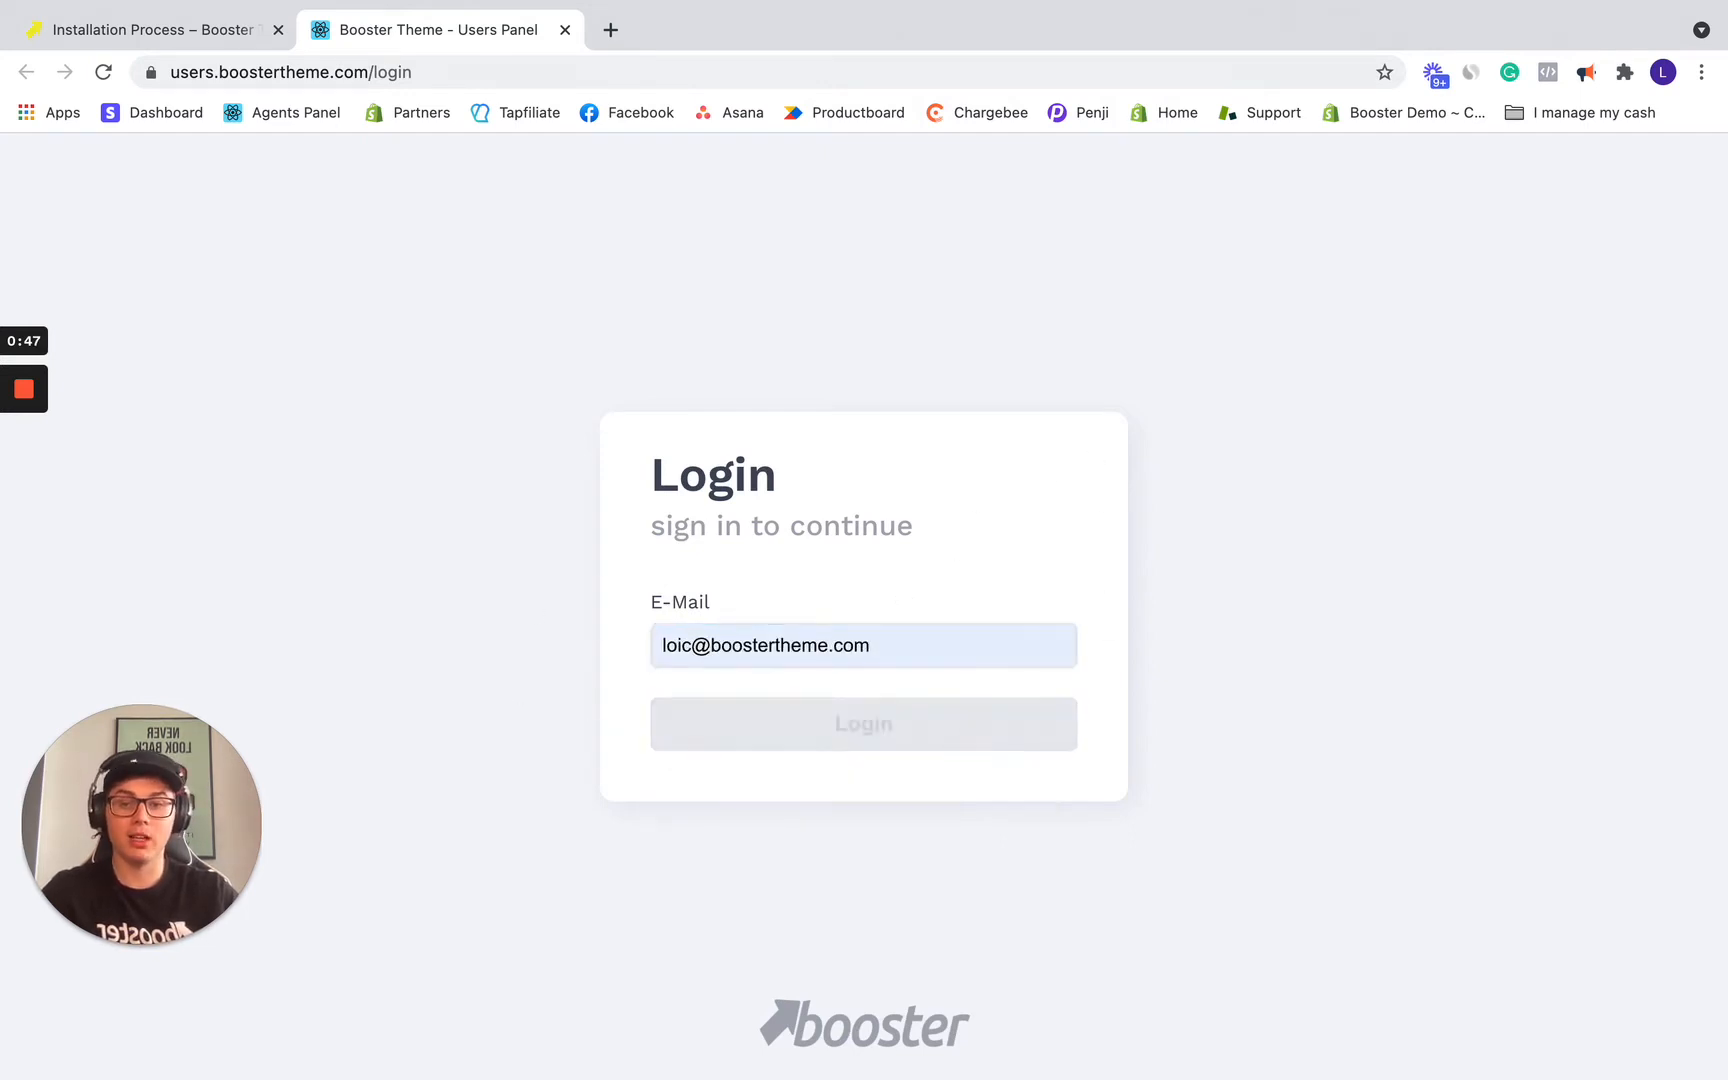
{"action": "left_click", "coordinate": [863, 723]}
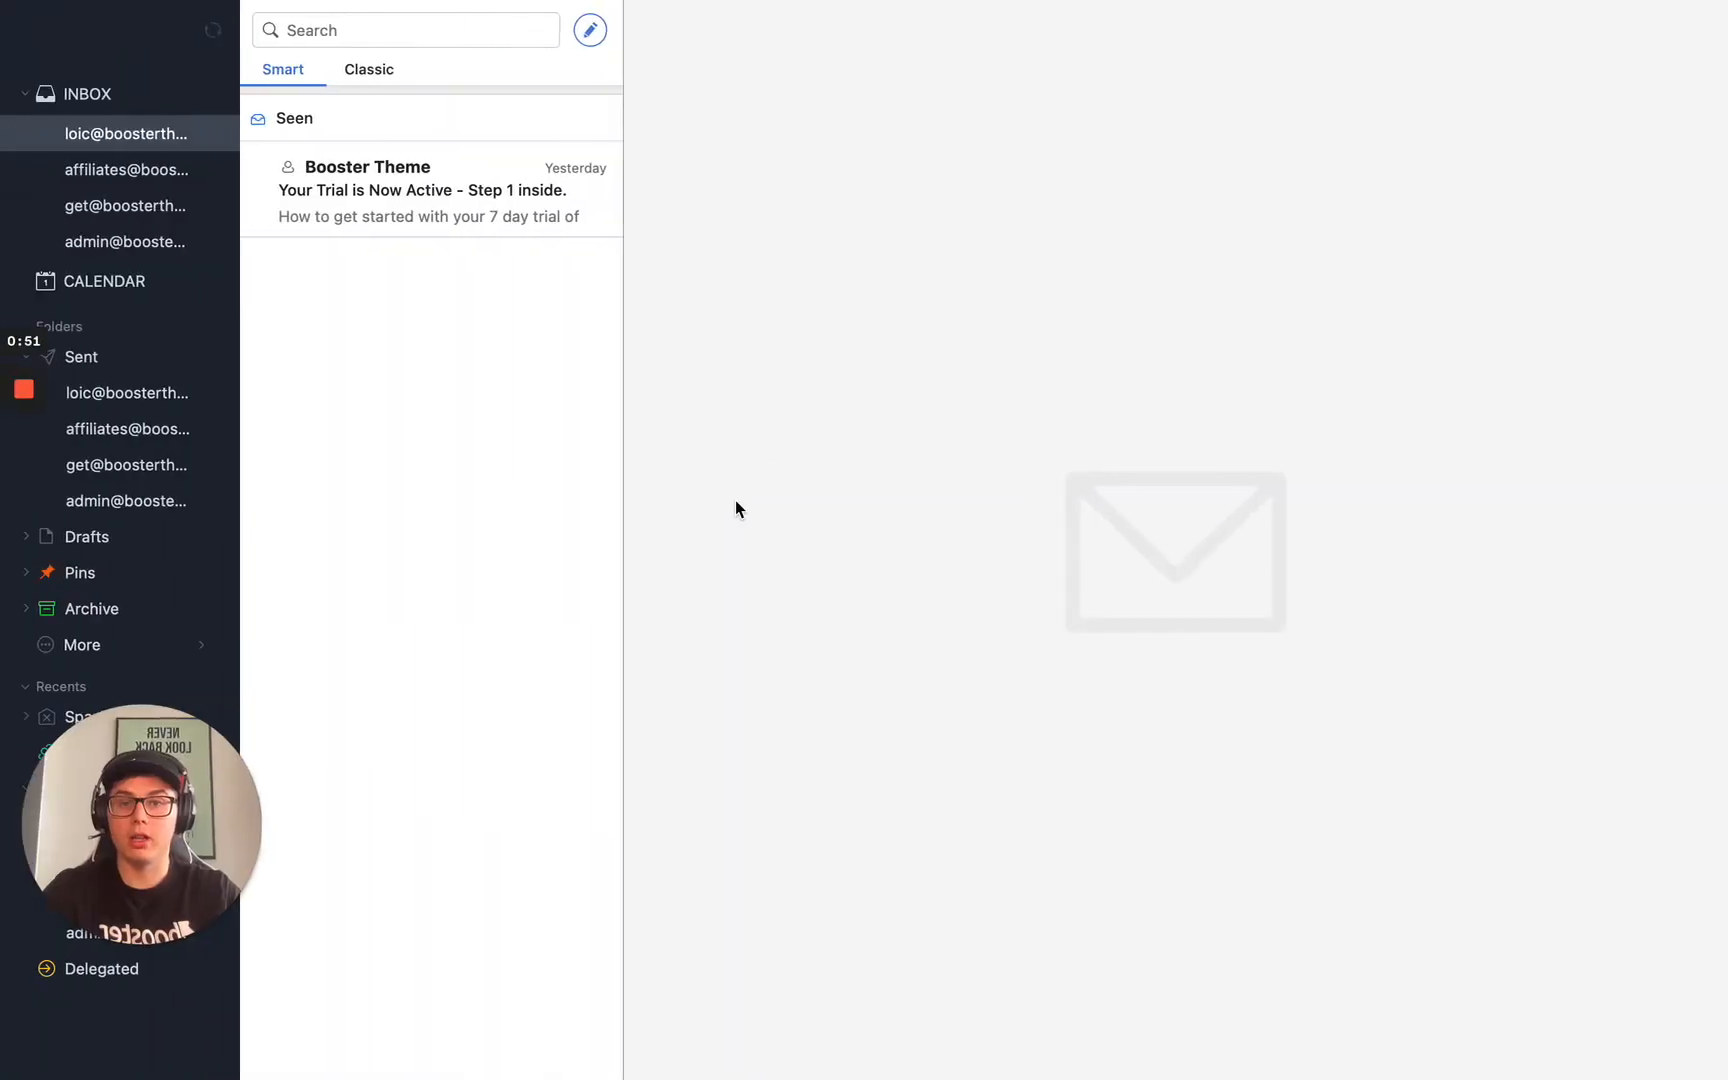
Step: Open the '[BoosterTheme] Your User Panel Login Link' email in Spark and follow its 'here' link
{"action": "left_click", "coordinate": [215, 30]}
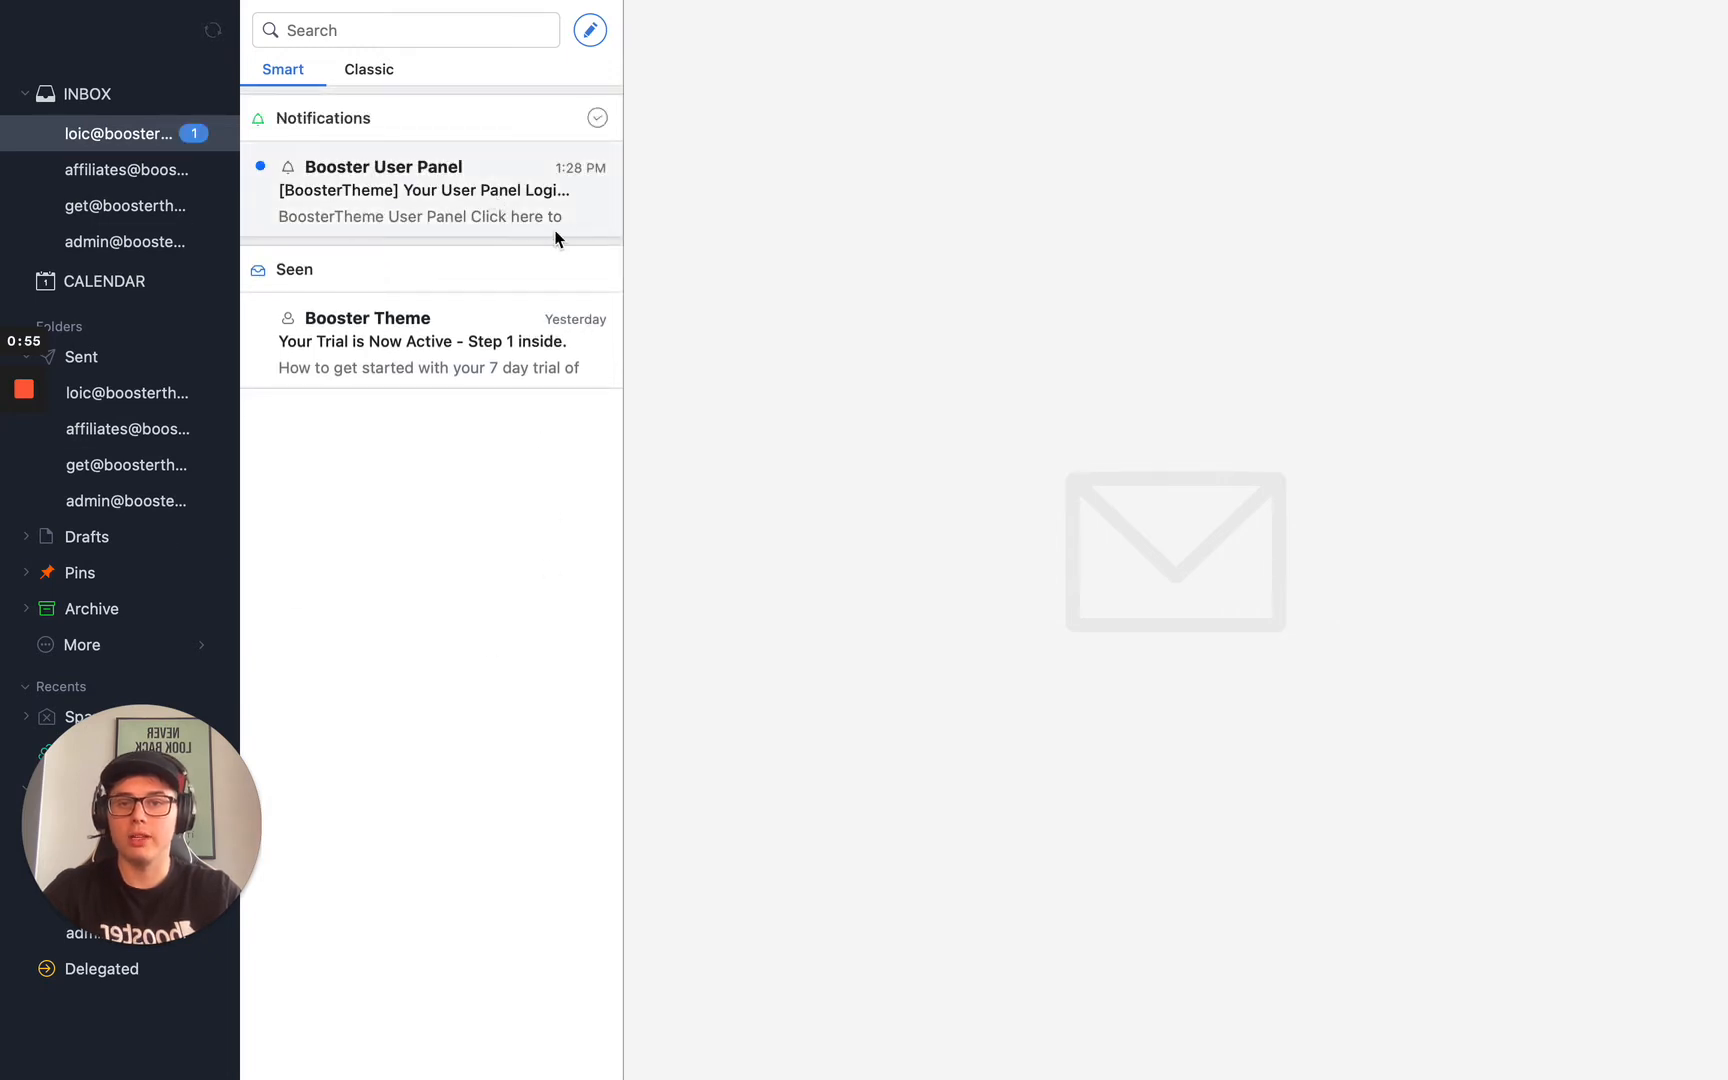
{"action": "left_click", "coordinate": [424, 191]}
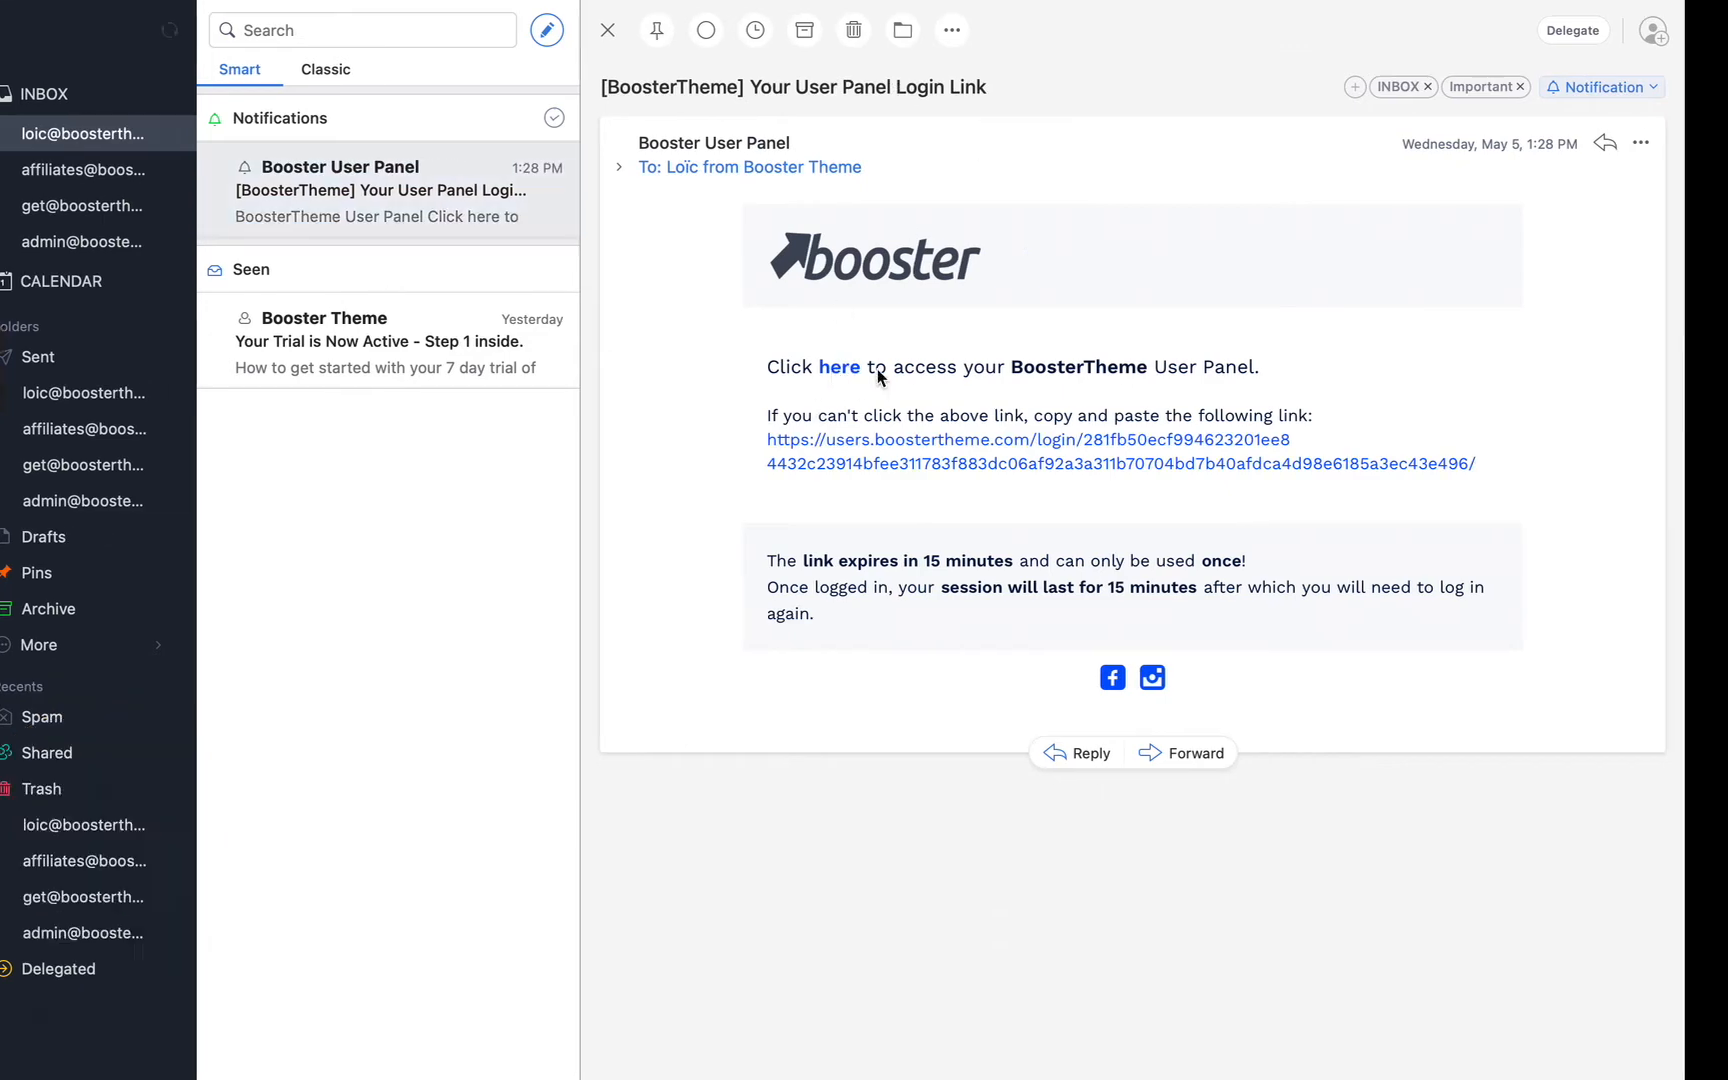
{"action": "left_click", "coordinate": [839, 367]}
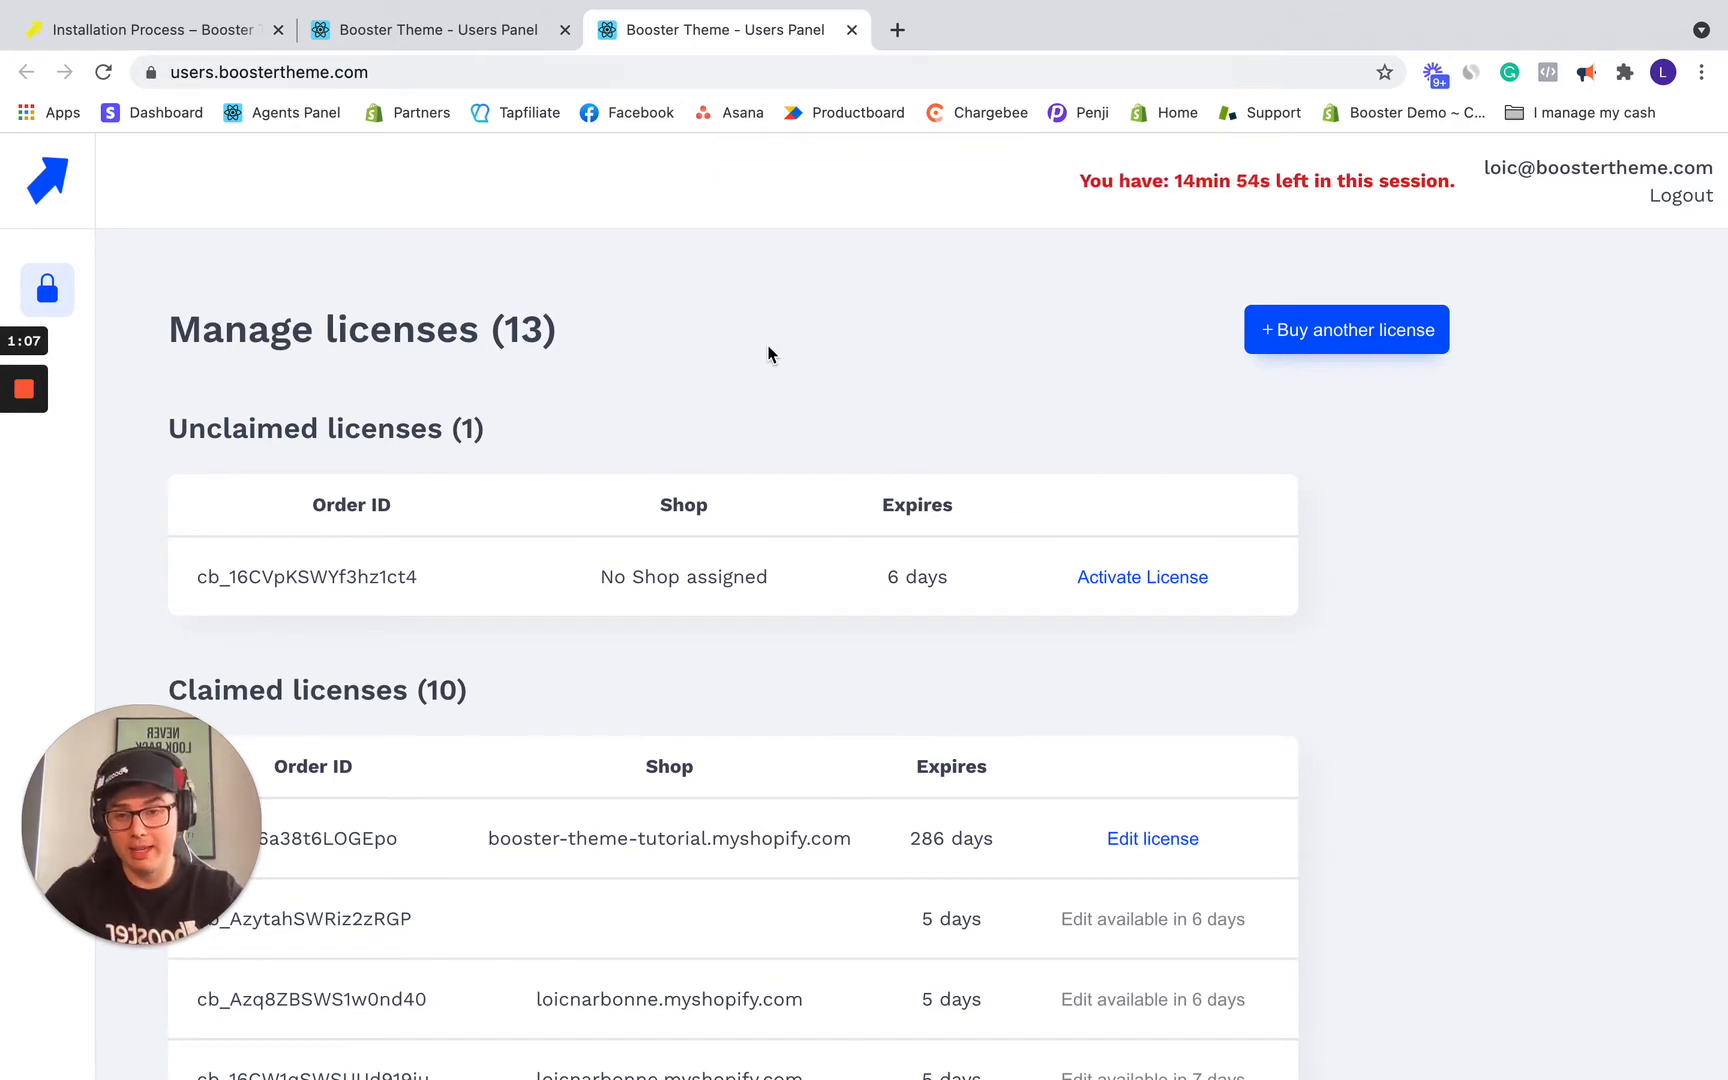
{"action": "scroll", "scroll_direction": "down", "scroll_amount": 3}
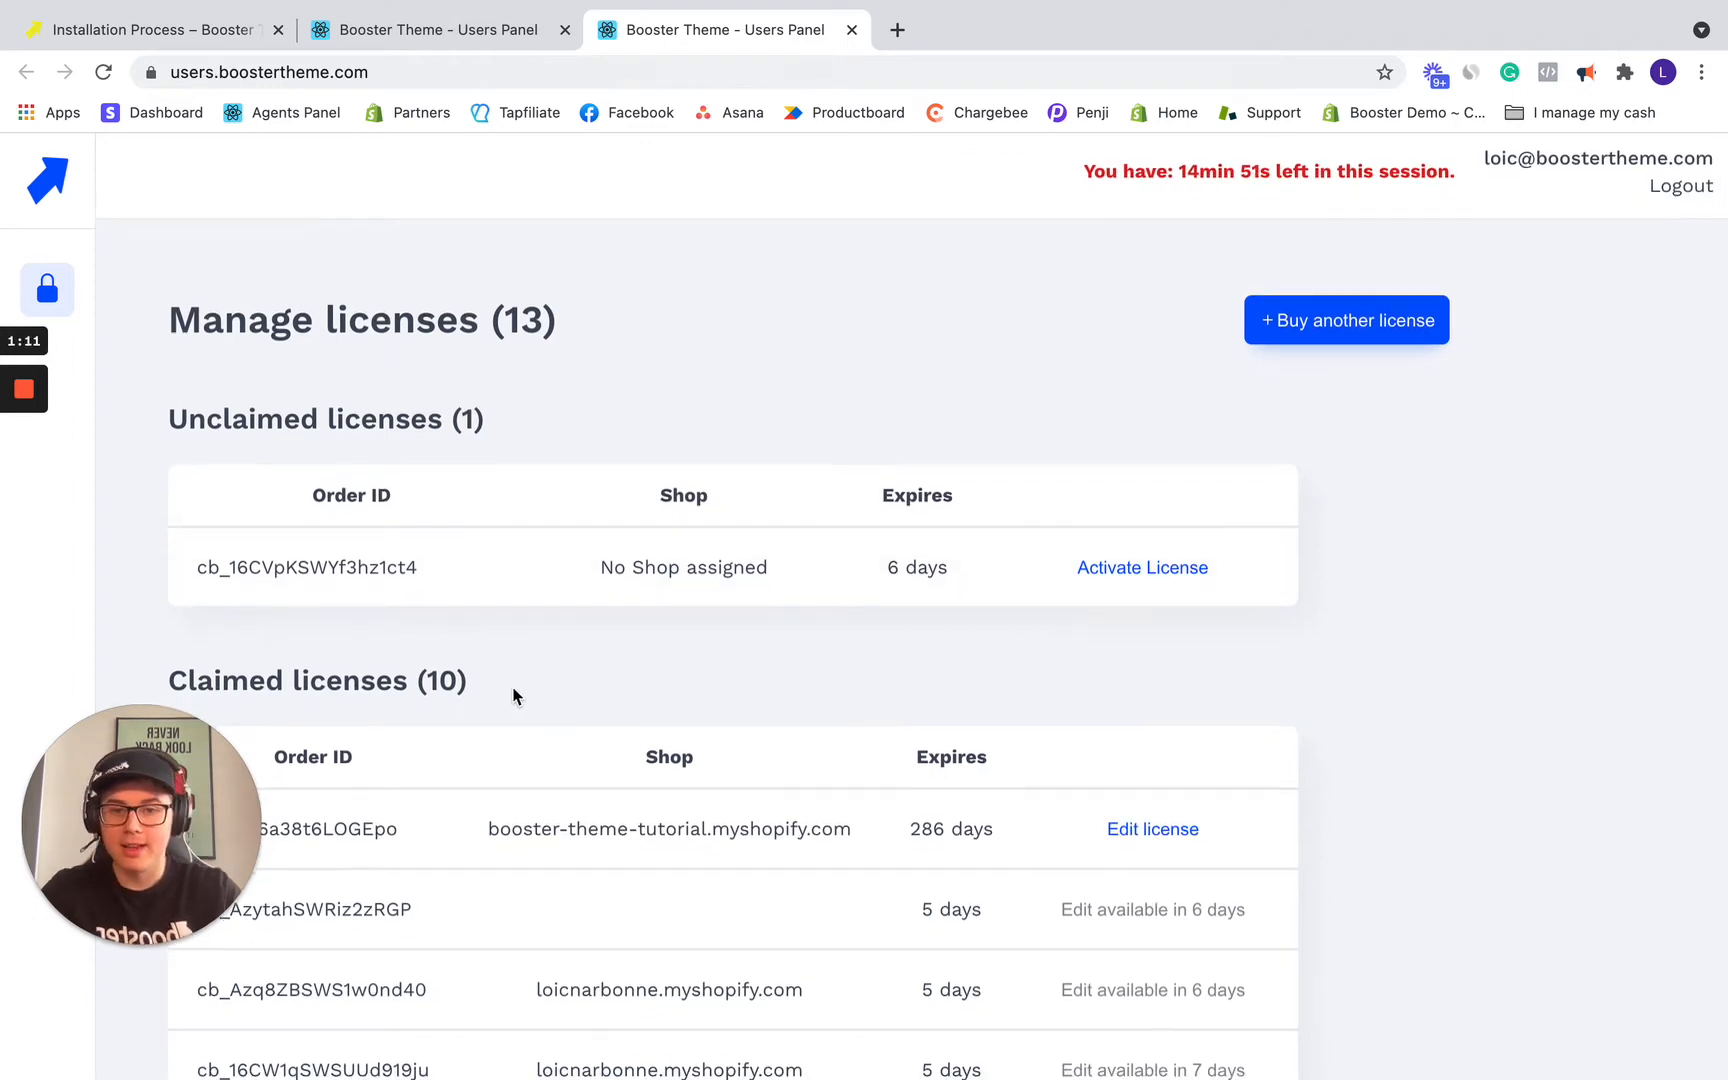
{"action": "scroll", "scroll_direction": "down", "scroll_amount": 3}
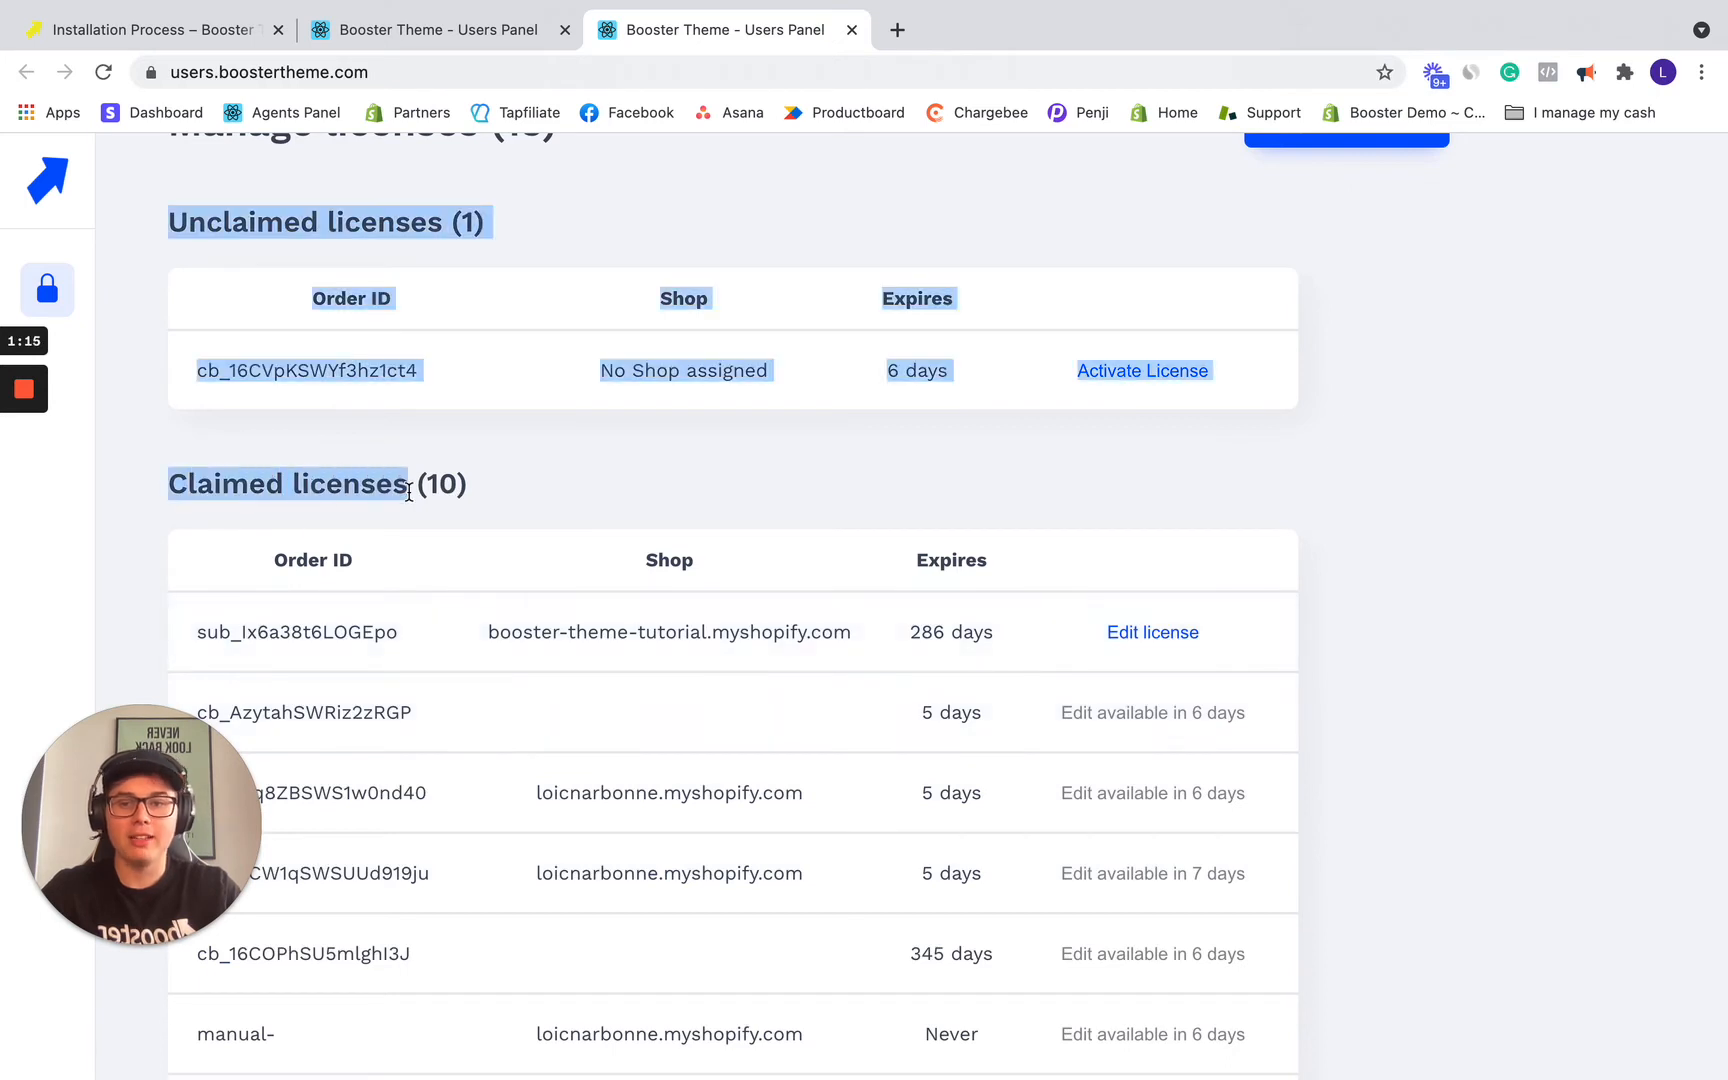
{"action": "left_click", "coordinate": [568, 492]}
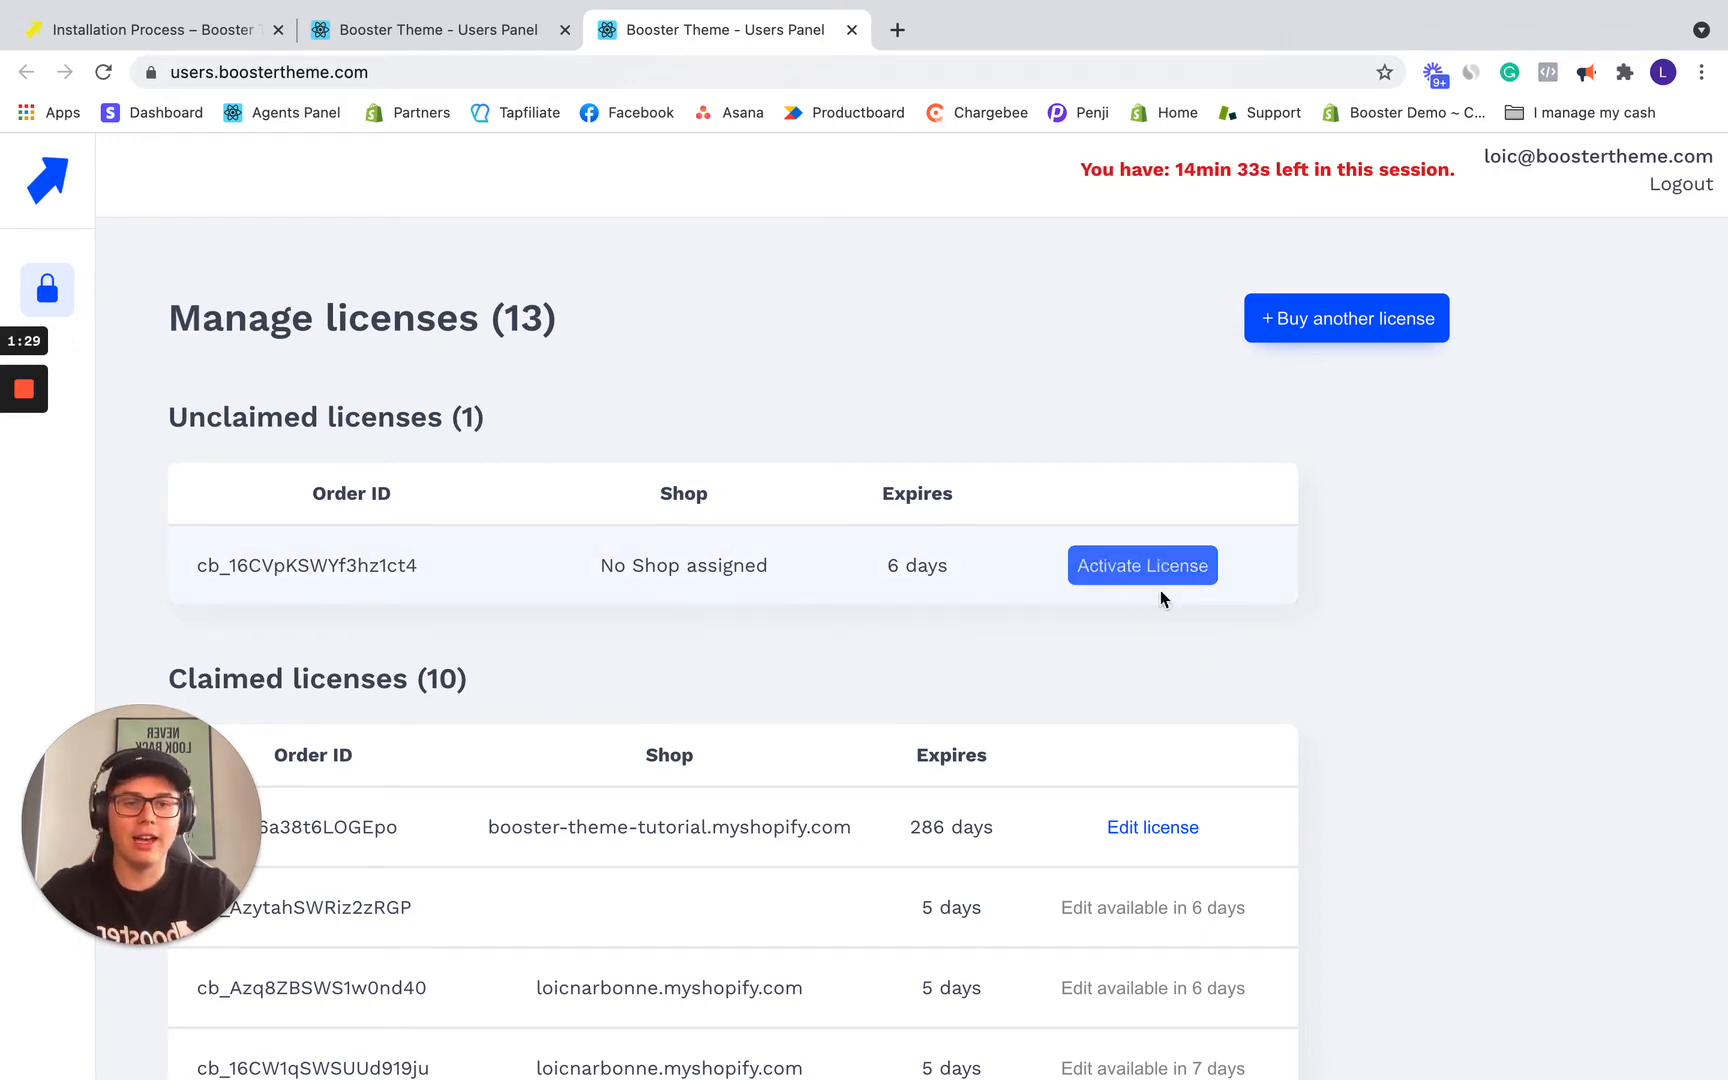
Step: Activate the unclaimed license for the domain loicnarbonne.myshopify.com
{"action": "left_click", "coordinate": [1142, 565]}
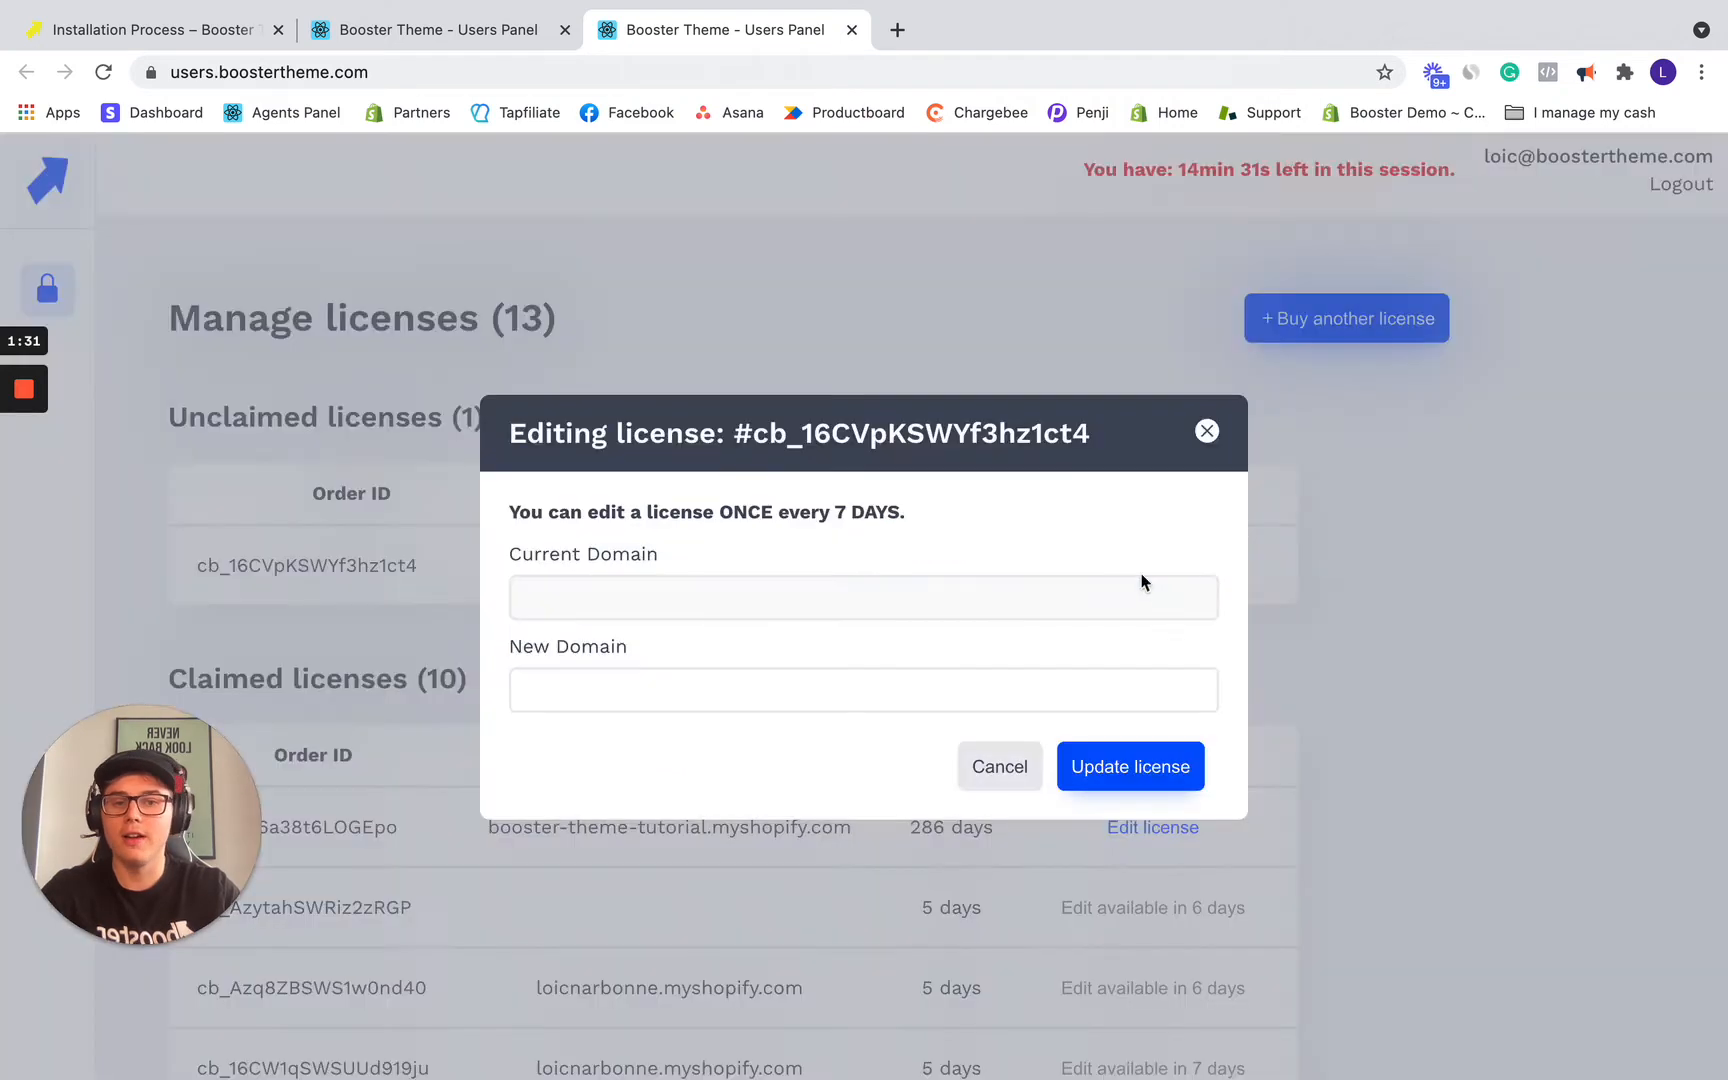
{"action": "left_click", "coordinate": [863, 690]}
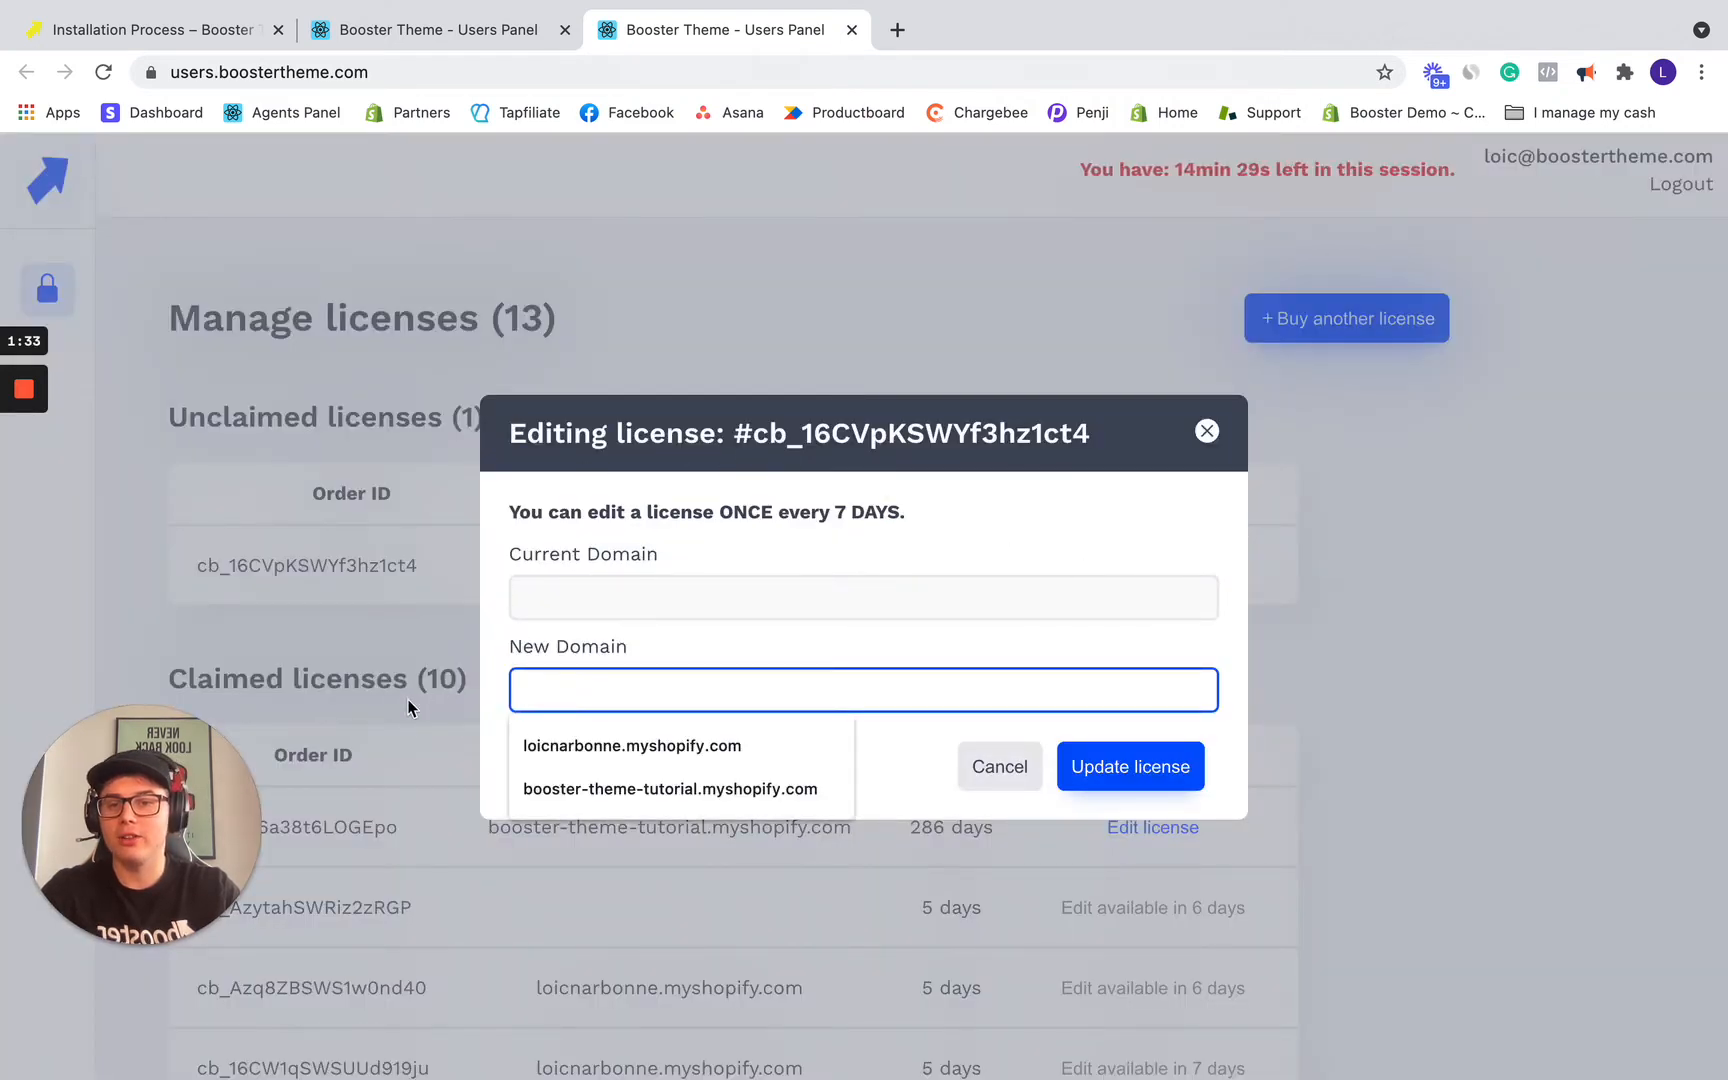
{"action": "type", "text": "loicnarbonne.myshopify.com"}
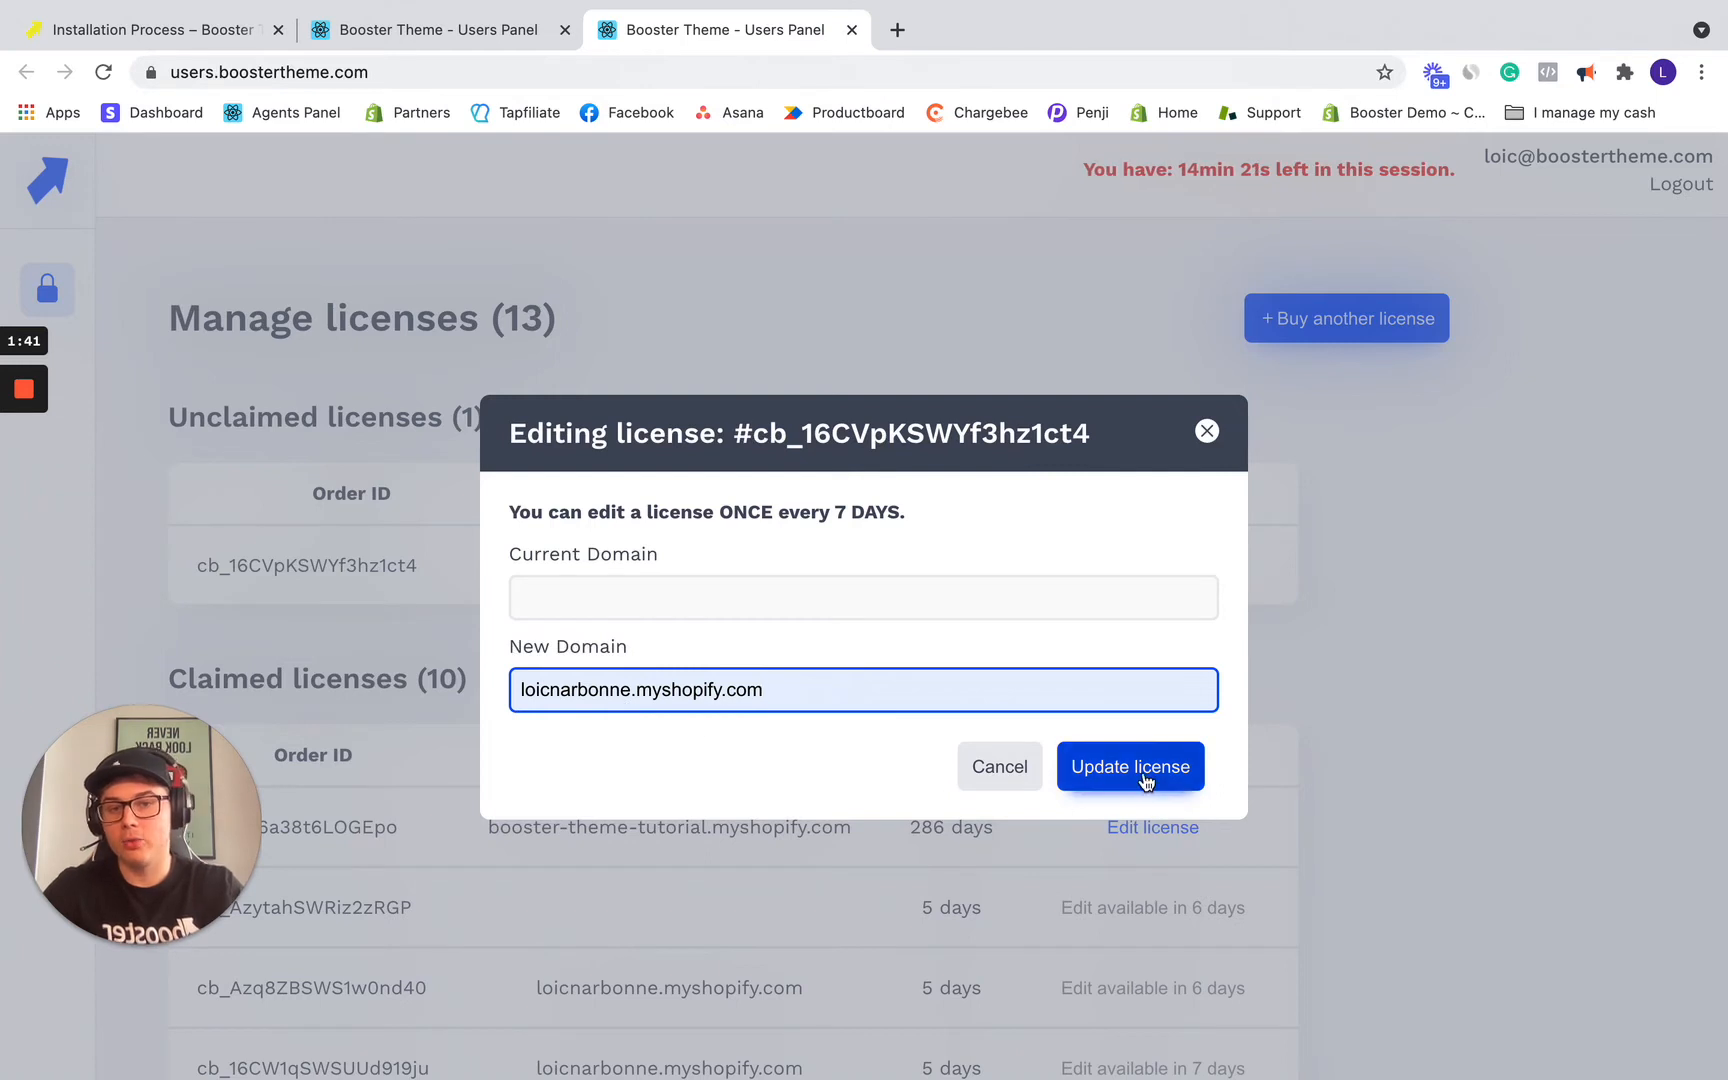
{"action": "left_click", "coordinate": [1130, 766]}
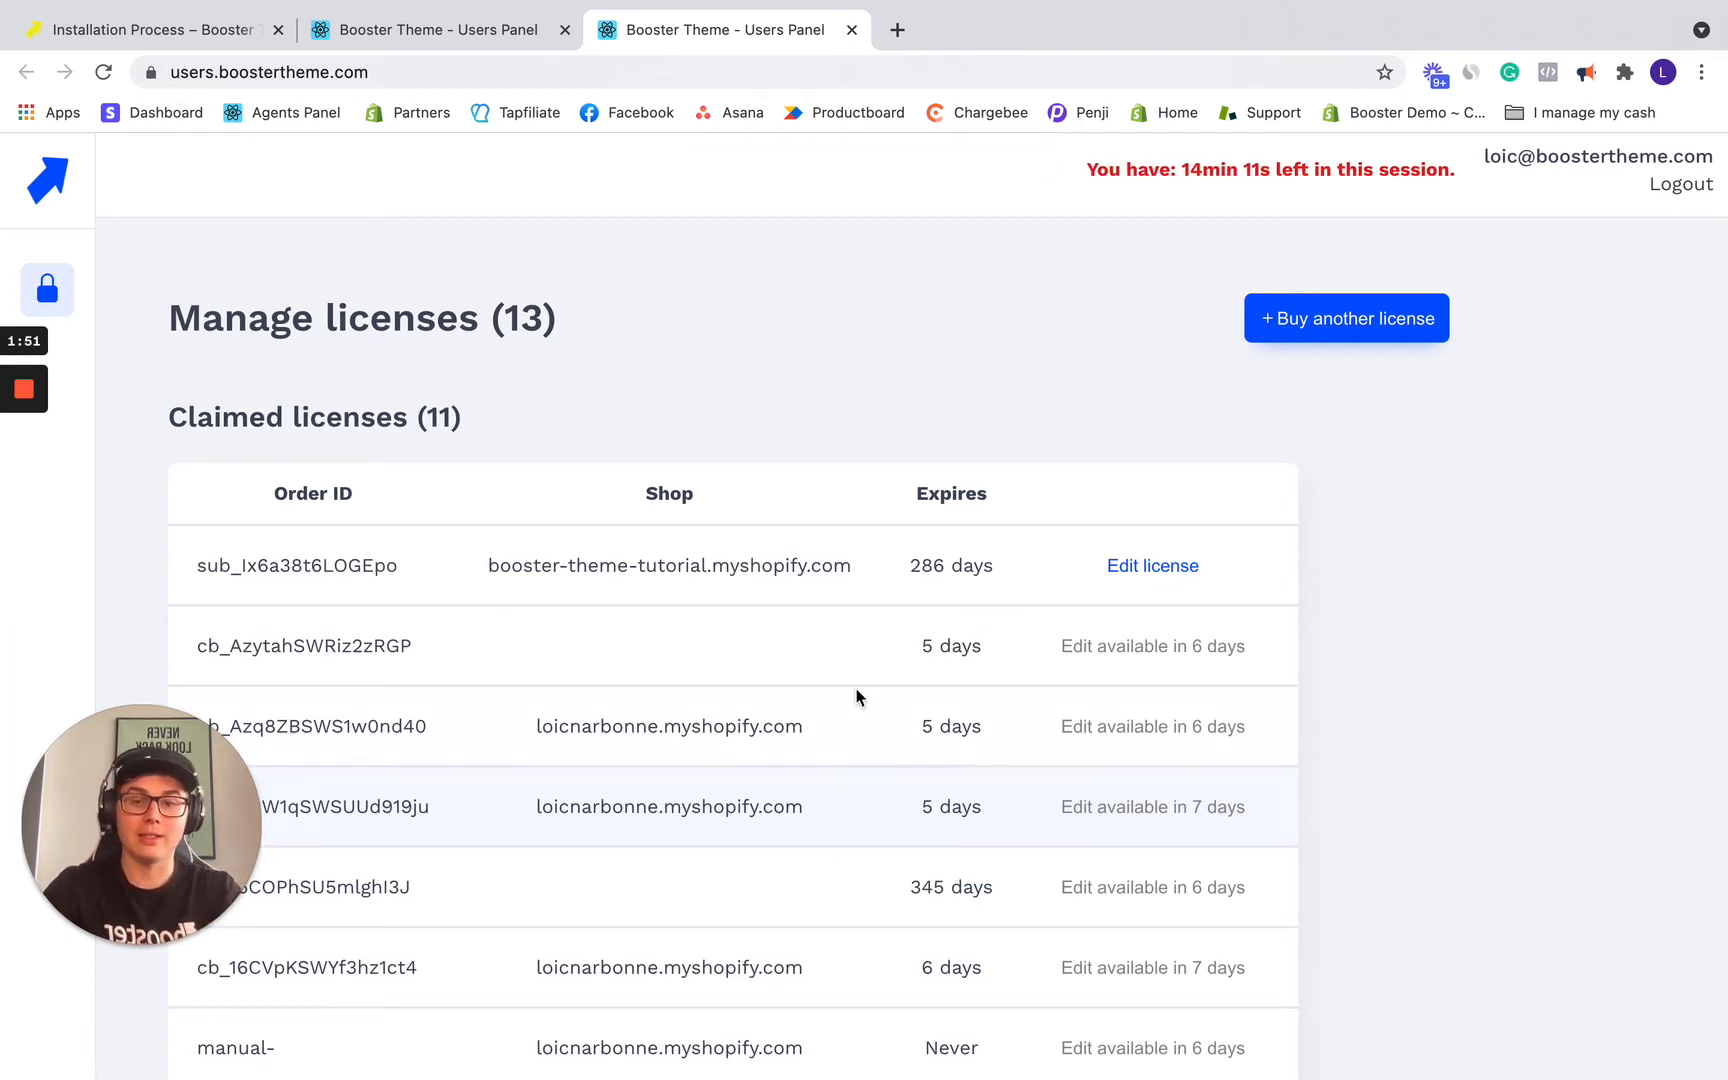
Step: Return to the Installation Process article and scroll to Step 2.1 on install.boostertheme.com
{"action": "left_click", "coordinate": [151, 30]}
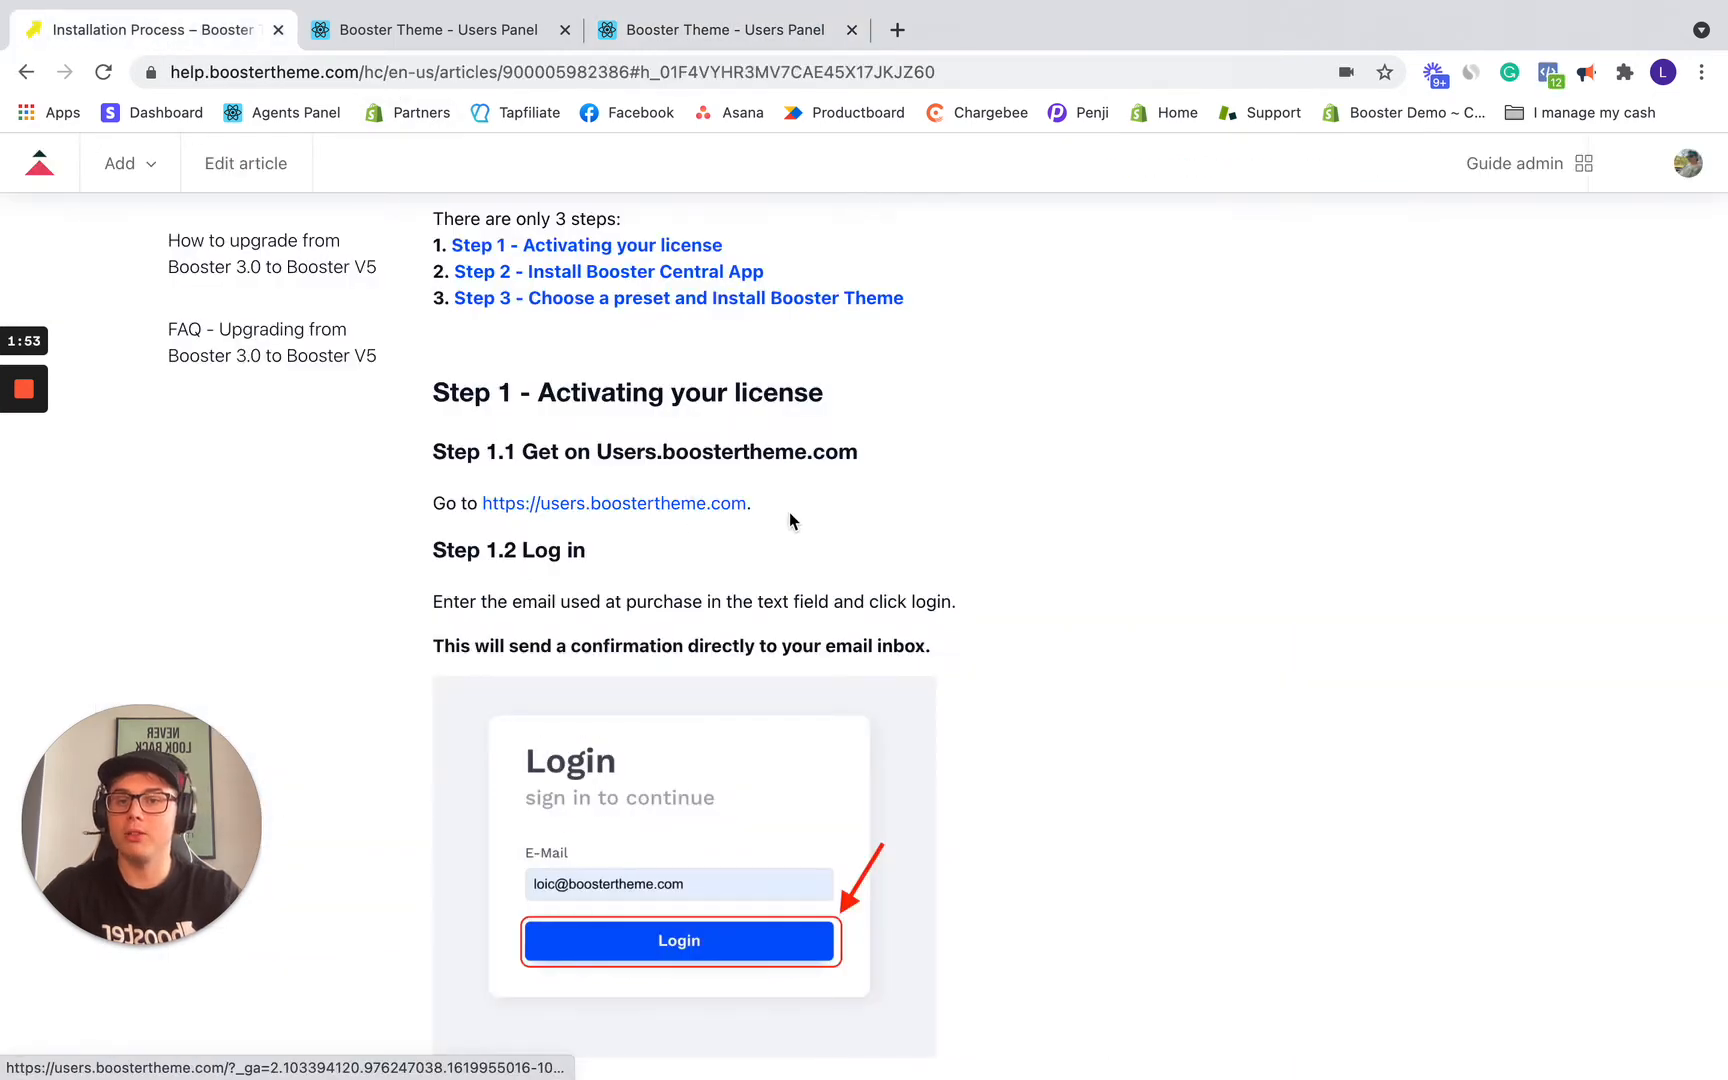
{"action": "scroll", "scroll_direction": "down", "scroll_amount": 3}
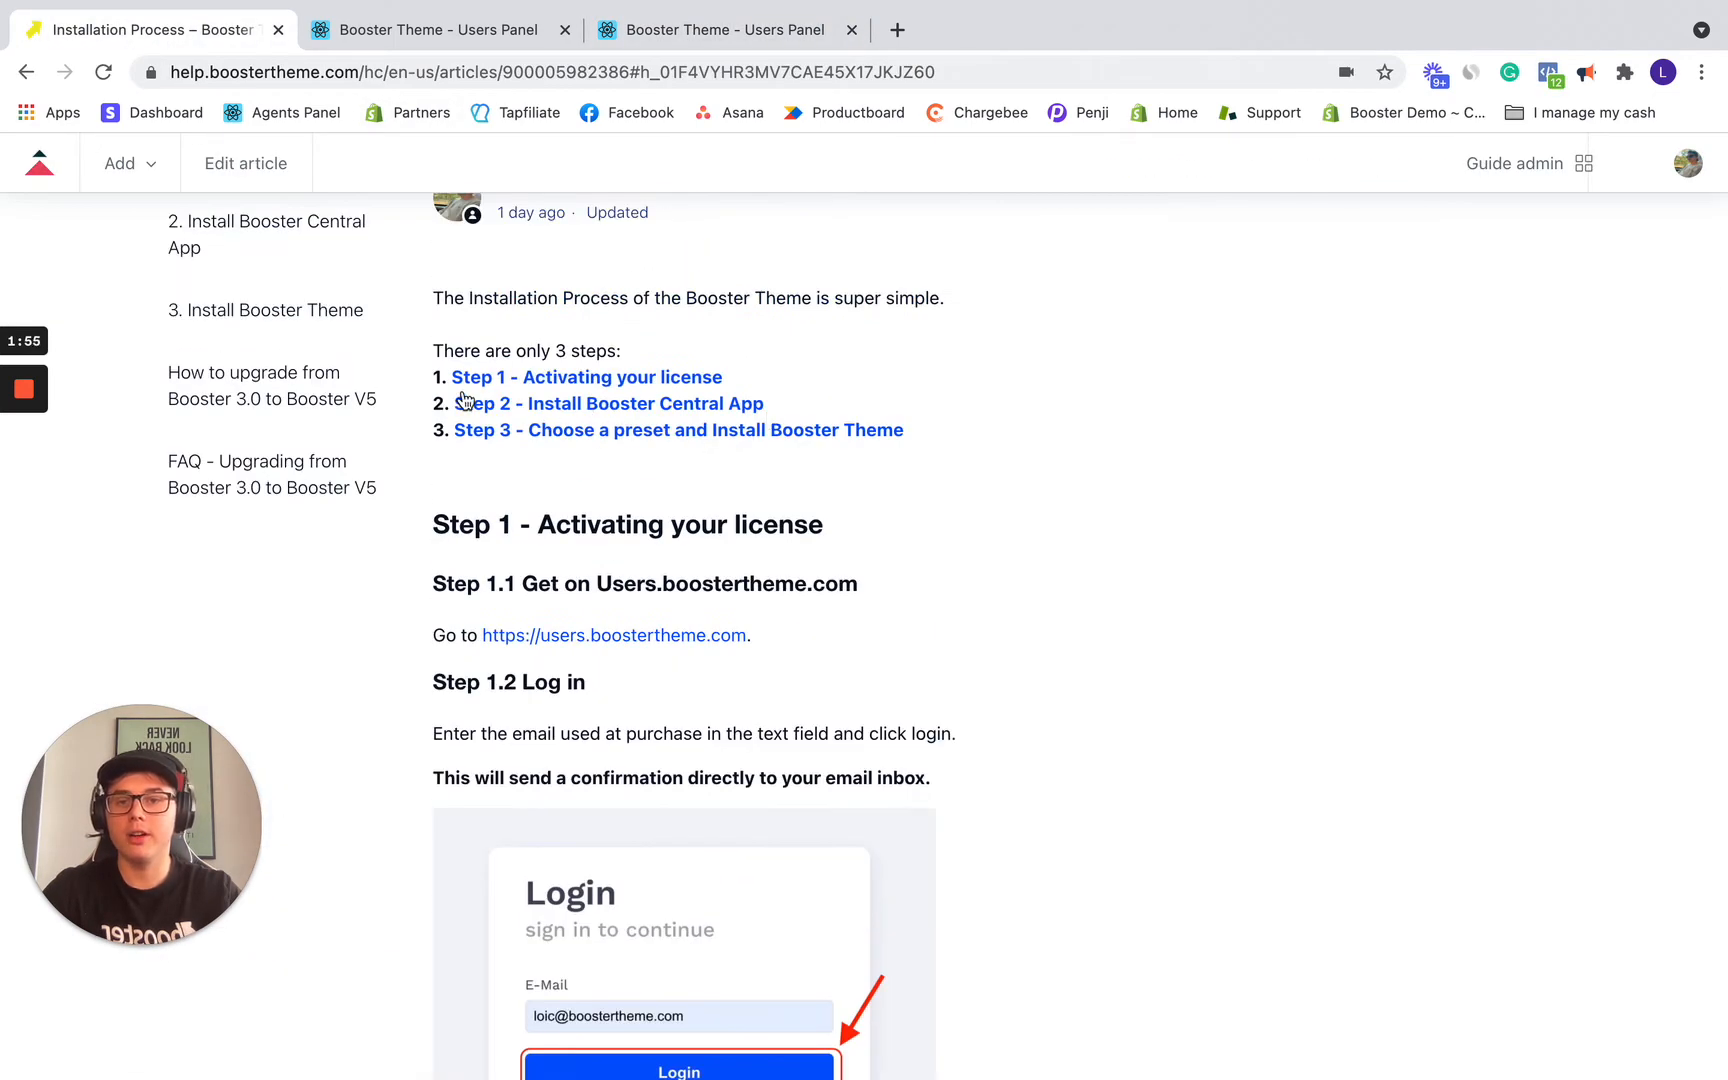
{"action": "scroll", "scroll_direction": "down", "scroll_amount": 3}
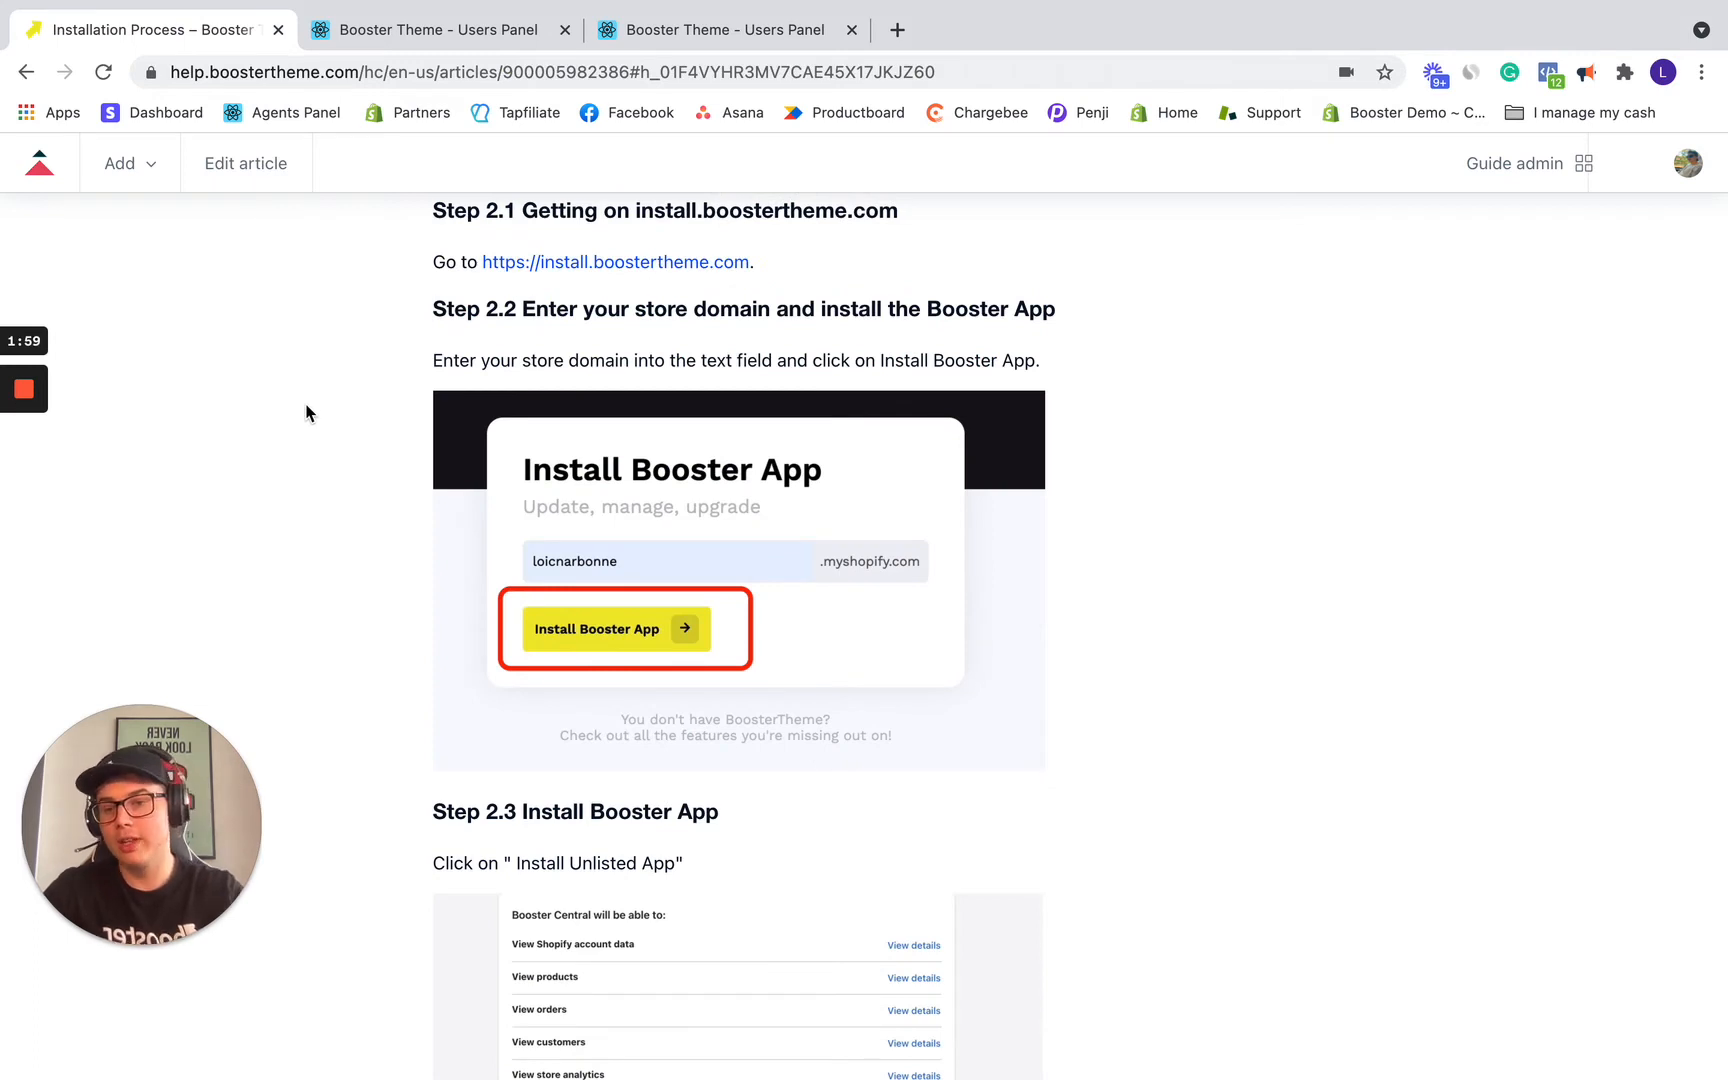
{"action": "mouse_move", "coordinate": [298, 397]}
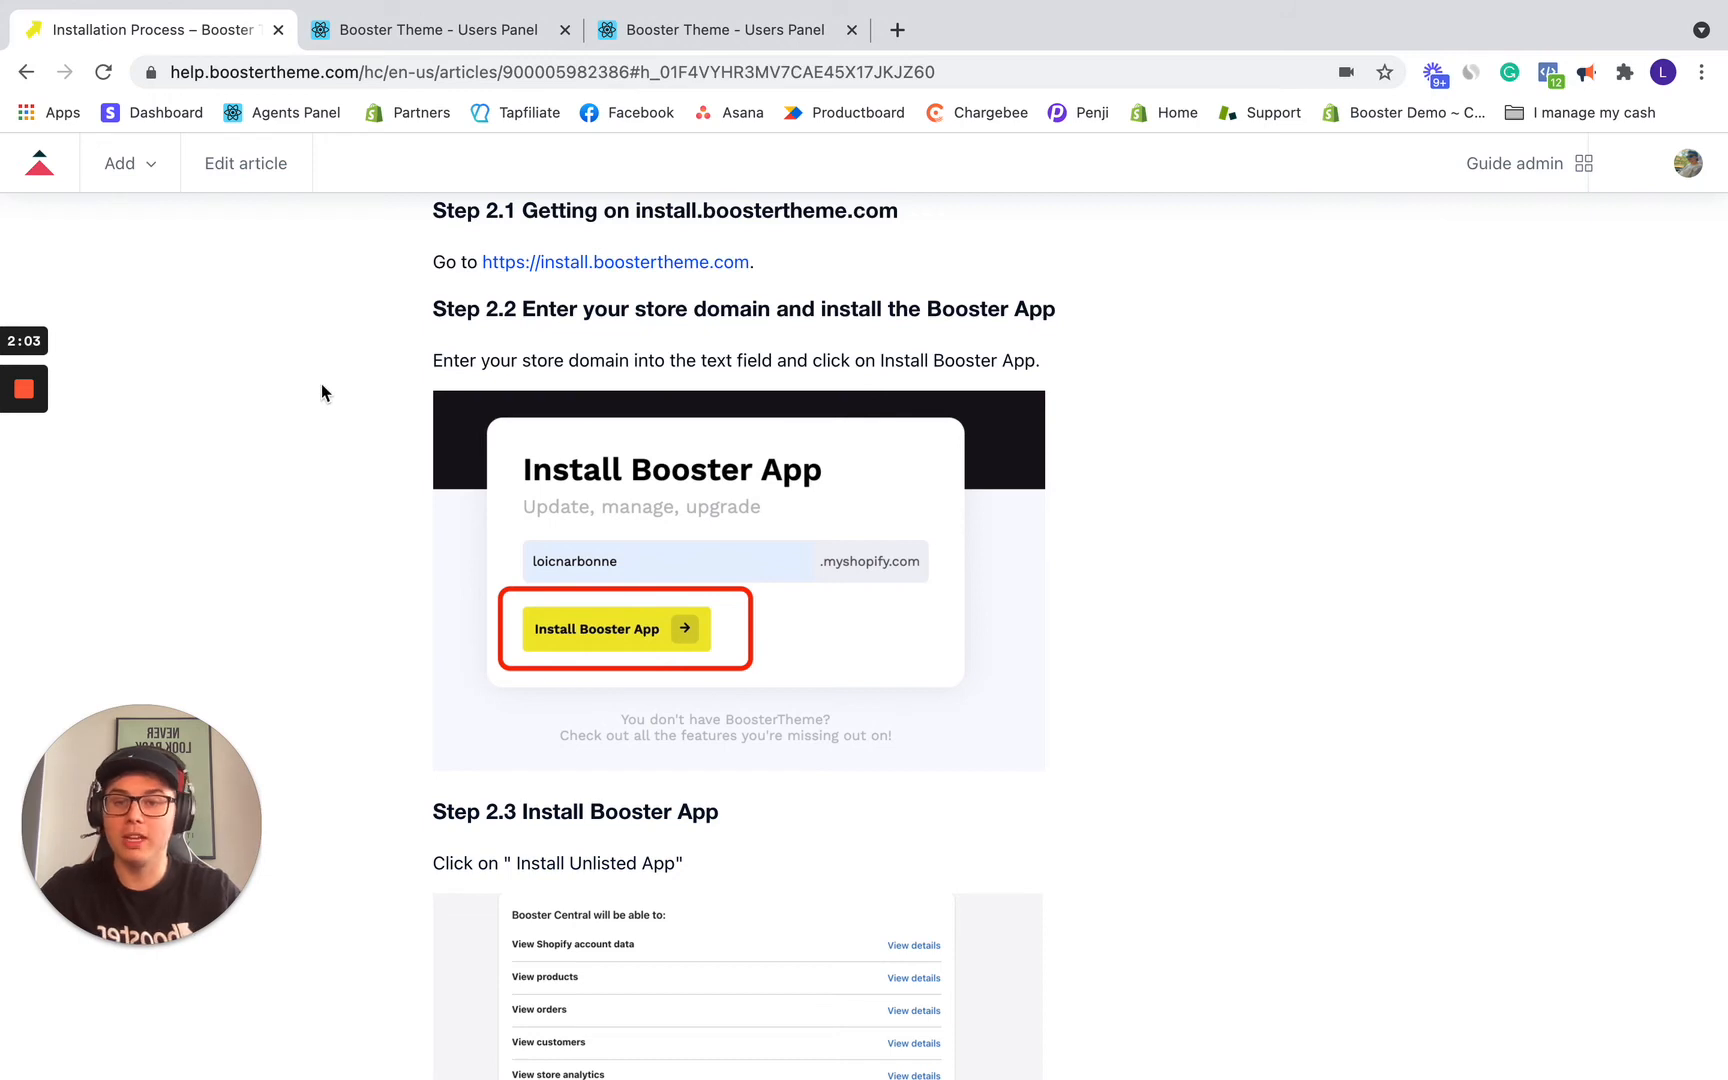
{"action": "mouse_move", "coordinate": [474, 290]}
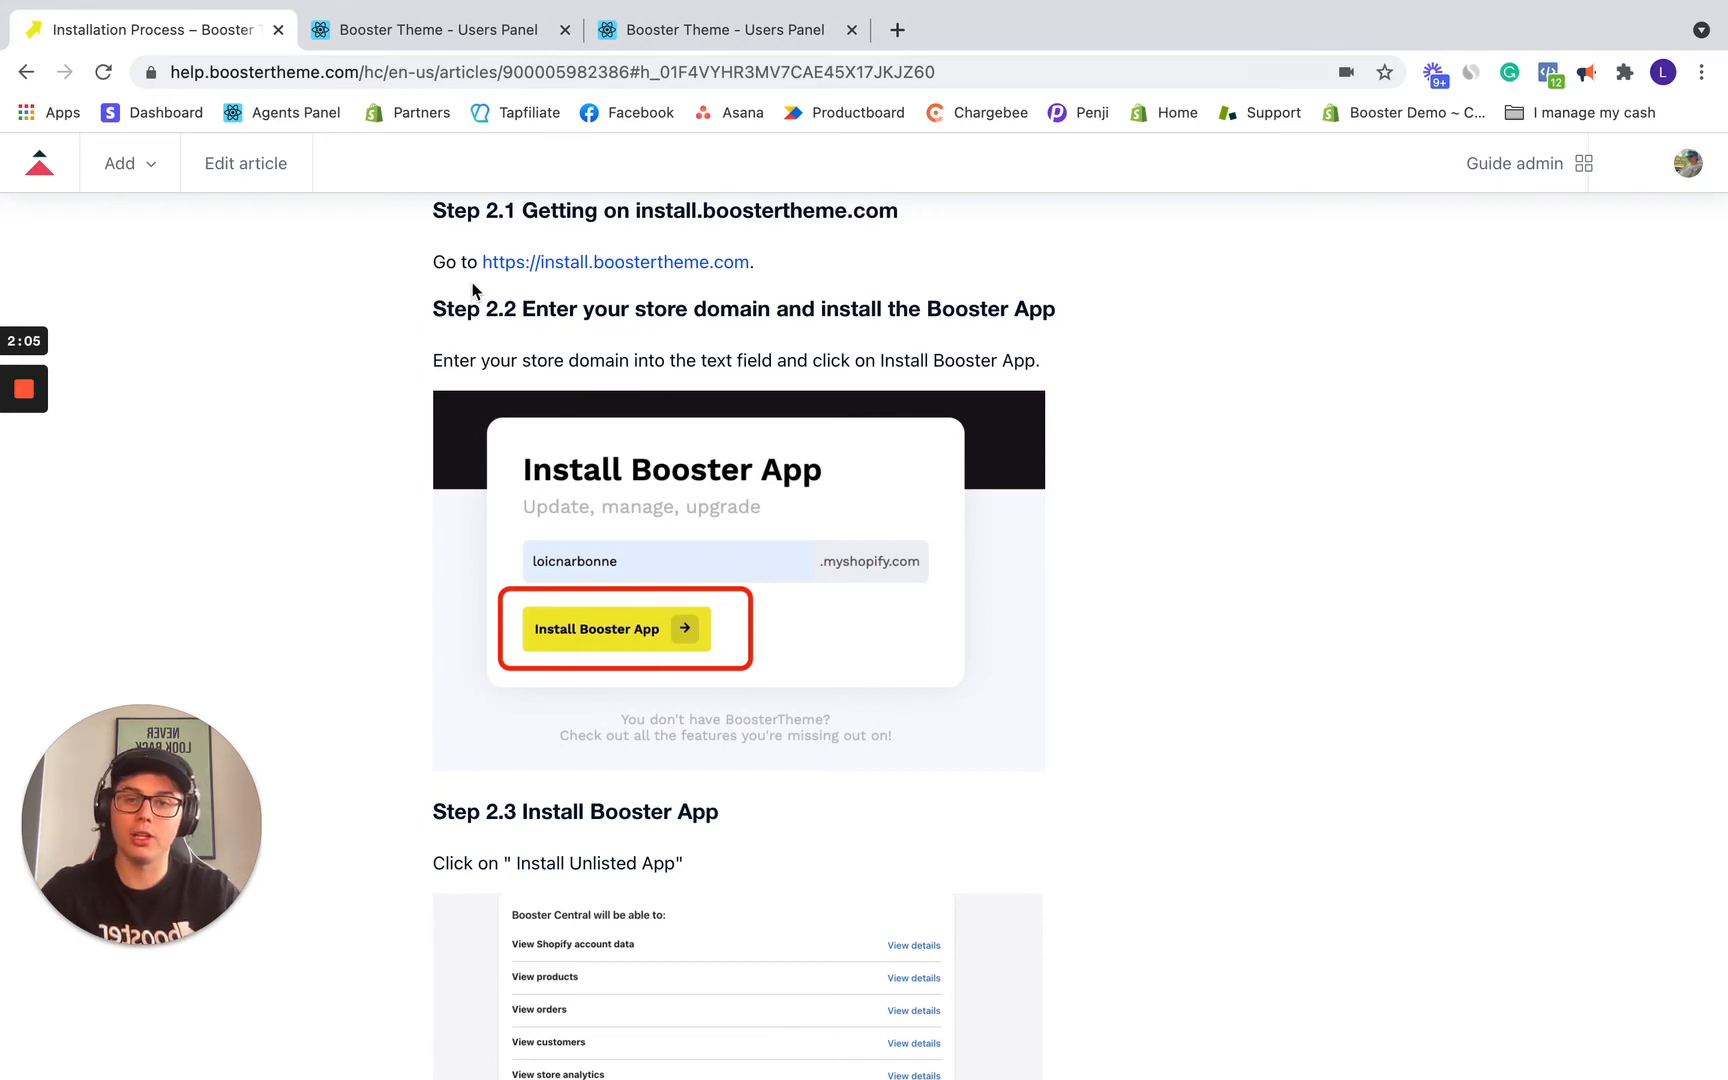
{"action": "mouse_move", "coordinate": [570, 270]}
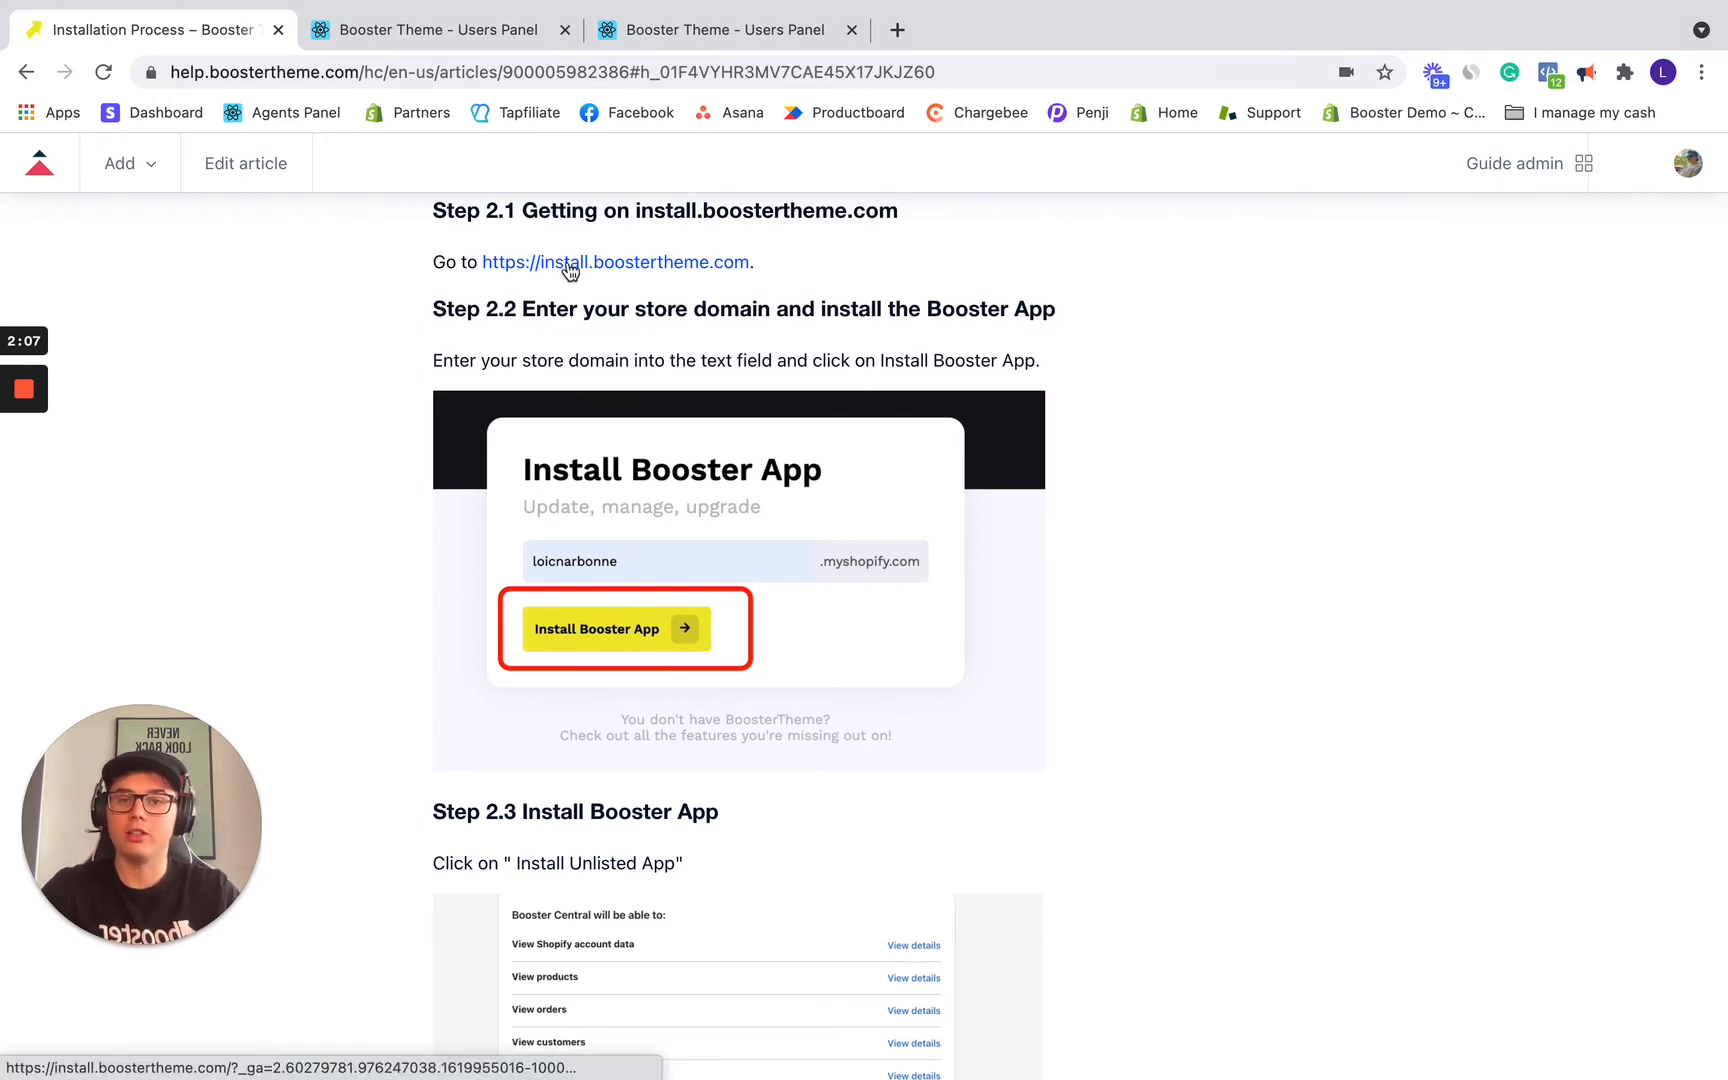
Step: Submit the store name 'loicnarbonne' on install.boostertheme.com to install the Booster app
{"action": "left_click", "coordinate": [615, 262]}
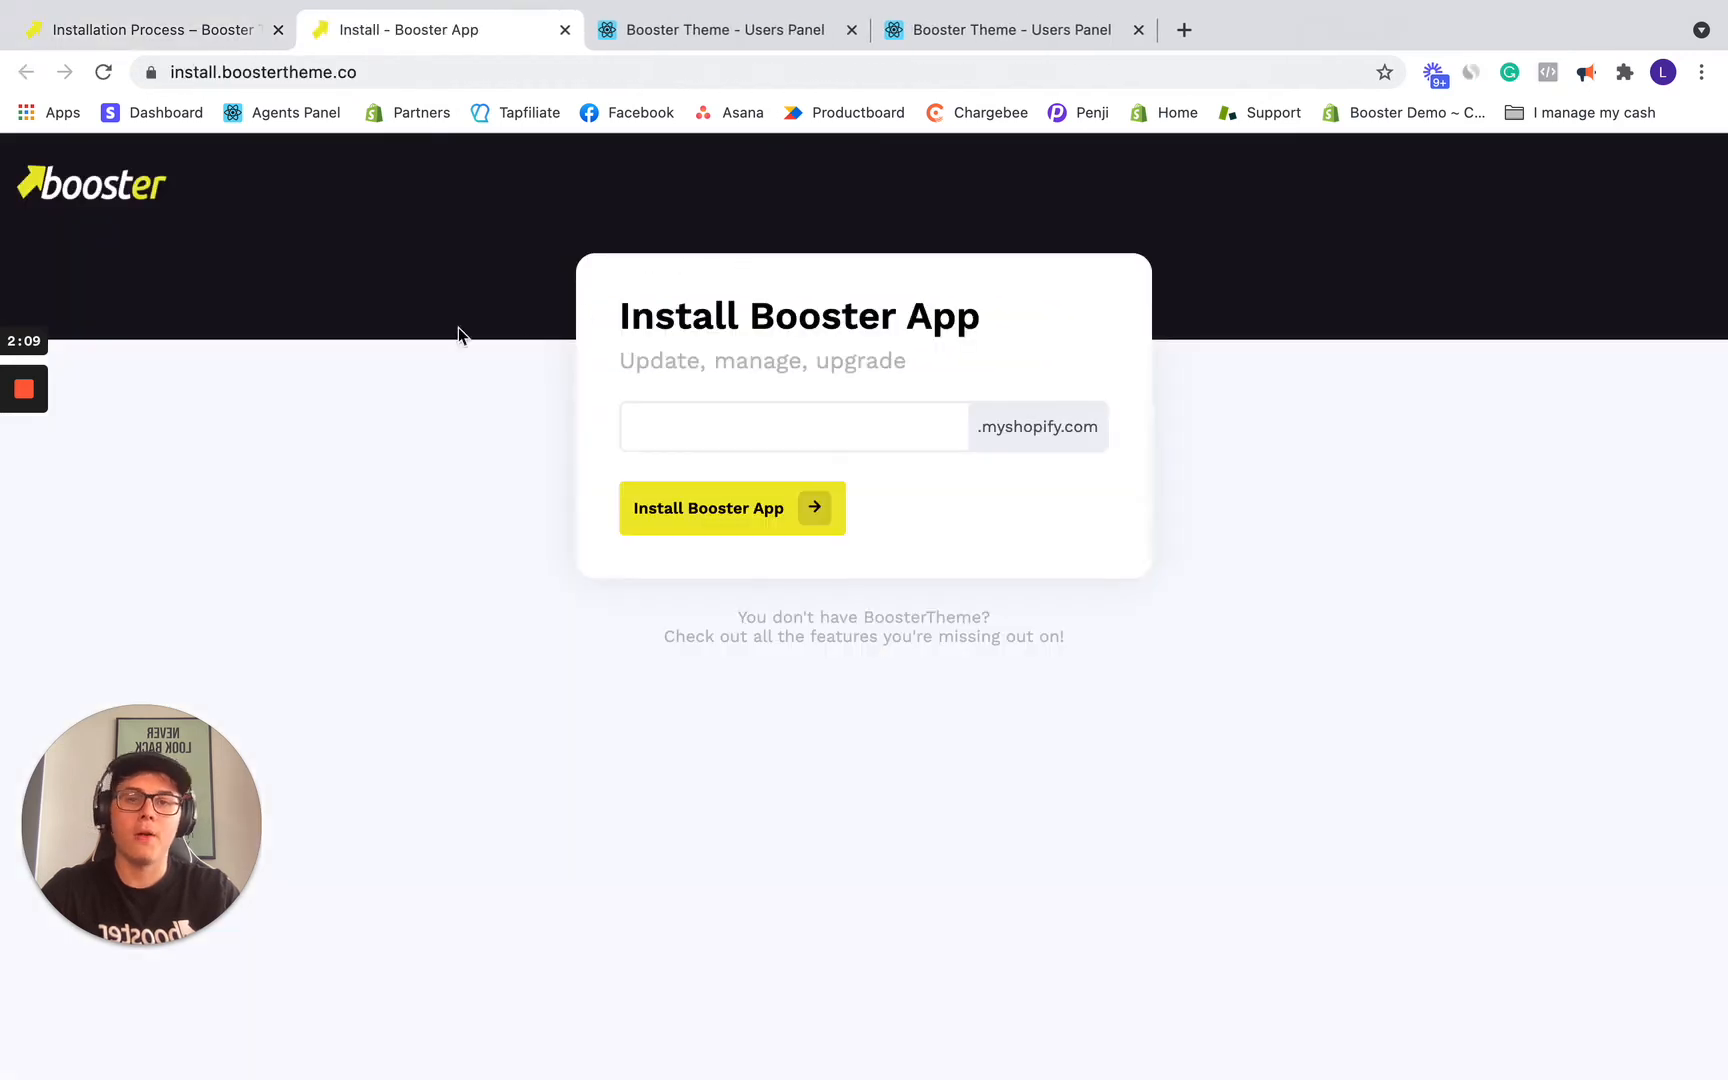
{"action": "type", "text": "loicnarbonne"}
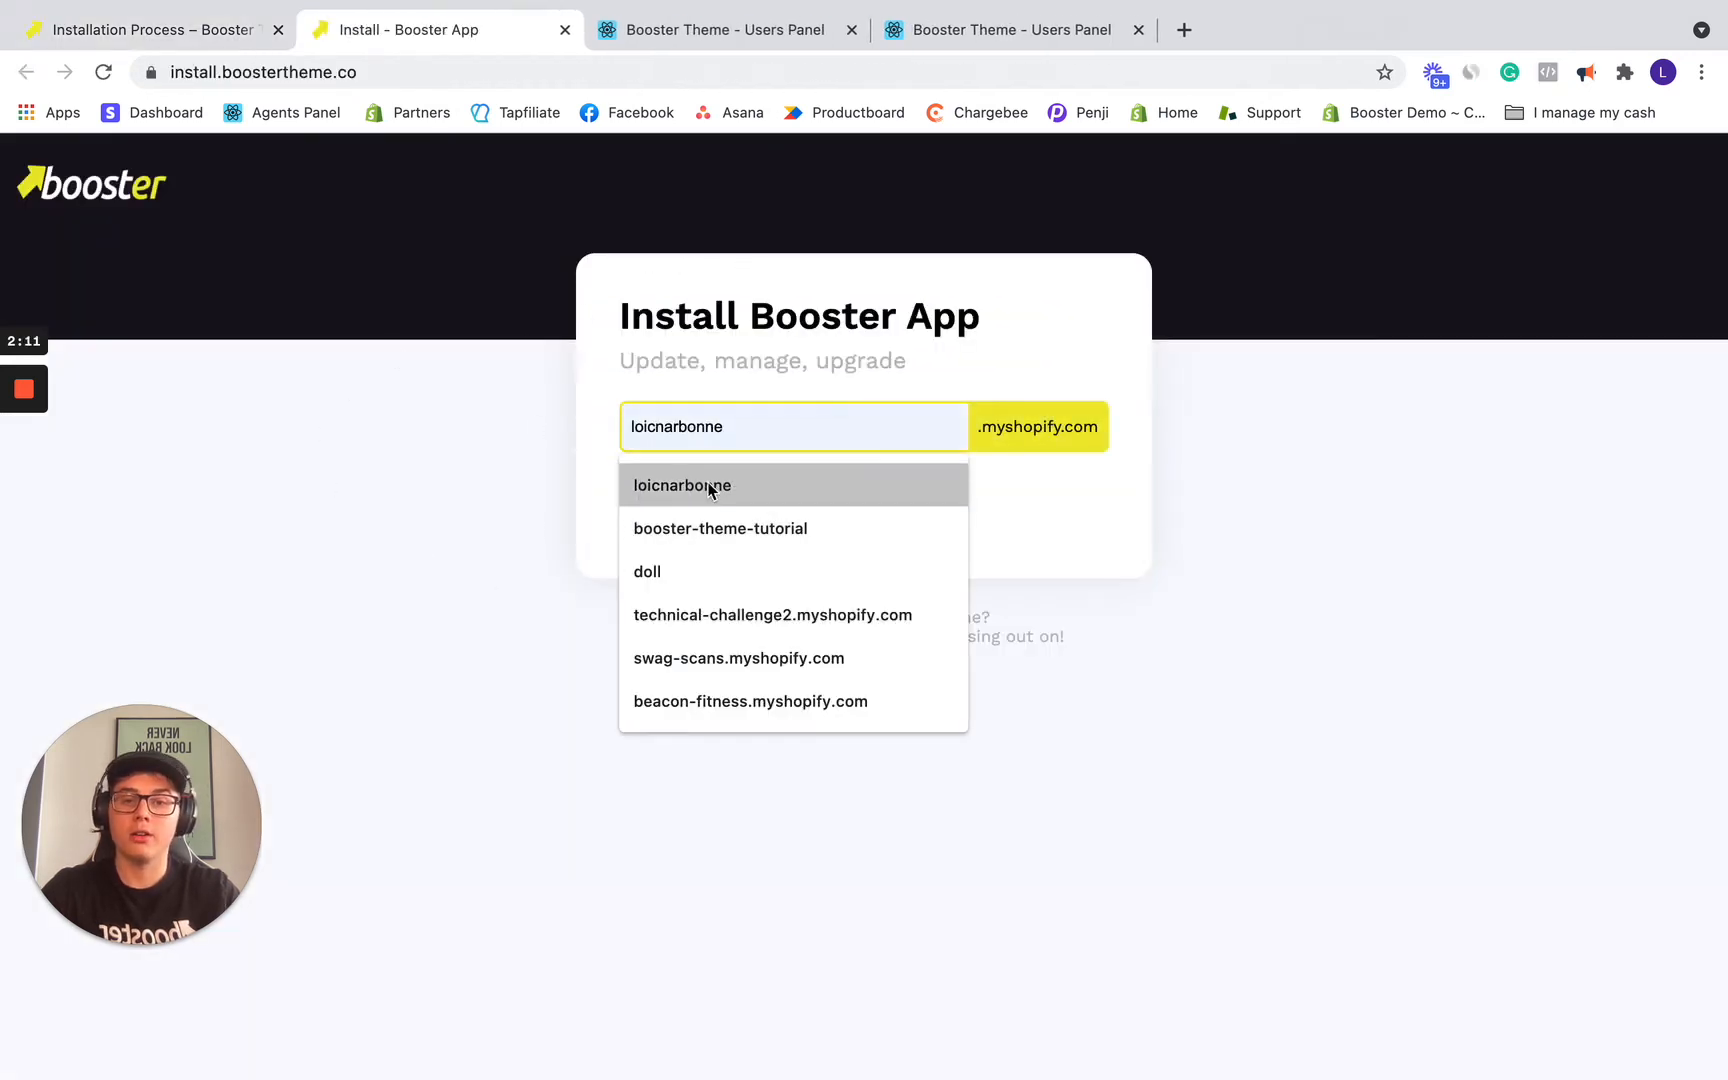
{"action": "left_click", "coordinate": [682, 485]}
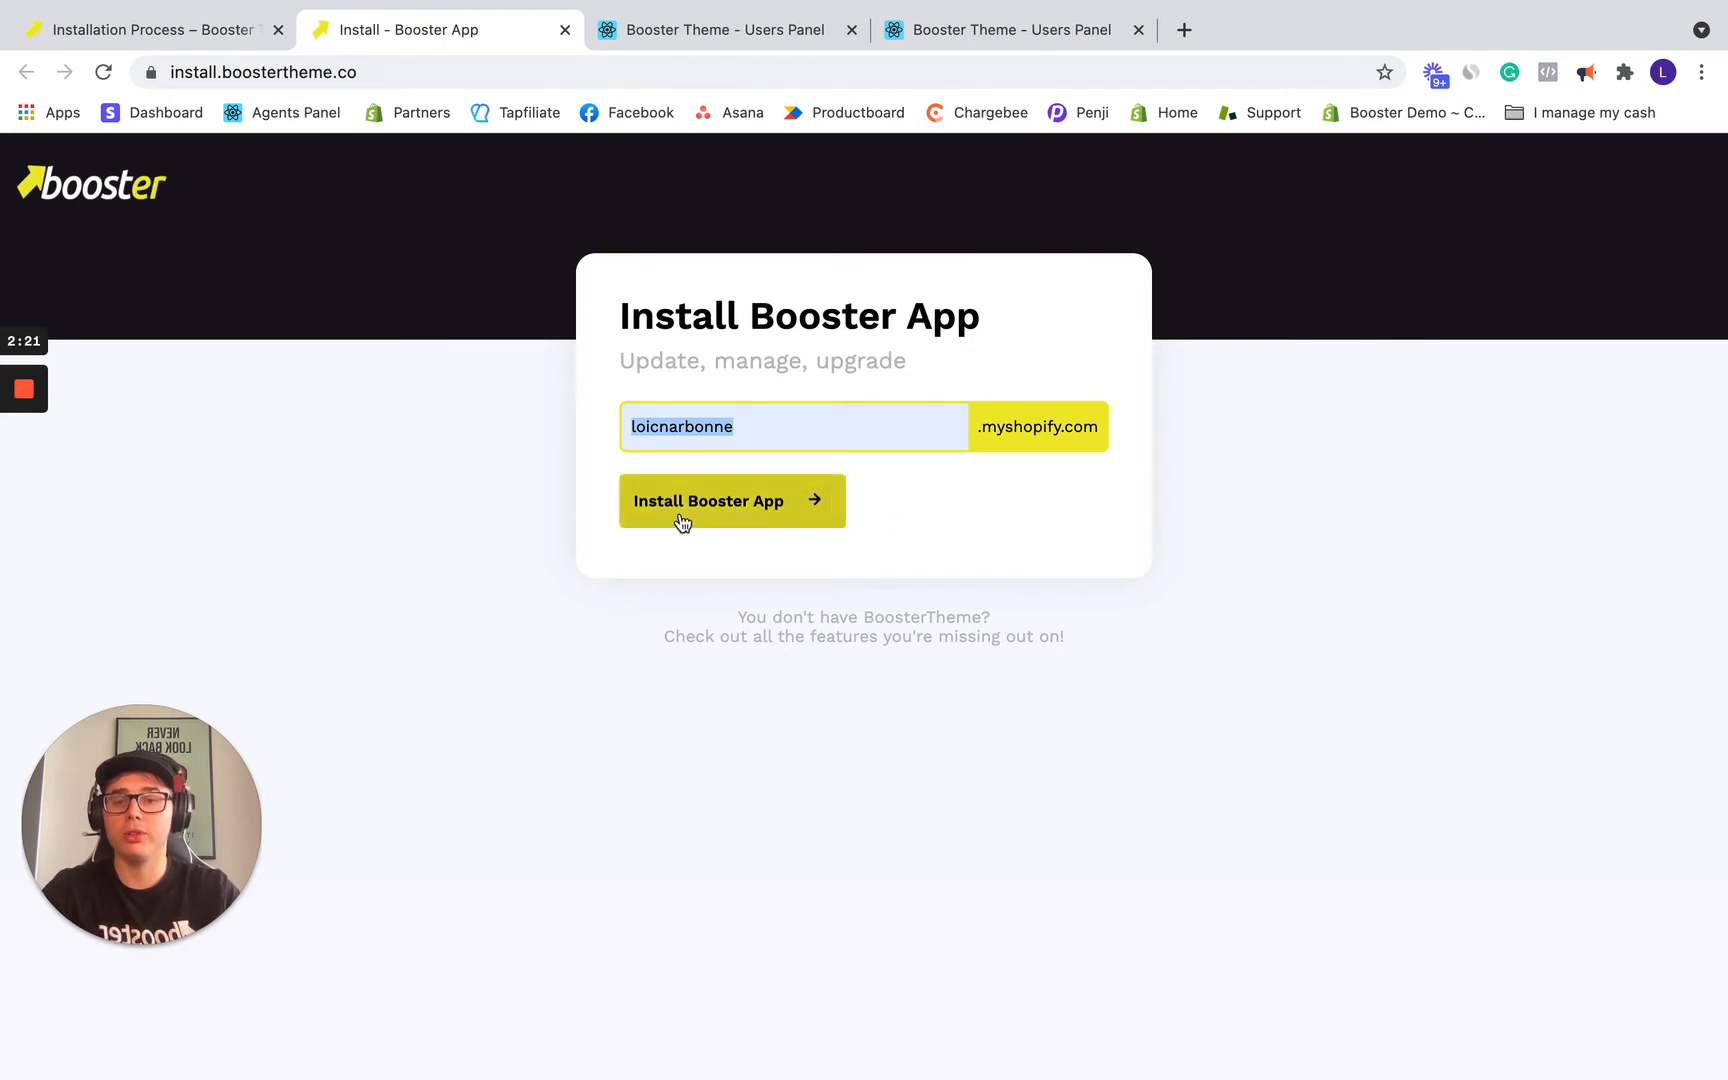
{"action": "left_click", "coordinate": [732, 500]}
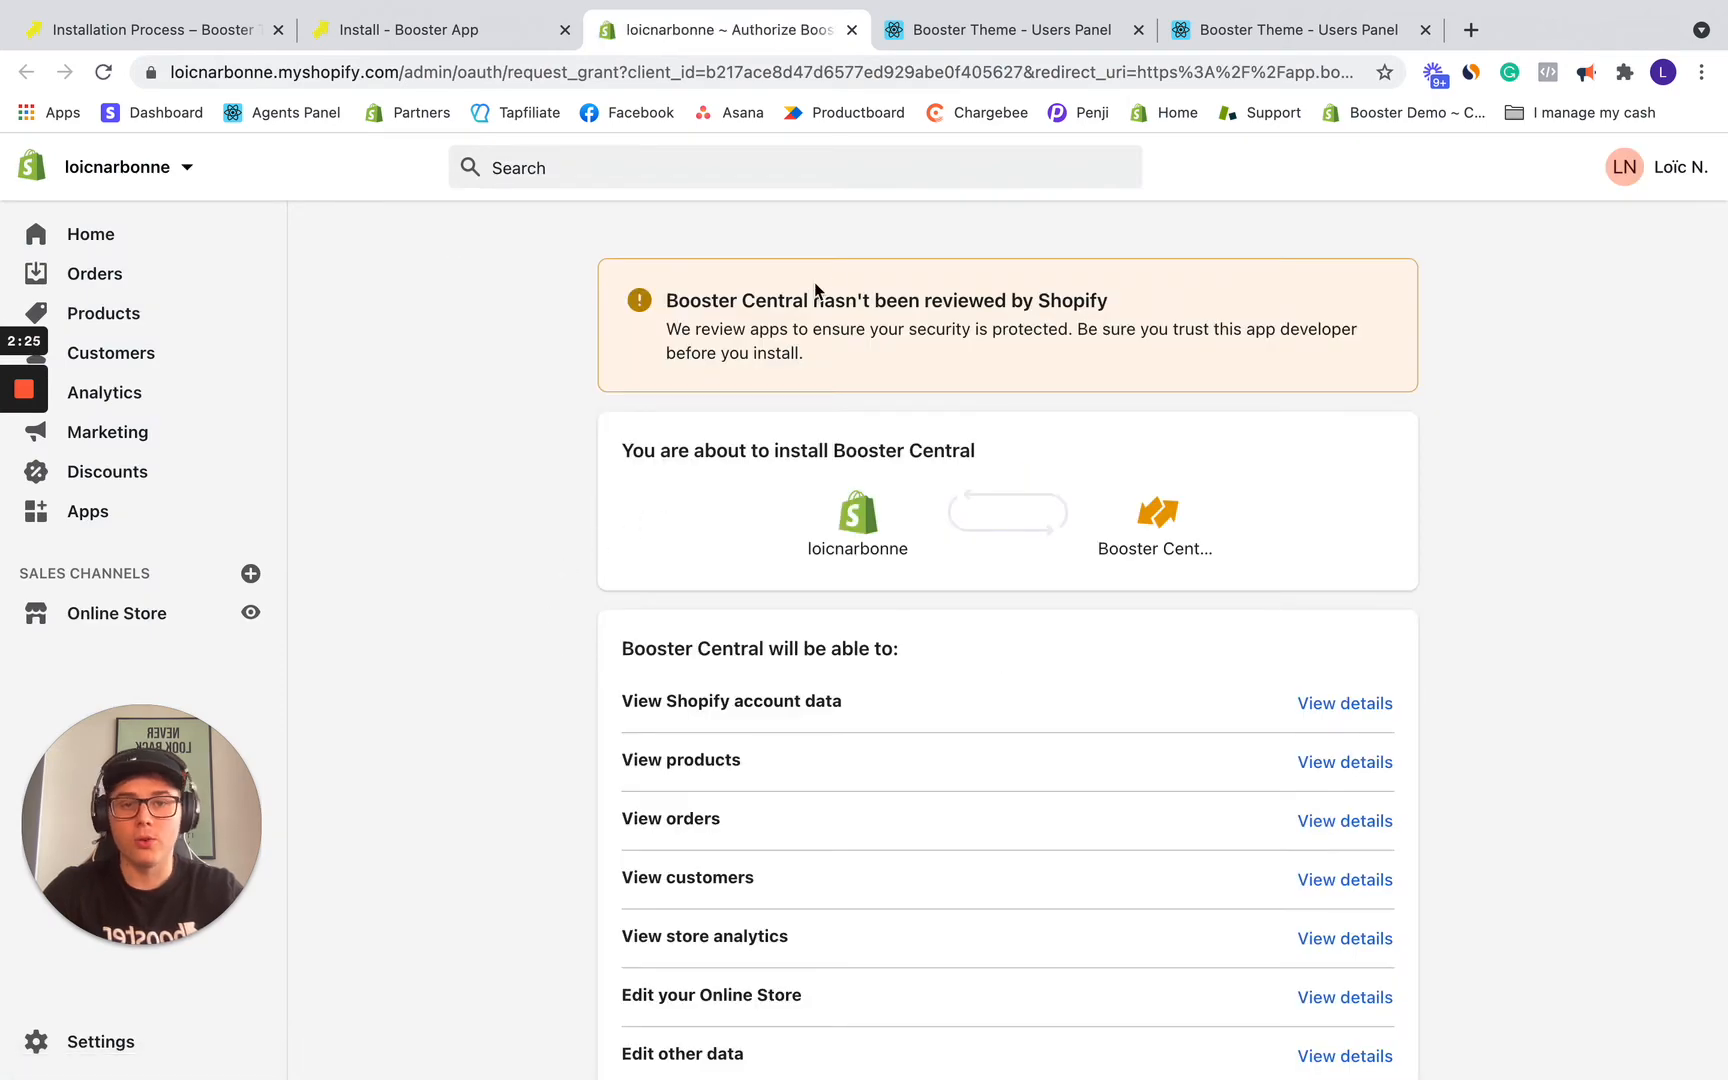
Step: Approve installing Booster Central on the store as an unlisted app
{"action": "scroll", "scroll_direction": "down", "scroll_amount": 3}
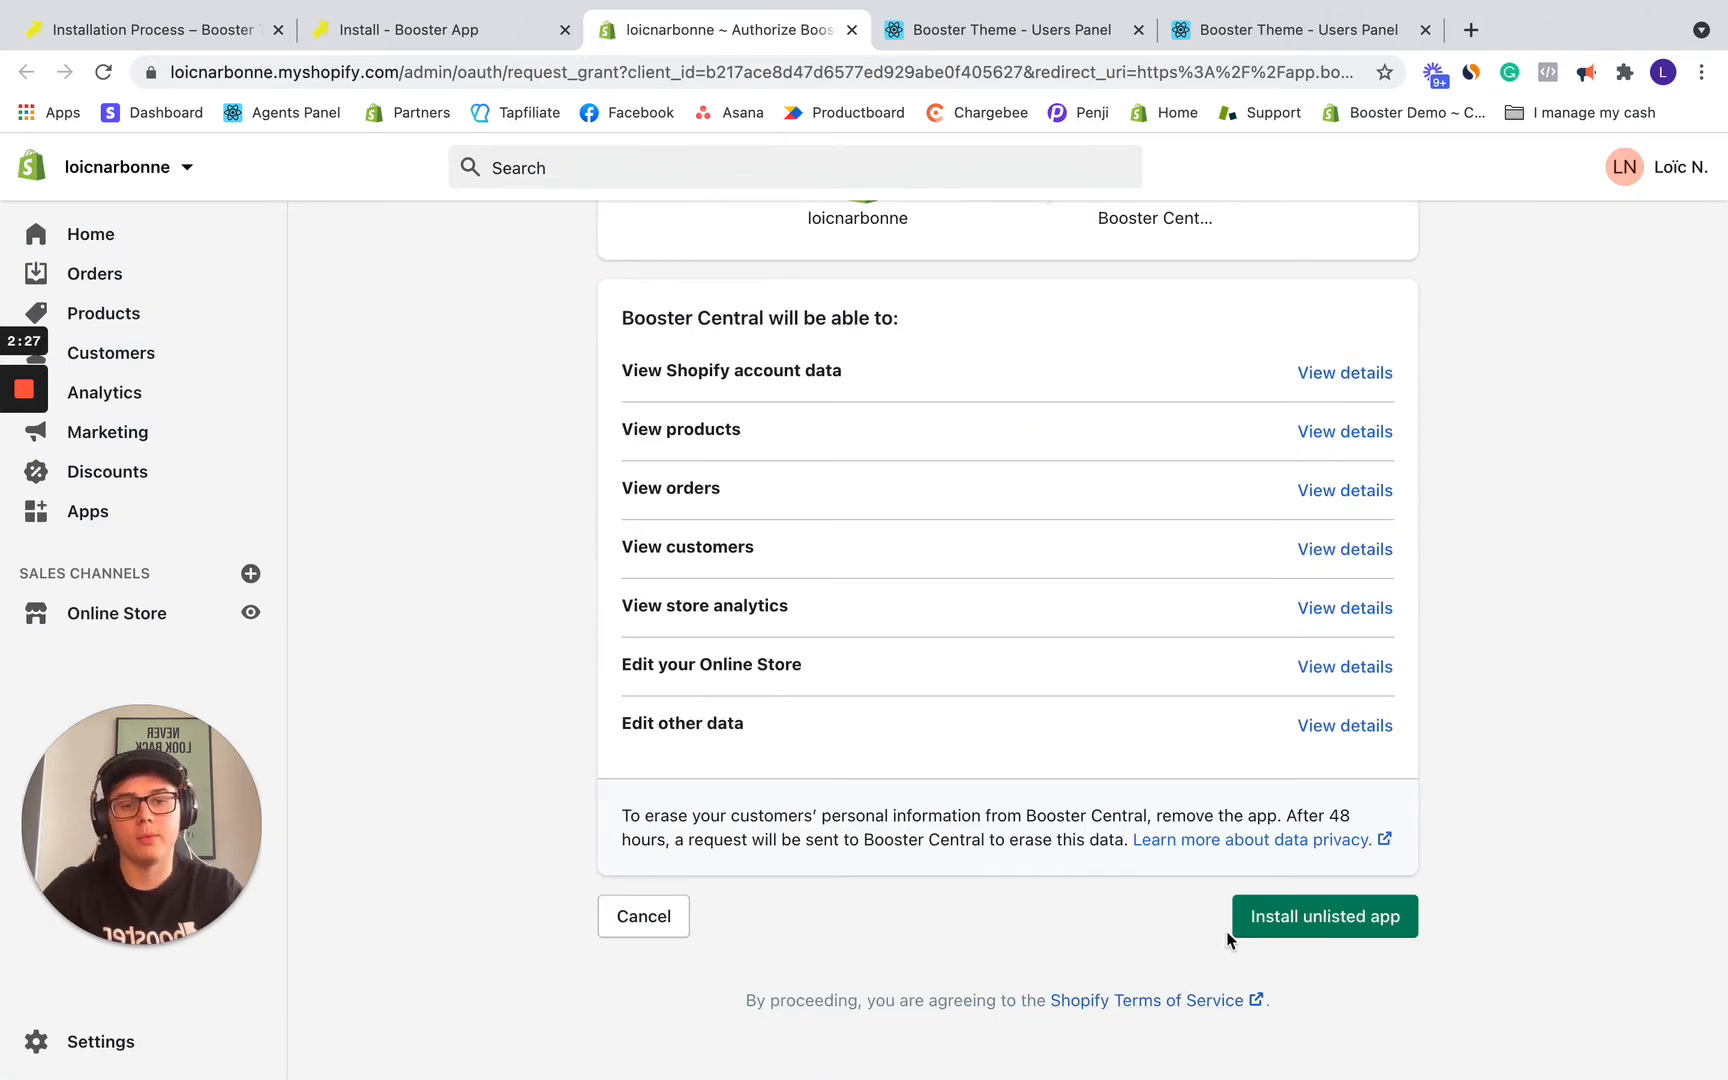
{"action": "left_click", "coordinate": [1322, 916]}
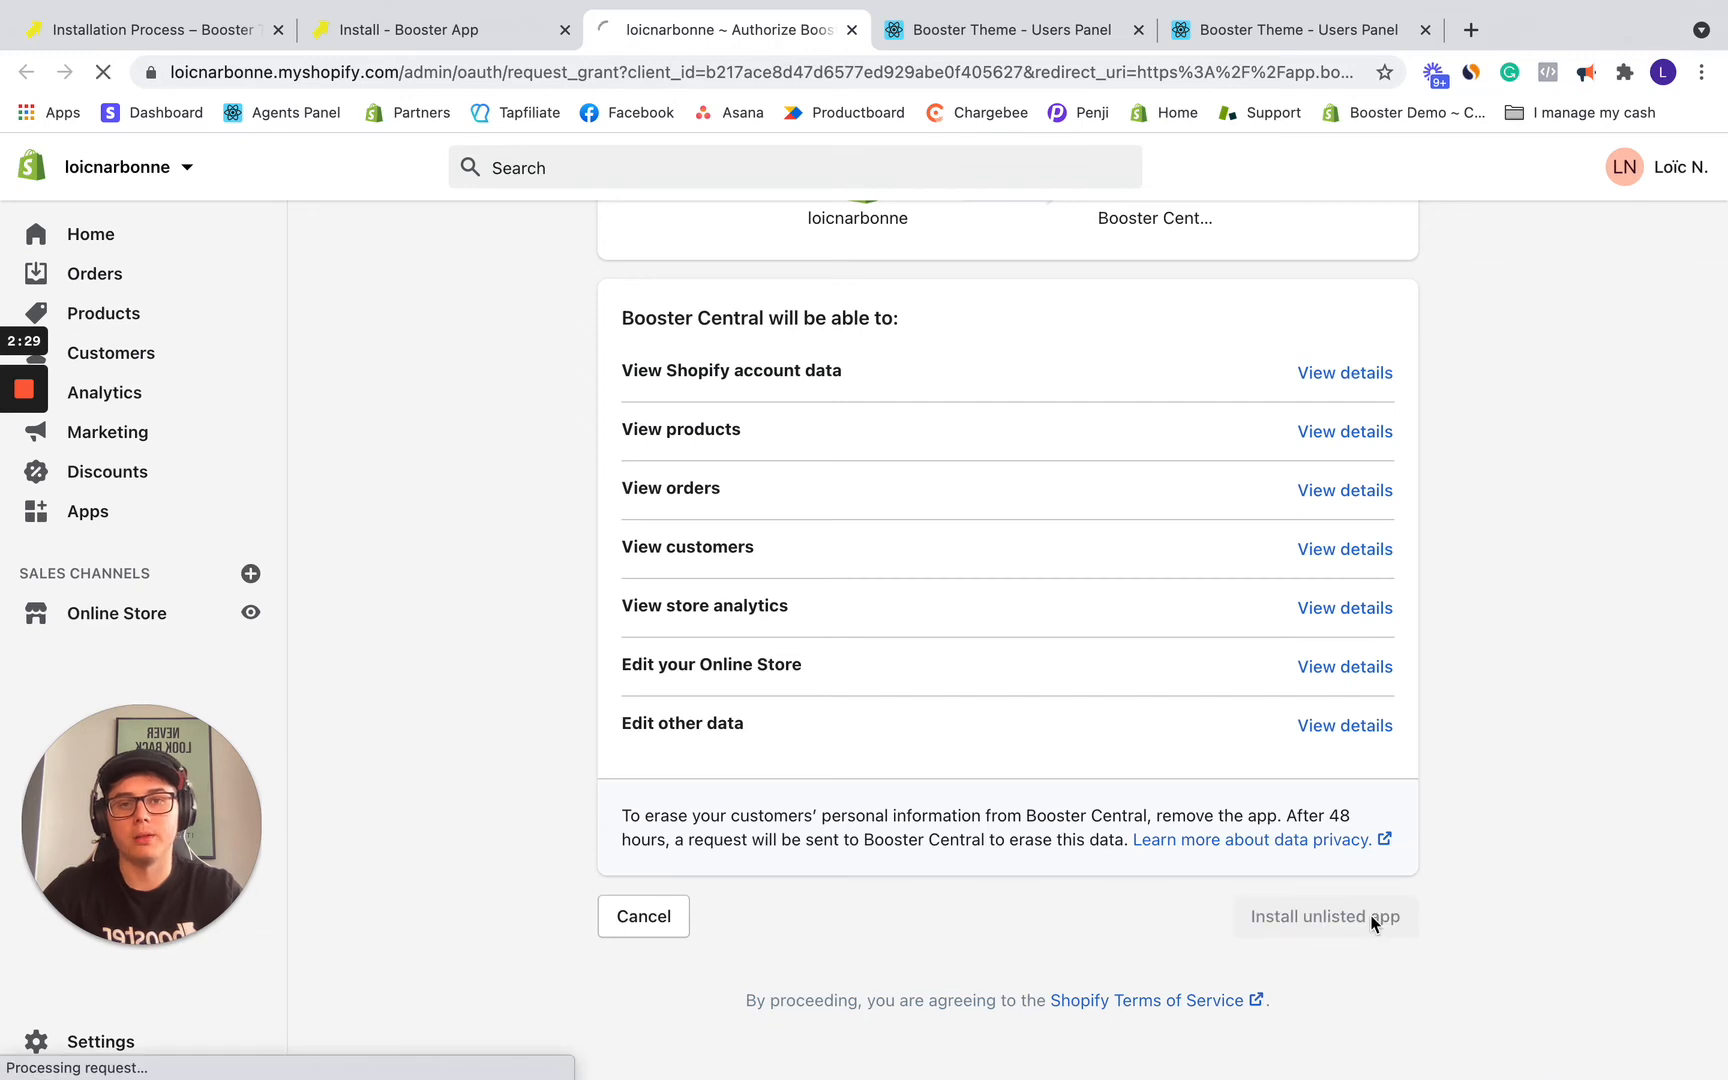
{"action": "left_click", "coordinate": [1322, 916]}
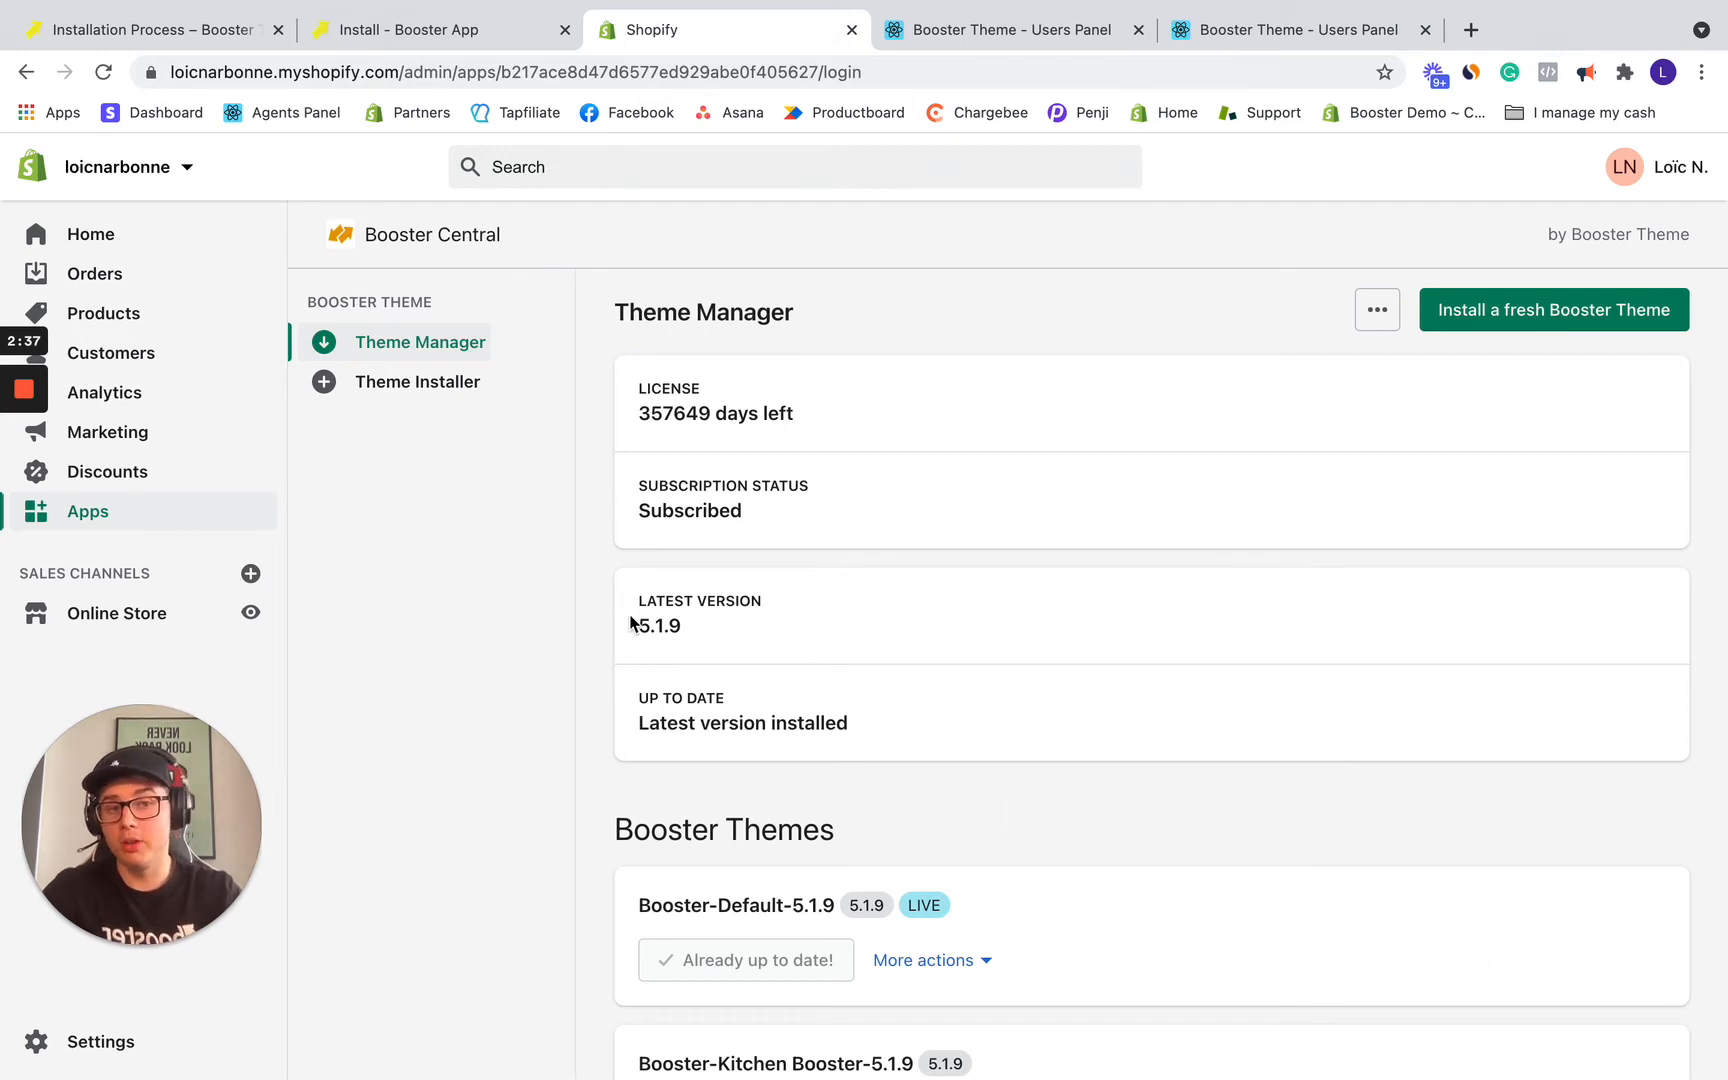
Step: Open the Theme Installer and browse demos like Default, Kitchen Booster and Booster CBD
{"action": "left_click", "coordinate": [418, 381]}
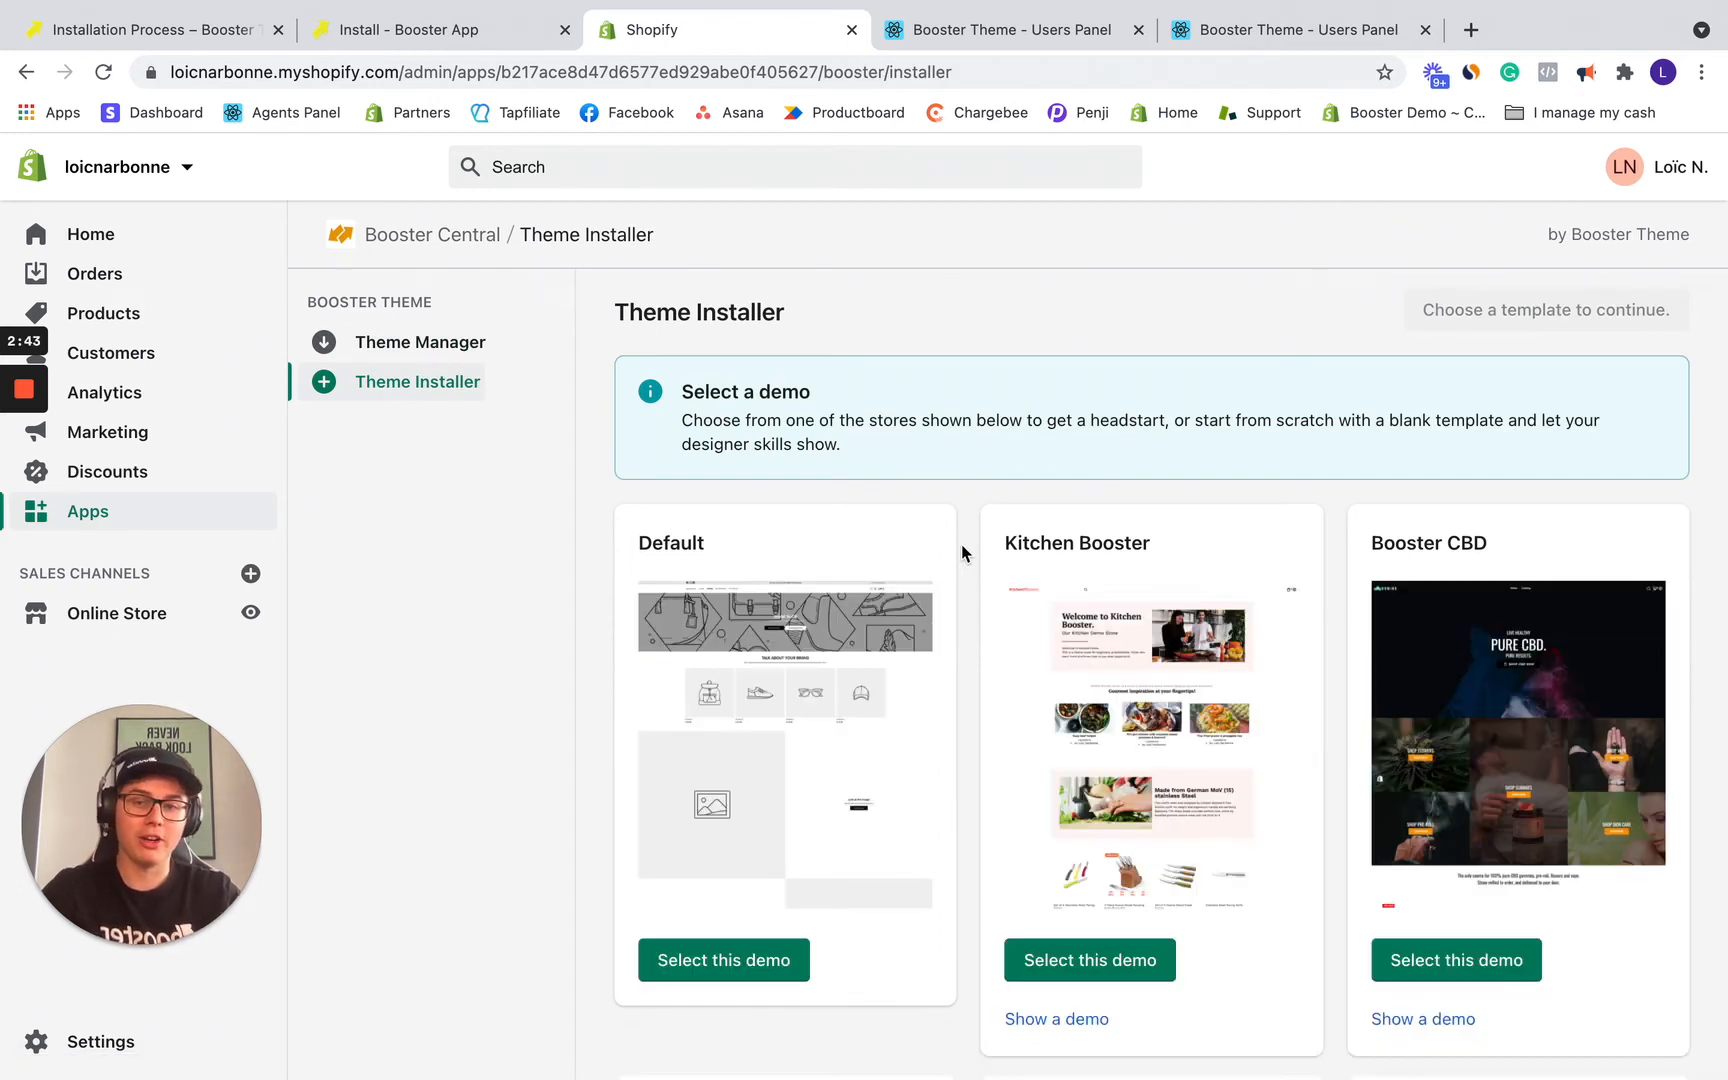
{"action": "scroll", "scroll_direction": "down", "scroll_amount": 3}
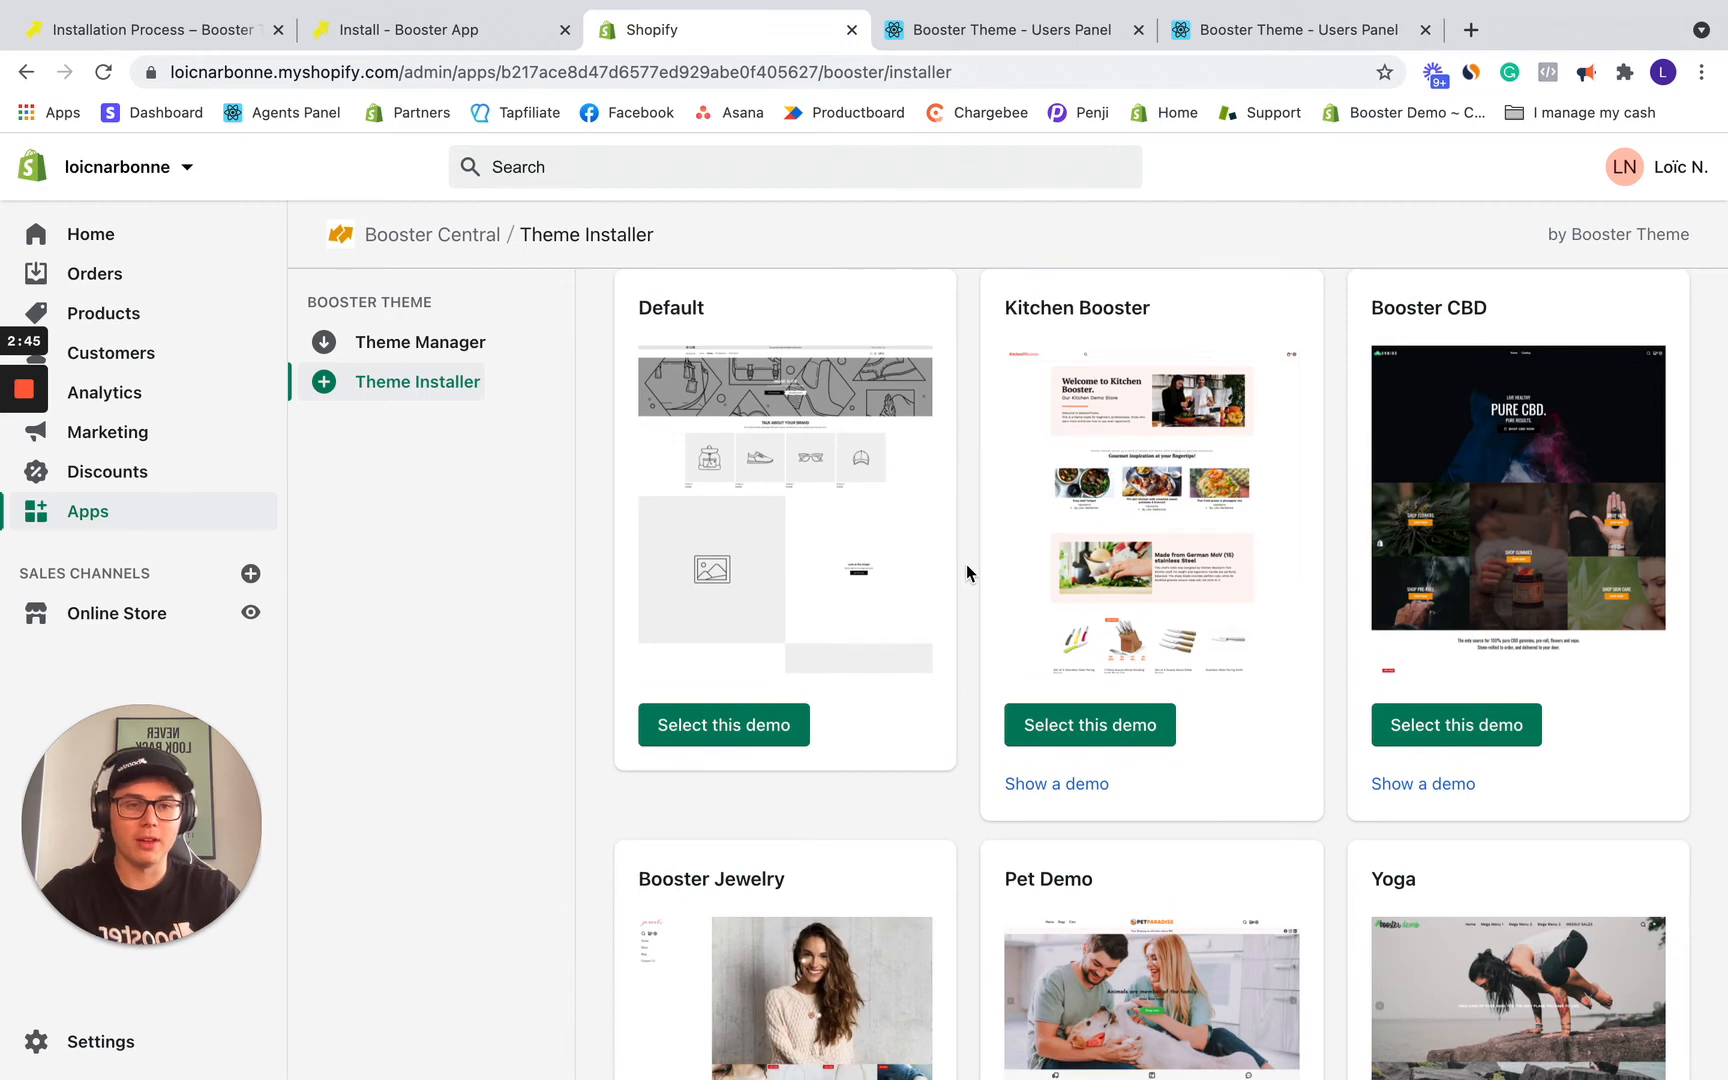
{"action": "mouse_move", "coordinate": [1460, 374]}
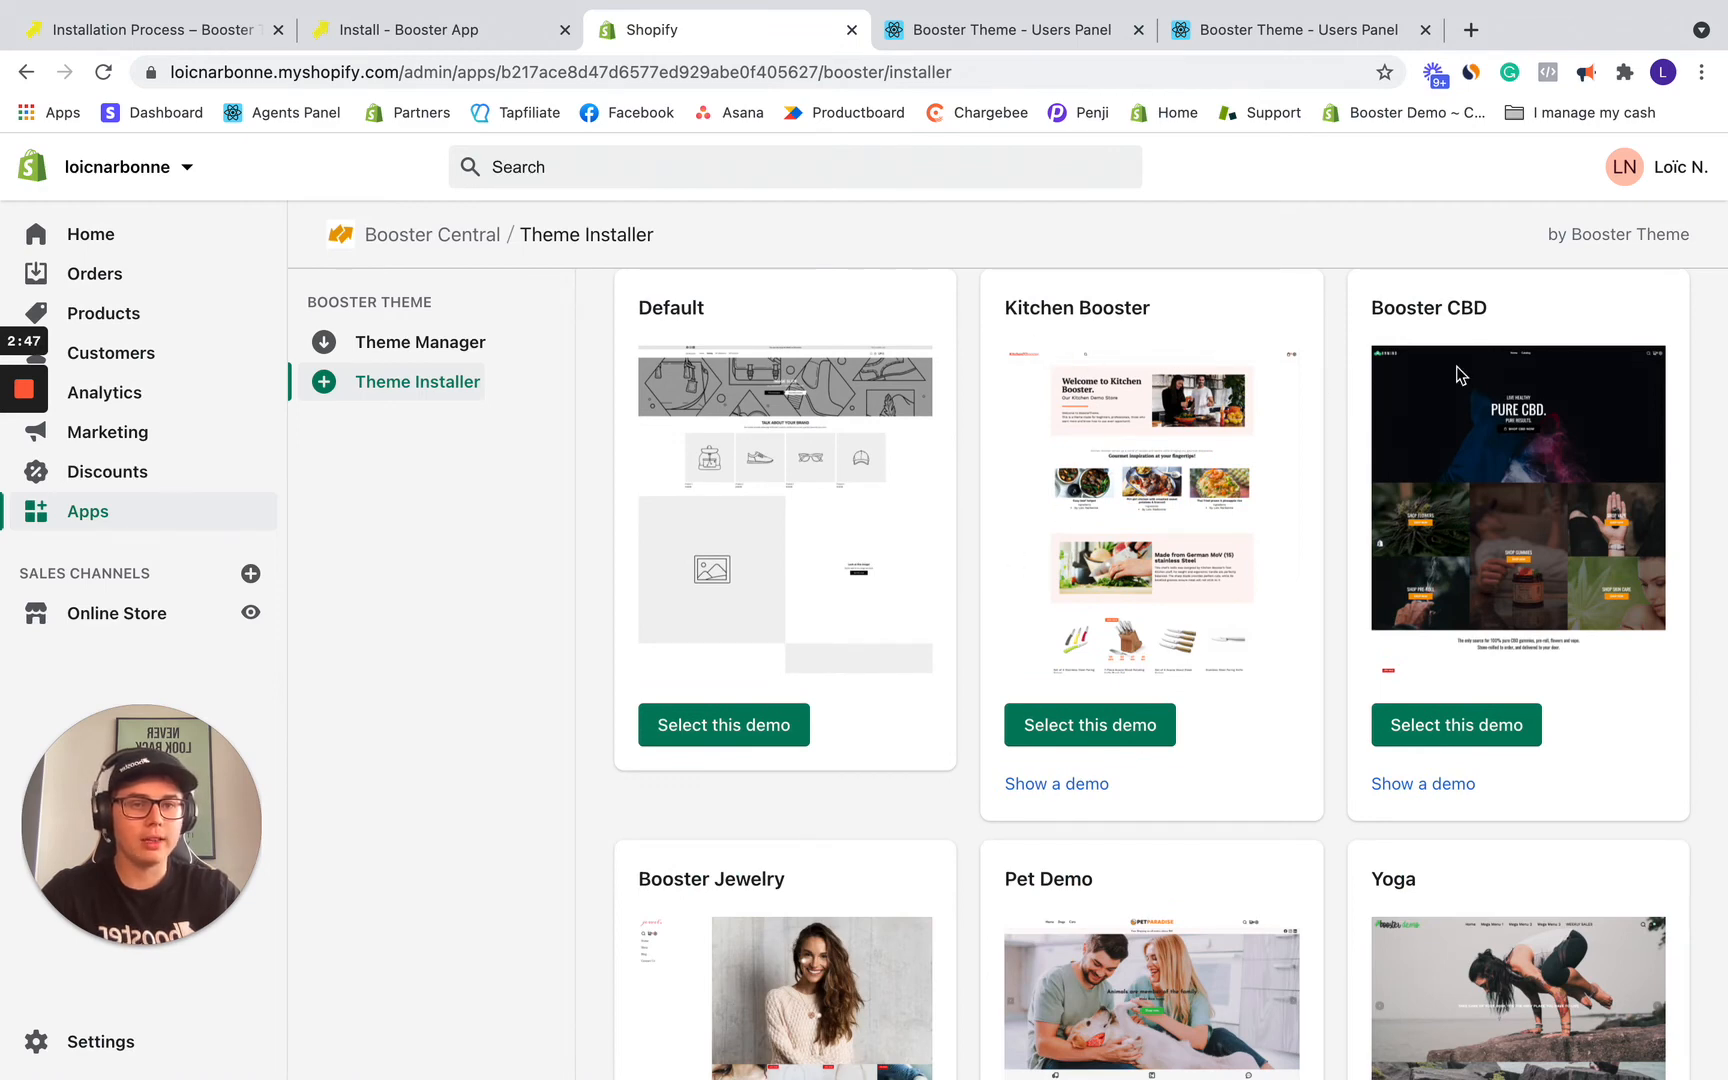
{"action": "scroll", "scroll_direction": "down", "scroll_amount": 3}
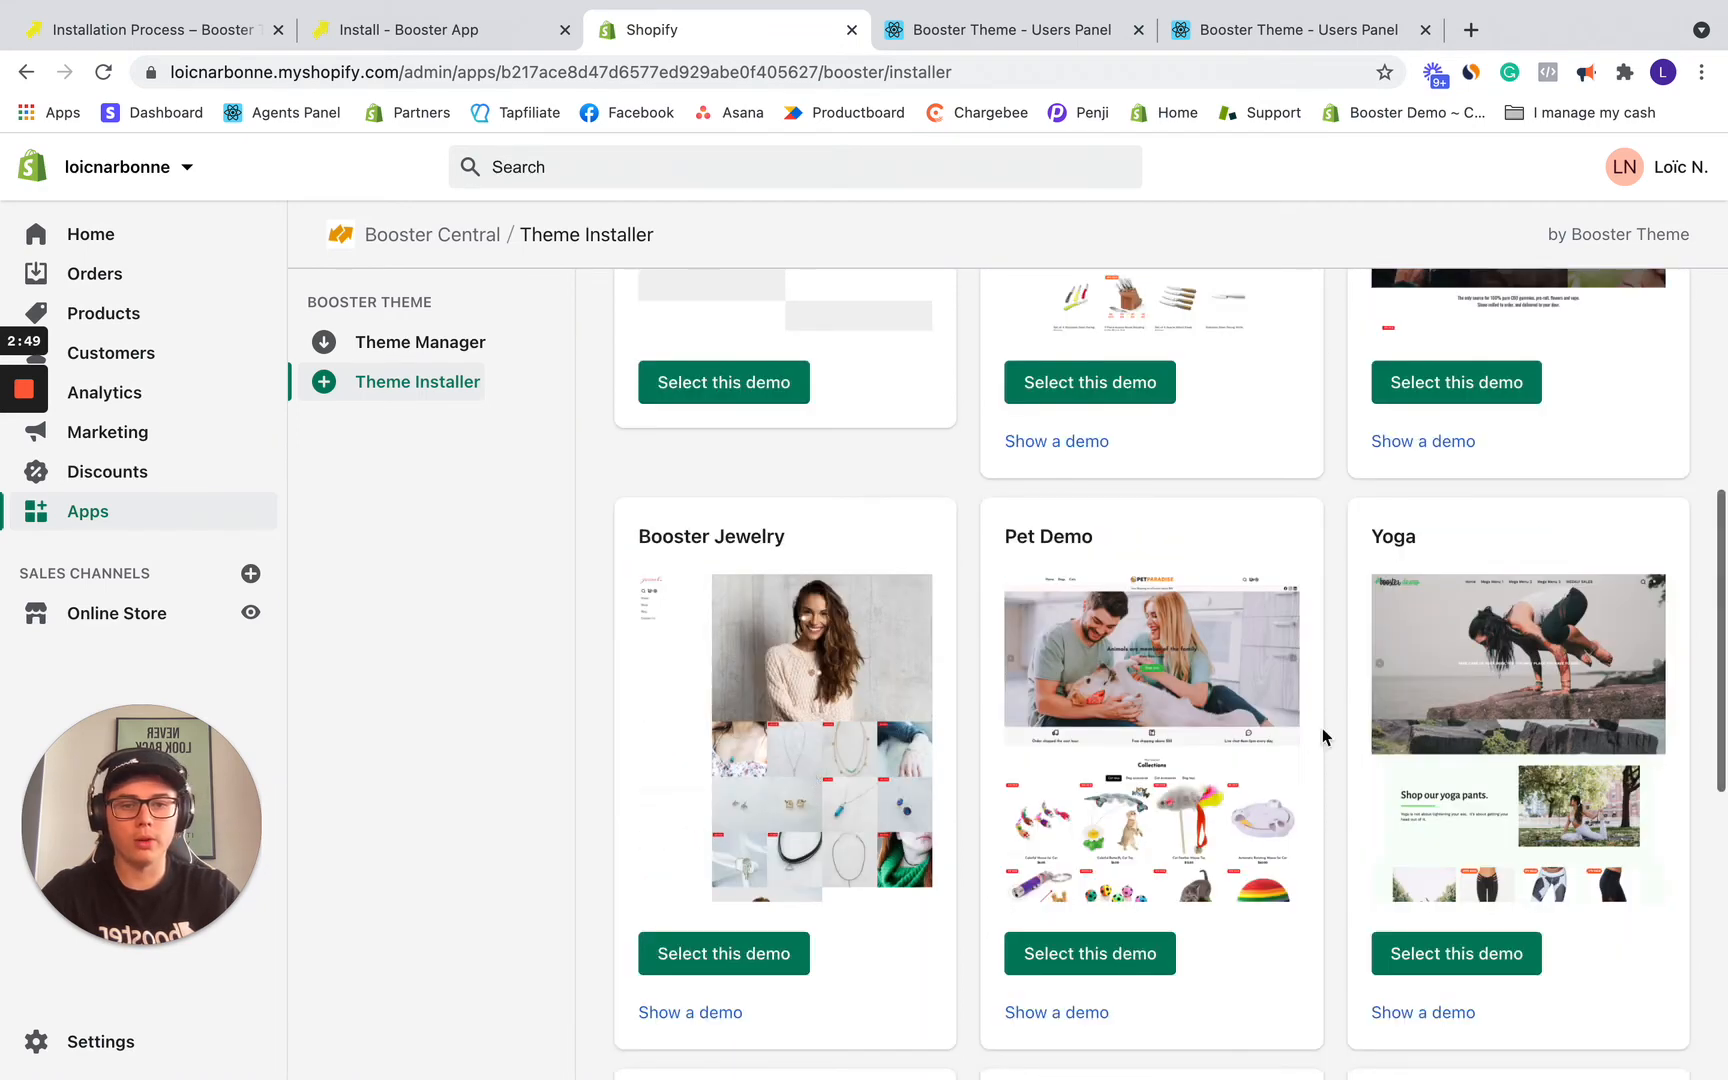
{"action": "scroll", "scroll_direction": "down", "scroll_amount": 3}
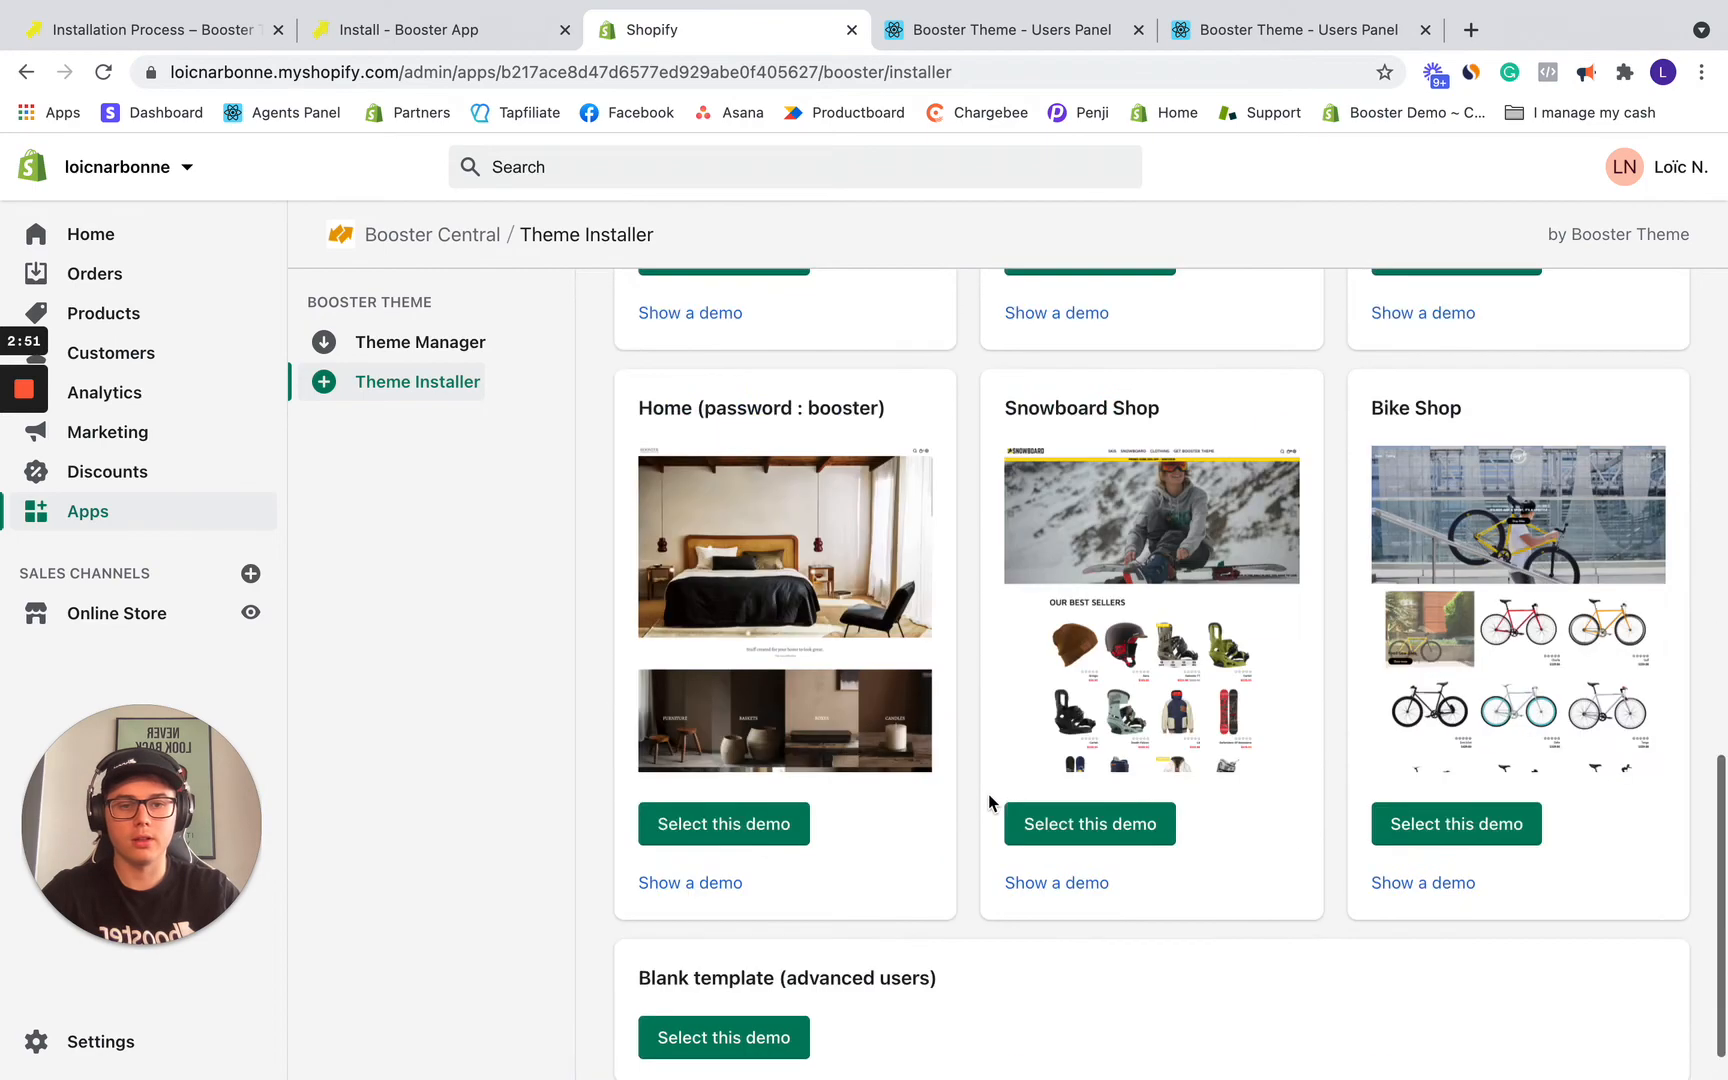
{"action": "scroll", "scroll_direction": "down", "scroll_amount": 3}
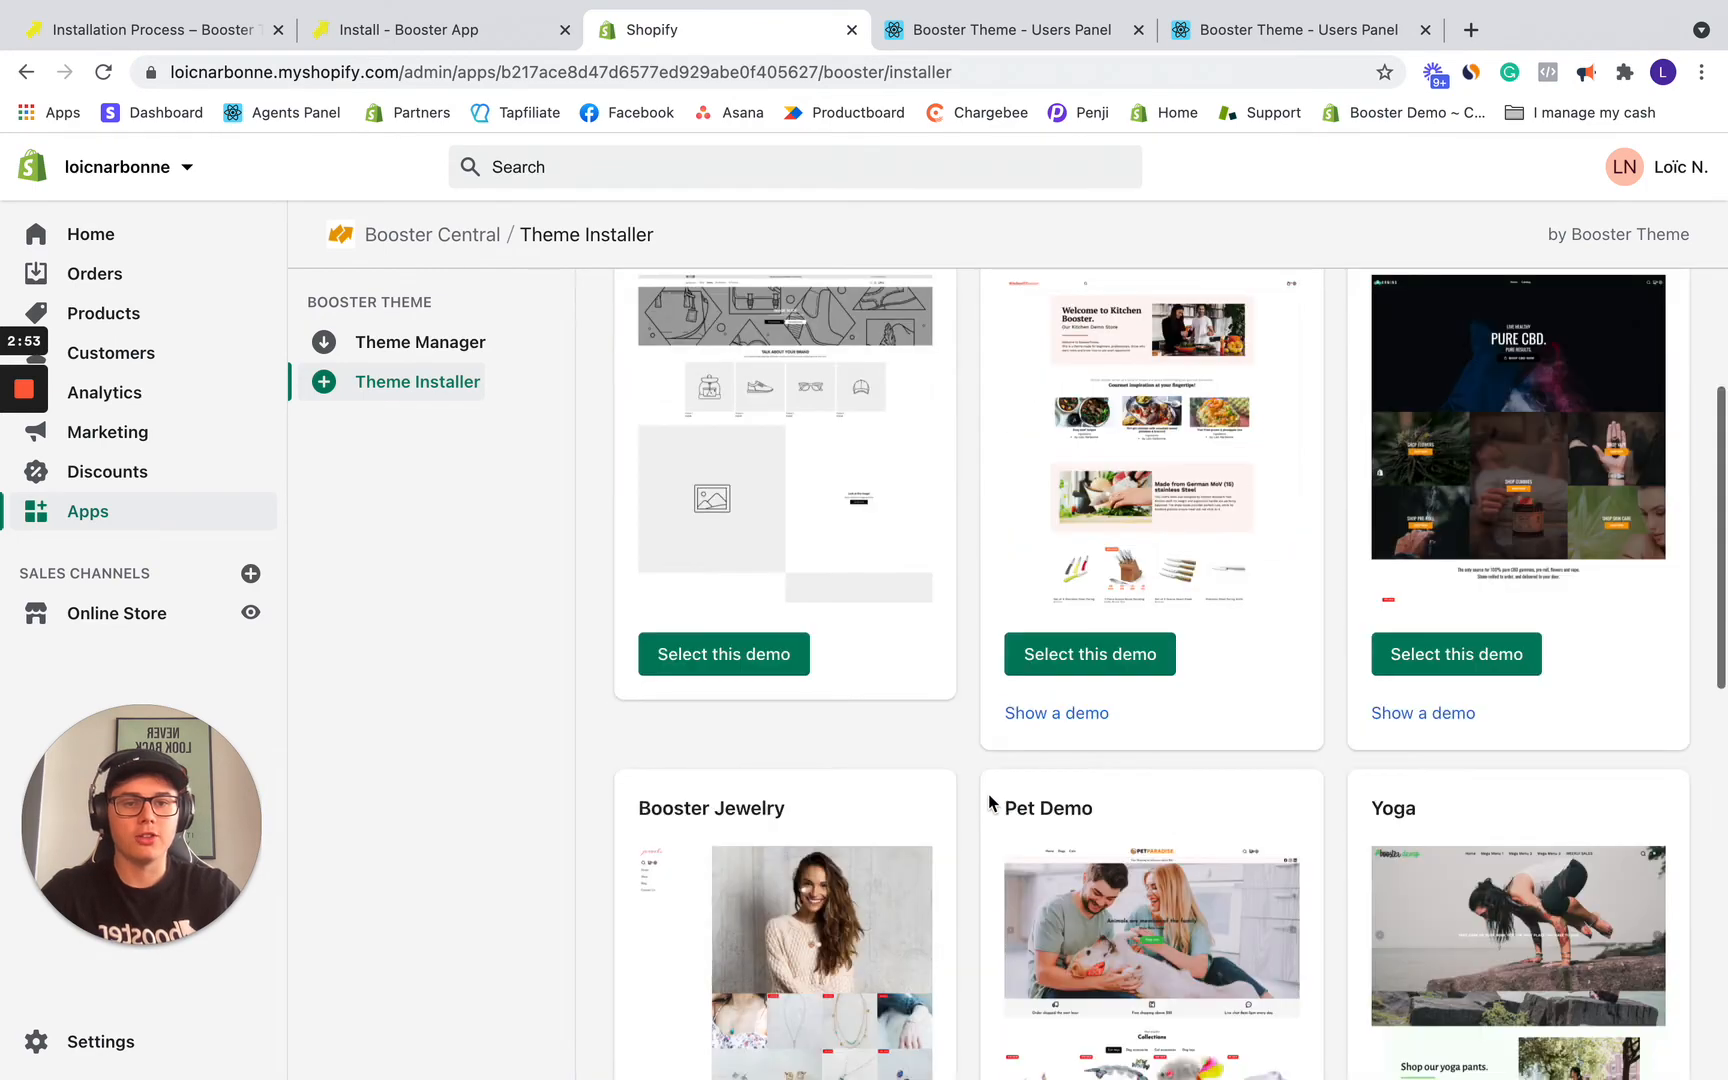
{"action": "scroll", "scroll_direction": "up", "scroll_amount": 3}
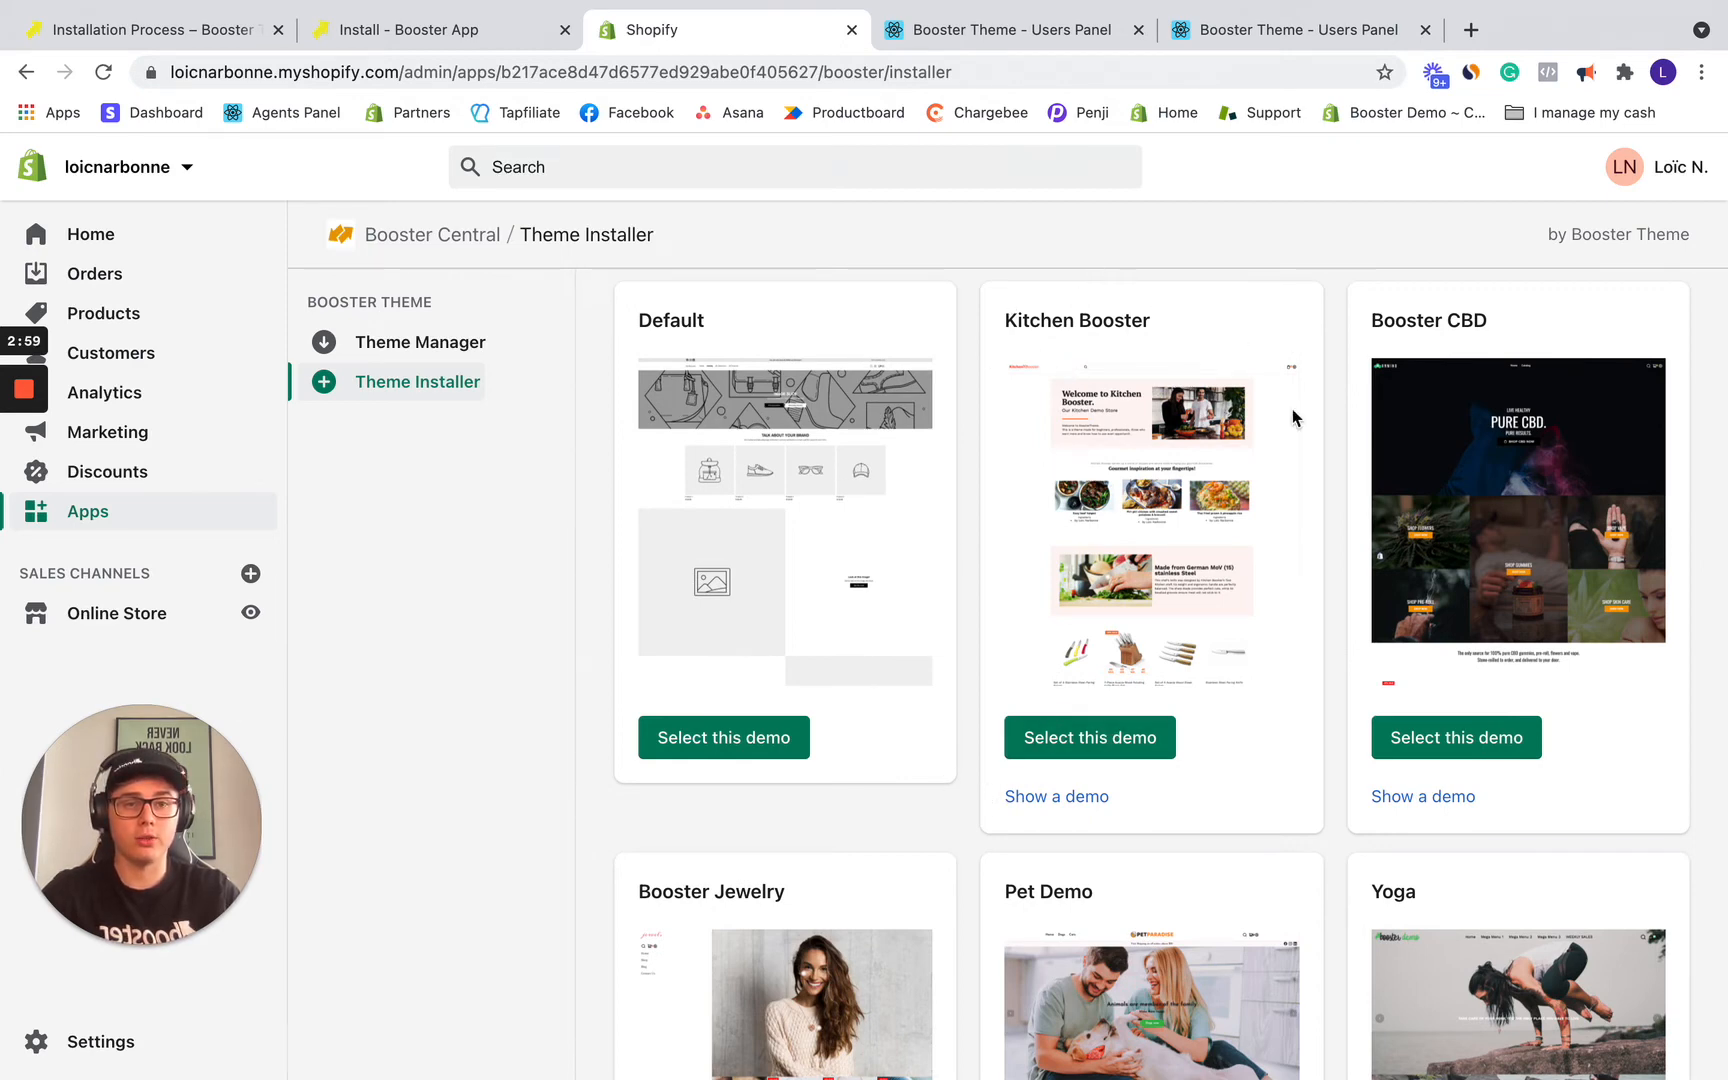
{"action": "mouse_move", "coordinate": [1212, 490]}
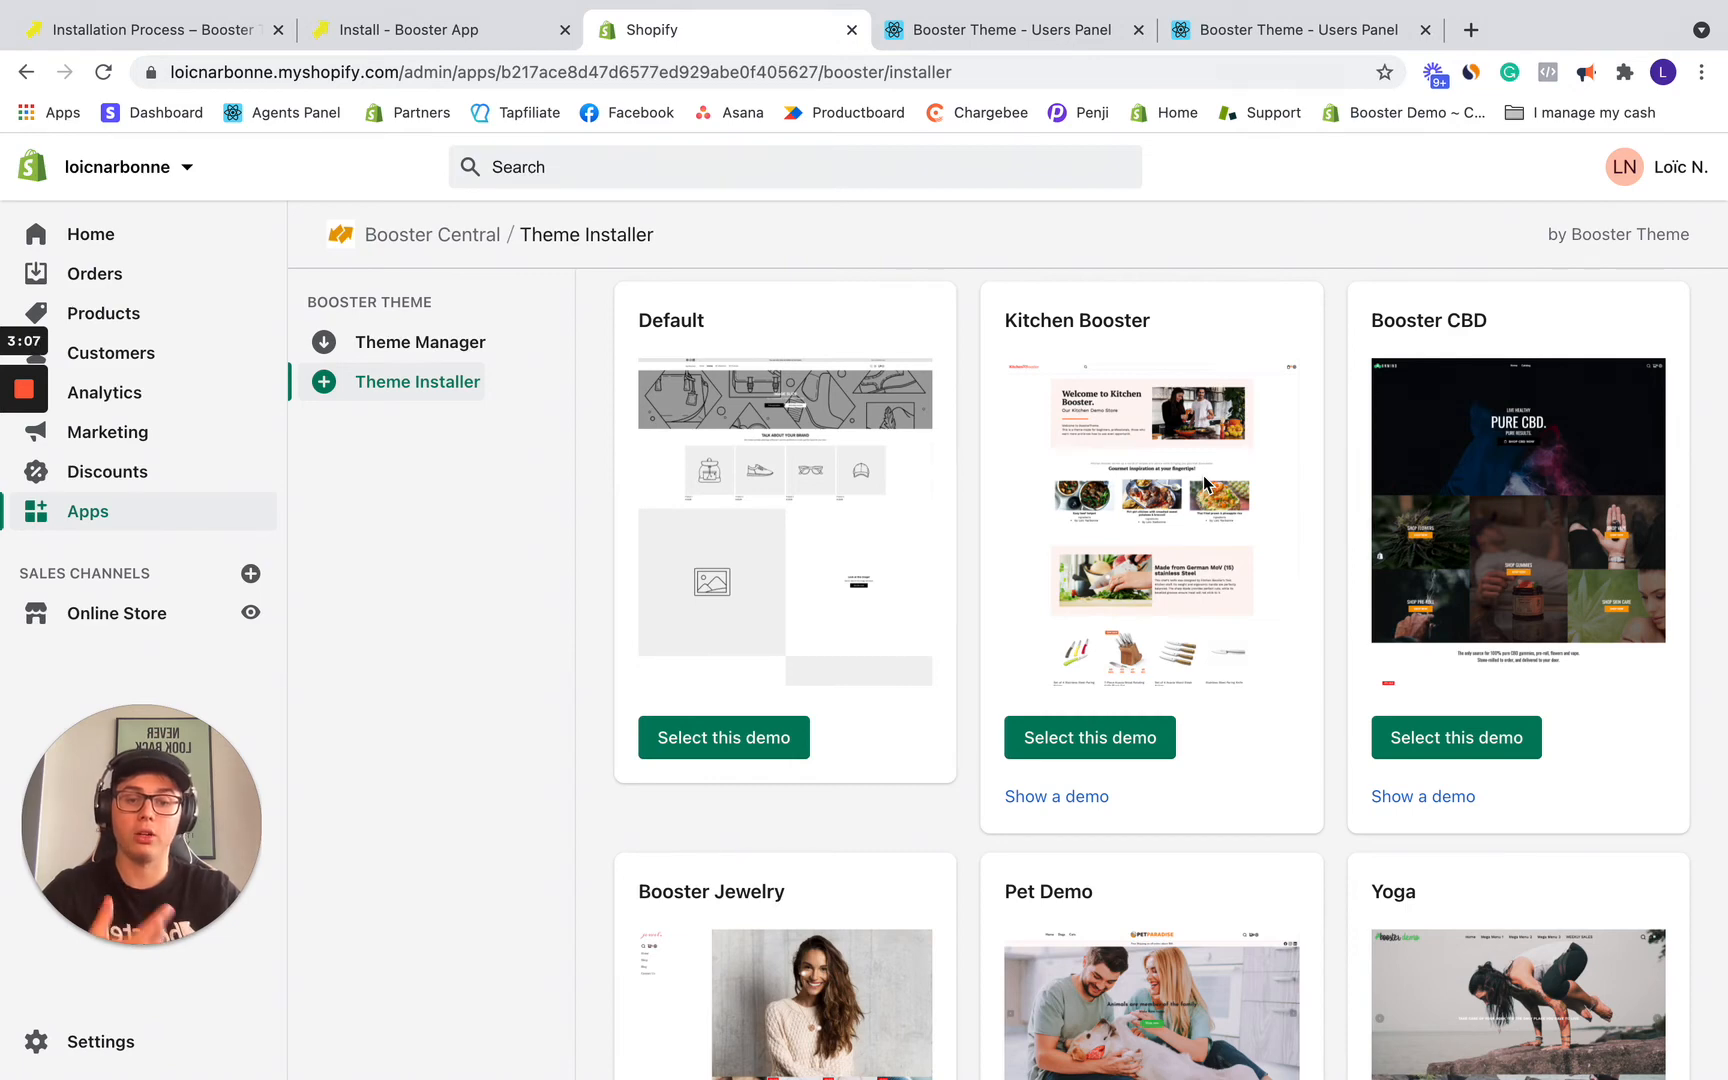
{"action": "double_click", "coordinate": [670, 320]}
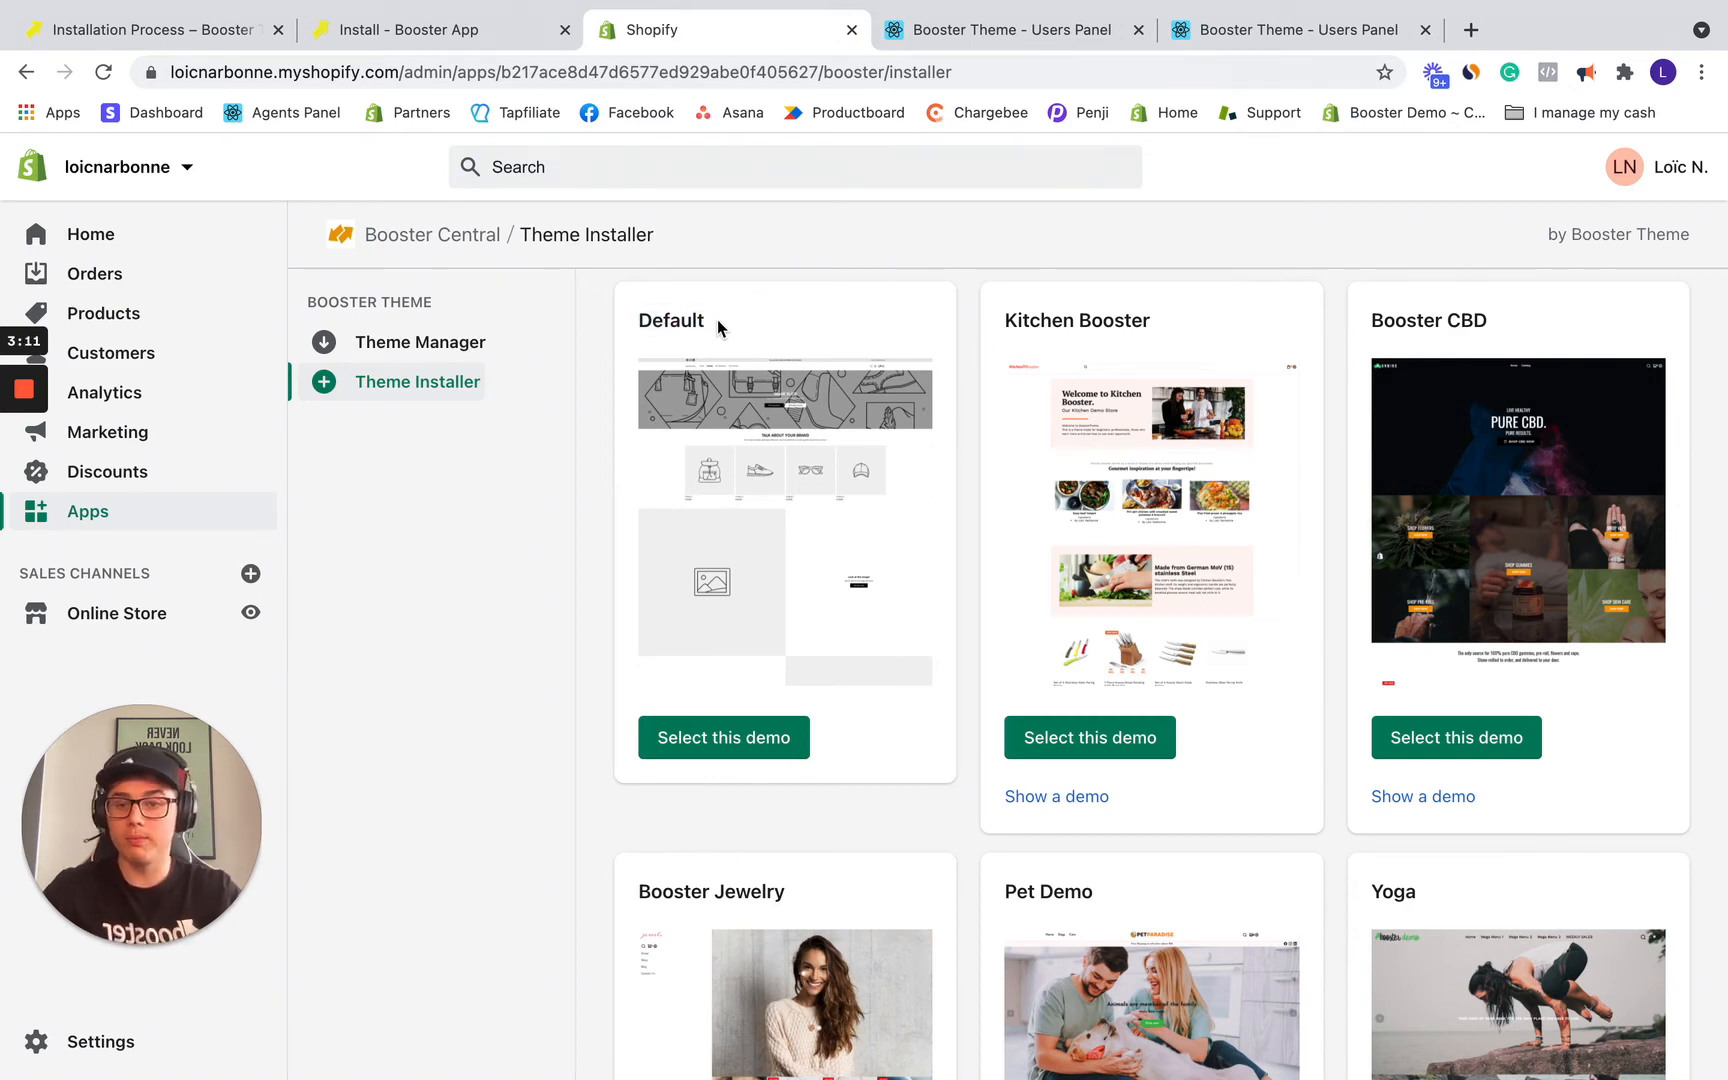
{"action": "mouse_move", "coordinate": [960, 384]}
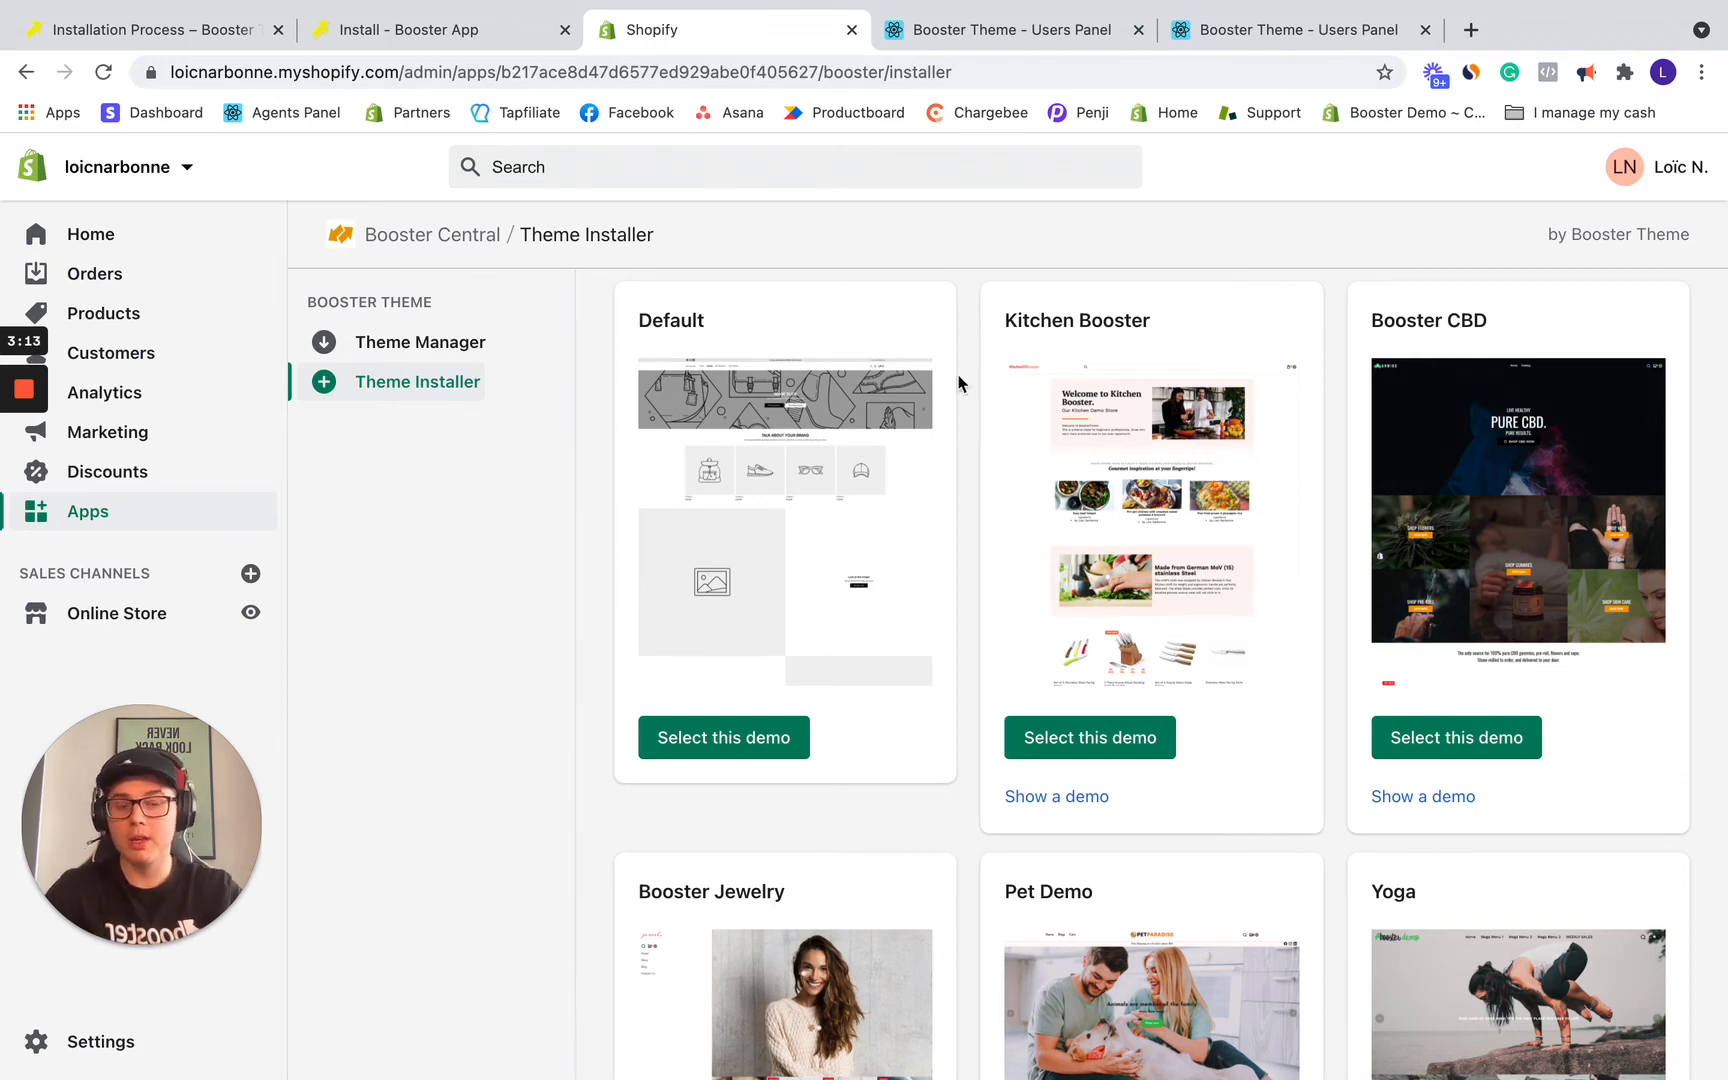
{"action": "scroll", "scroll_direction": "down", "scroll_amount": 3}
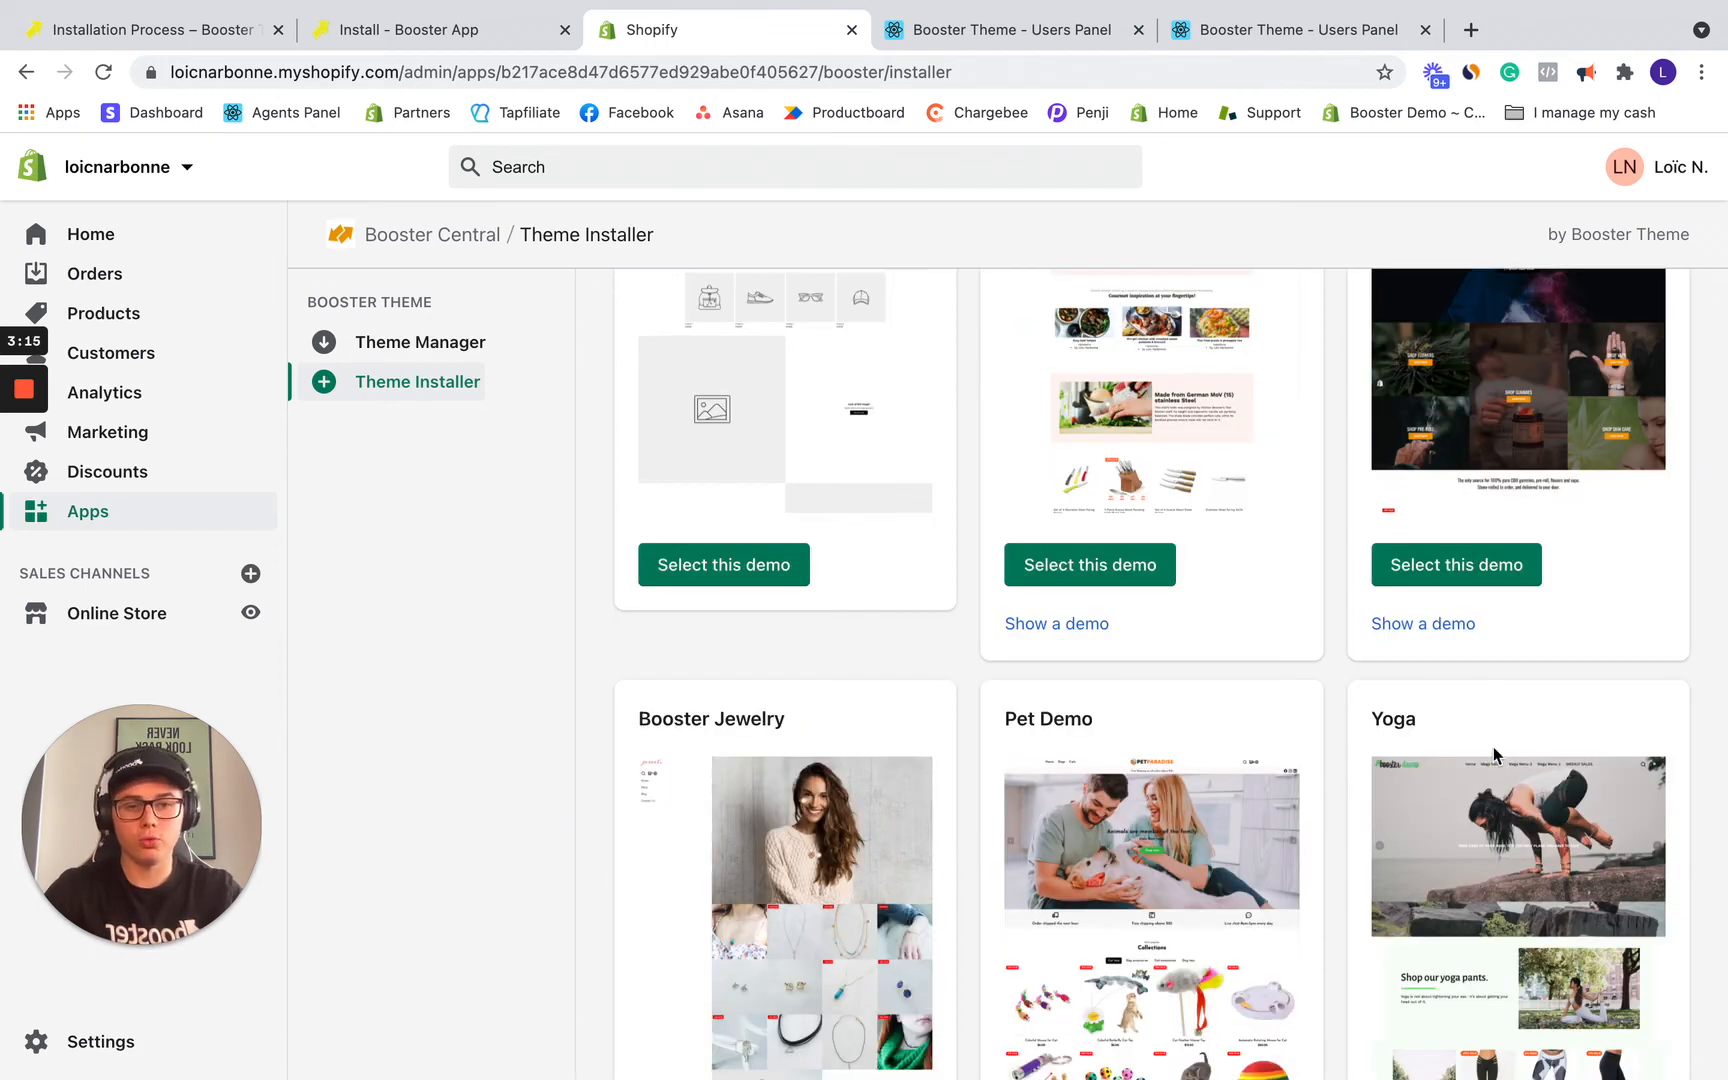
{"action": "scroll", "scroll_direction": "down", "scroll_amount": 3}
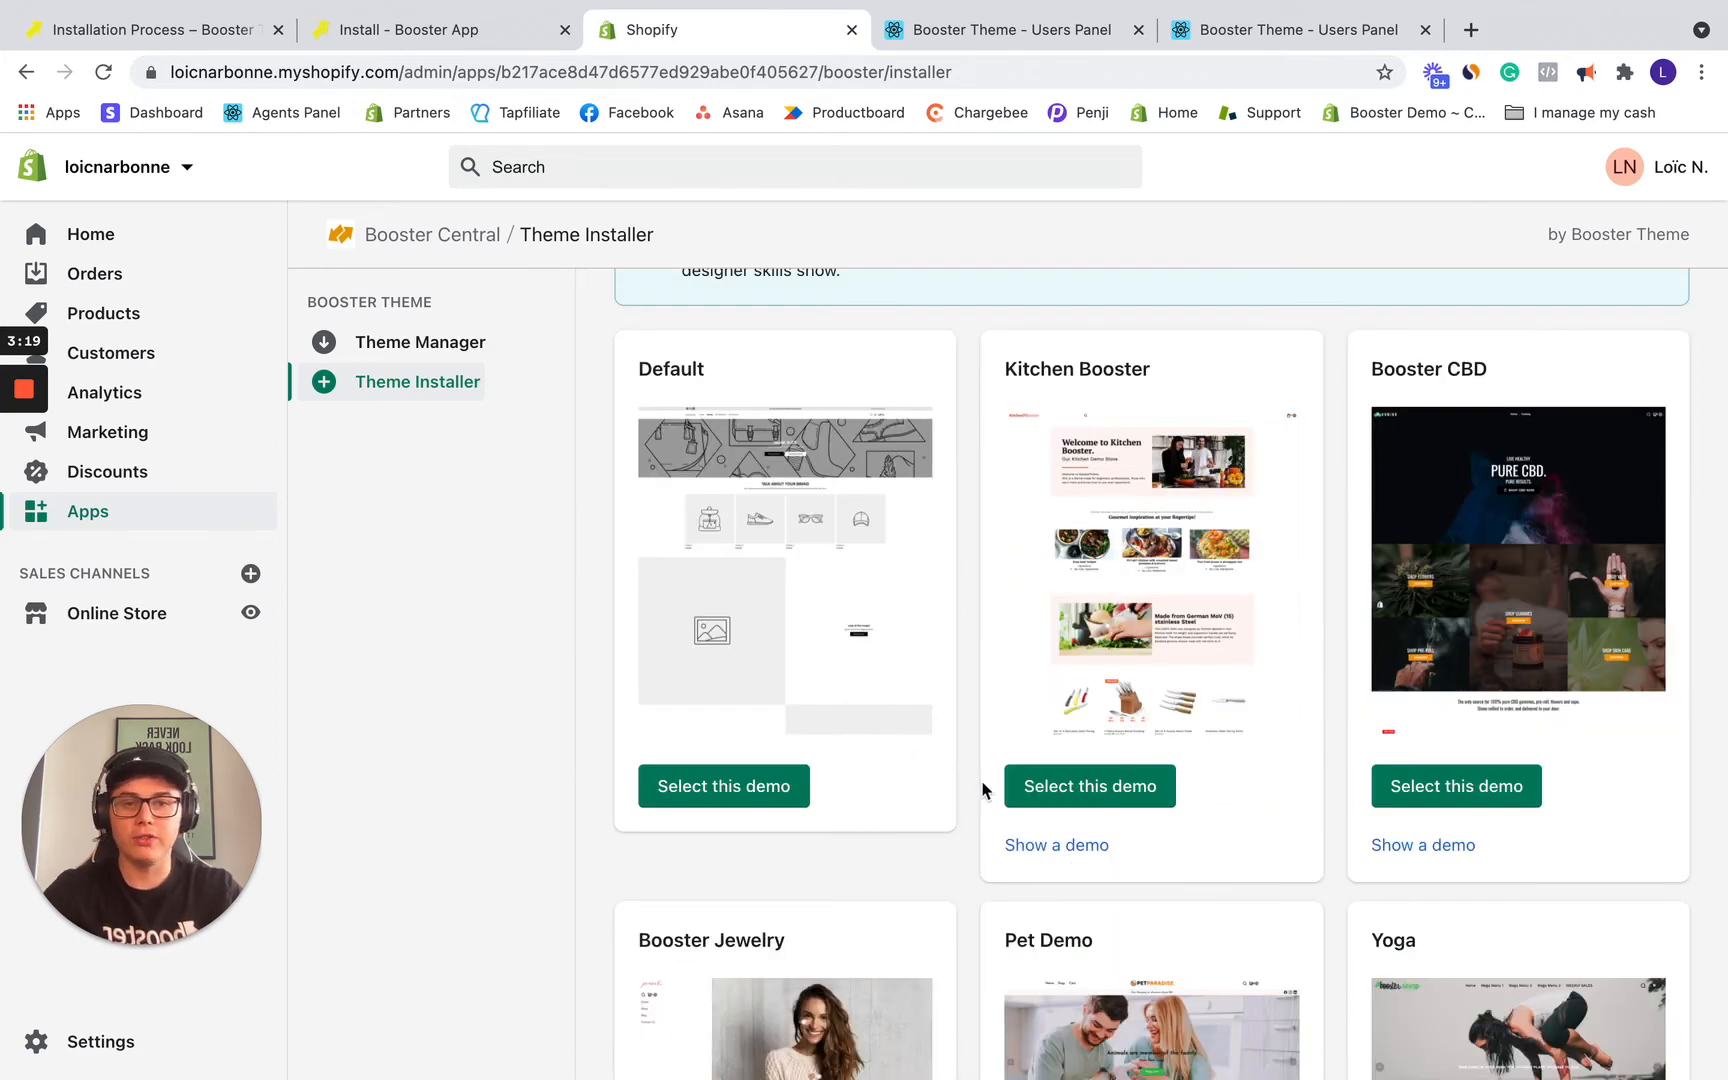
{"action": "mouse_move", "coordinate": [1087, 927]}
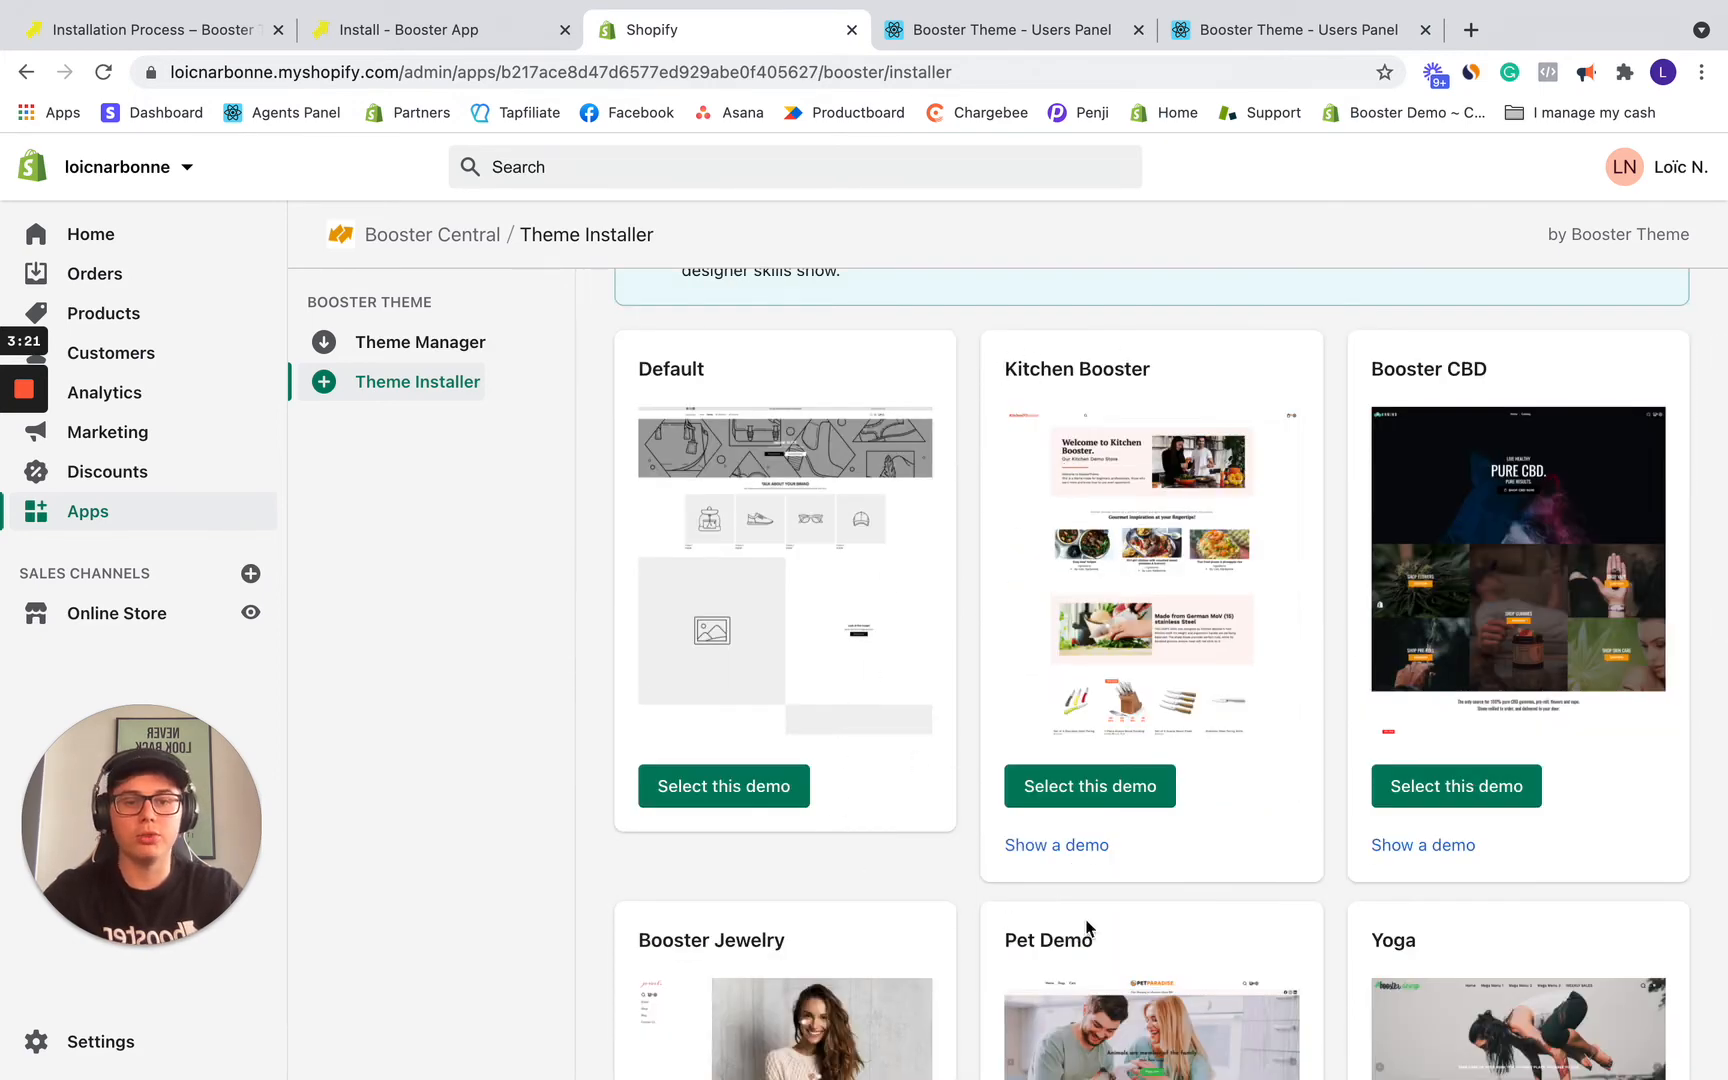
Step: Select the Kitchen Booster demo and install it with Install BoosterTheme
{"action": "left_click", "coordinate": [1089, 786]}
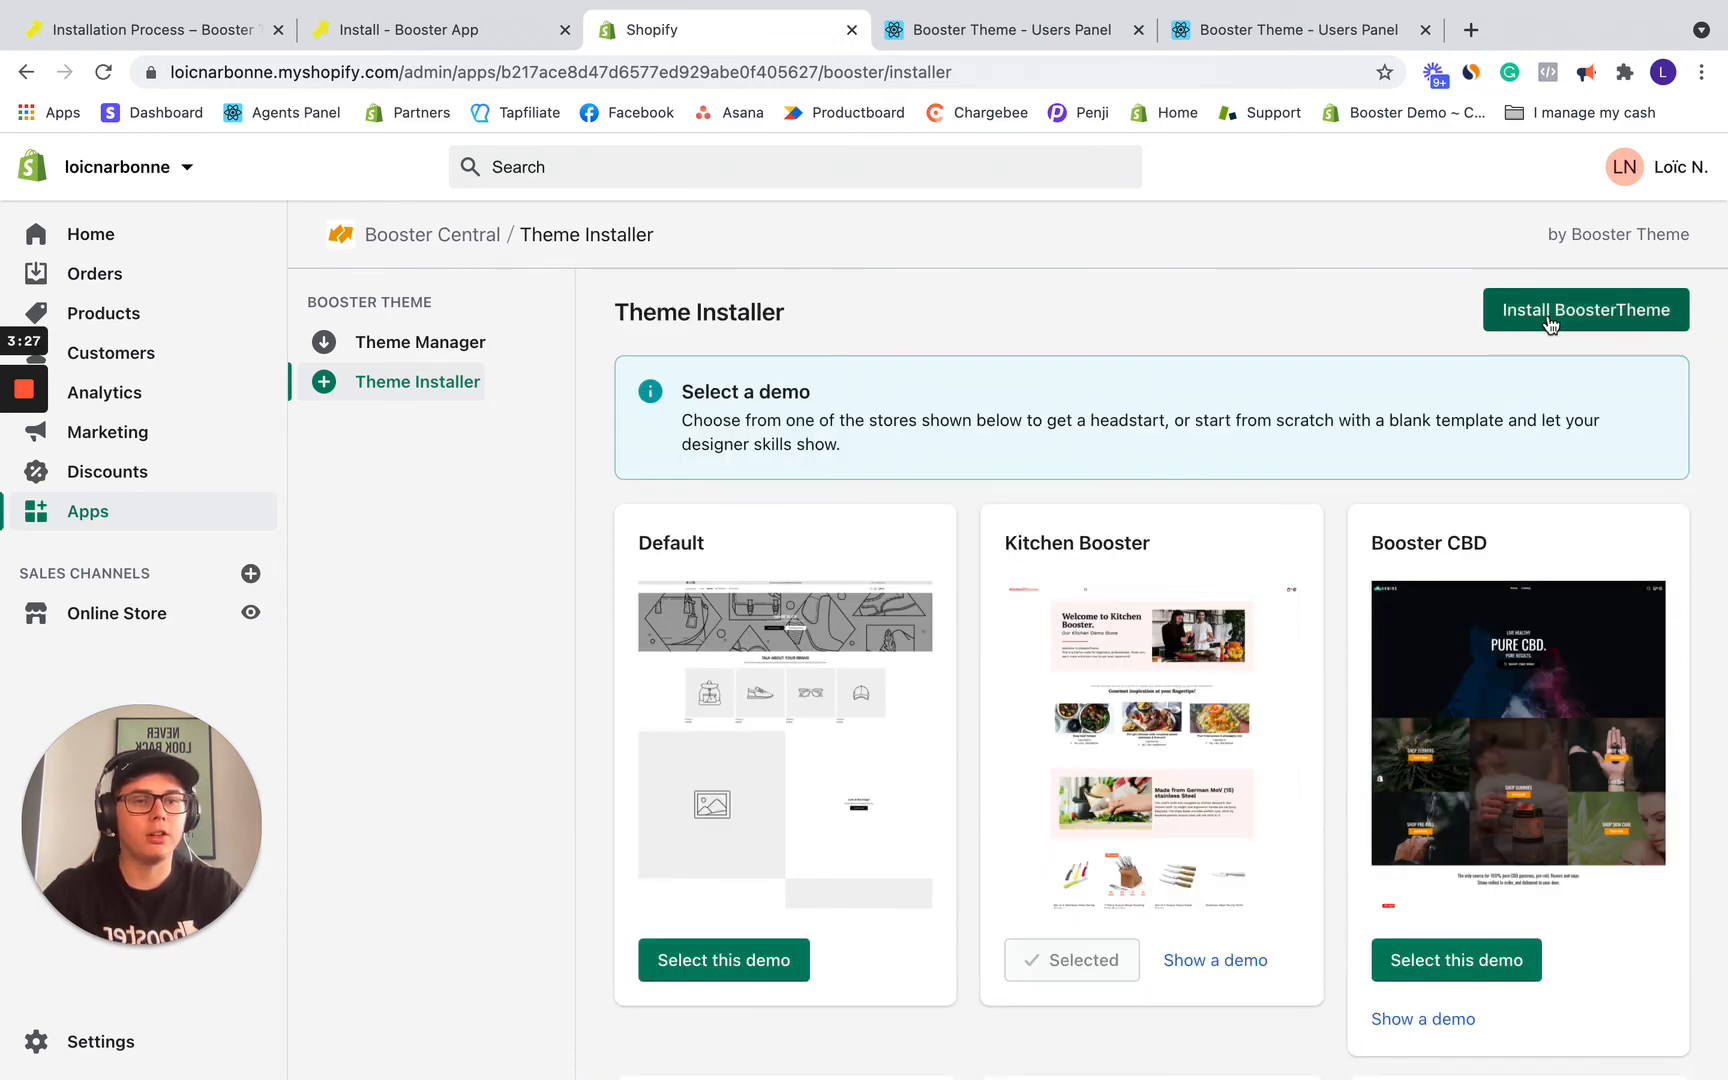
{"action": "left_click", "coordinate": [1585, 310]}
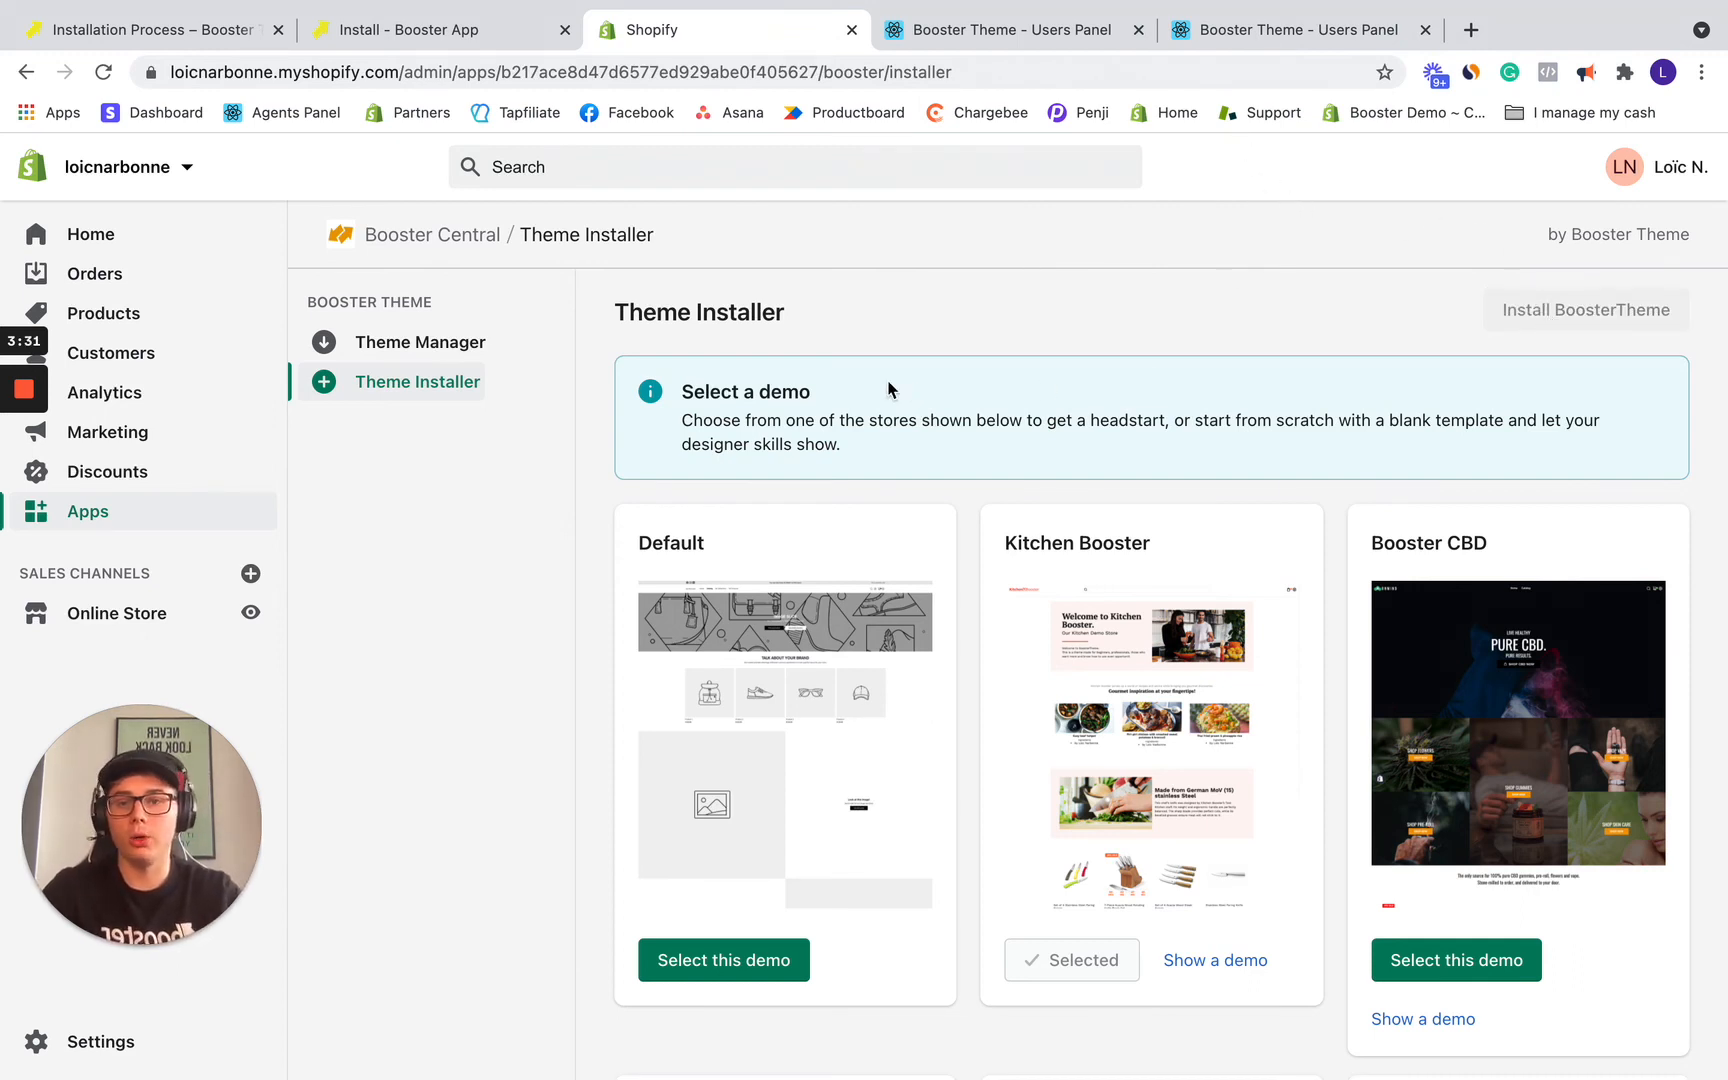
{"action": "left_click", "coordinate": [116, 613]}
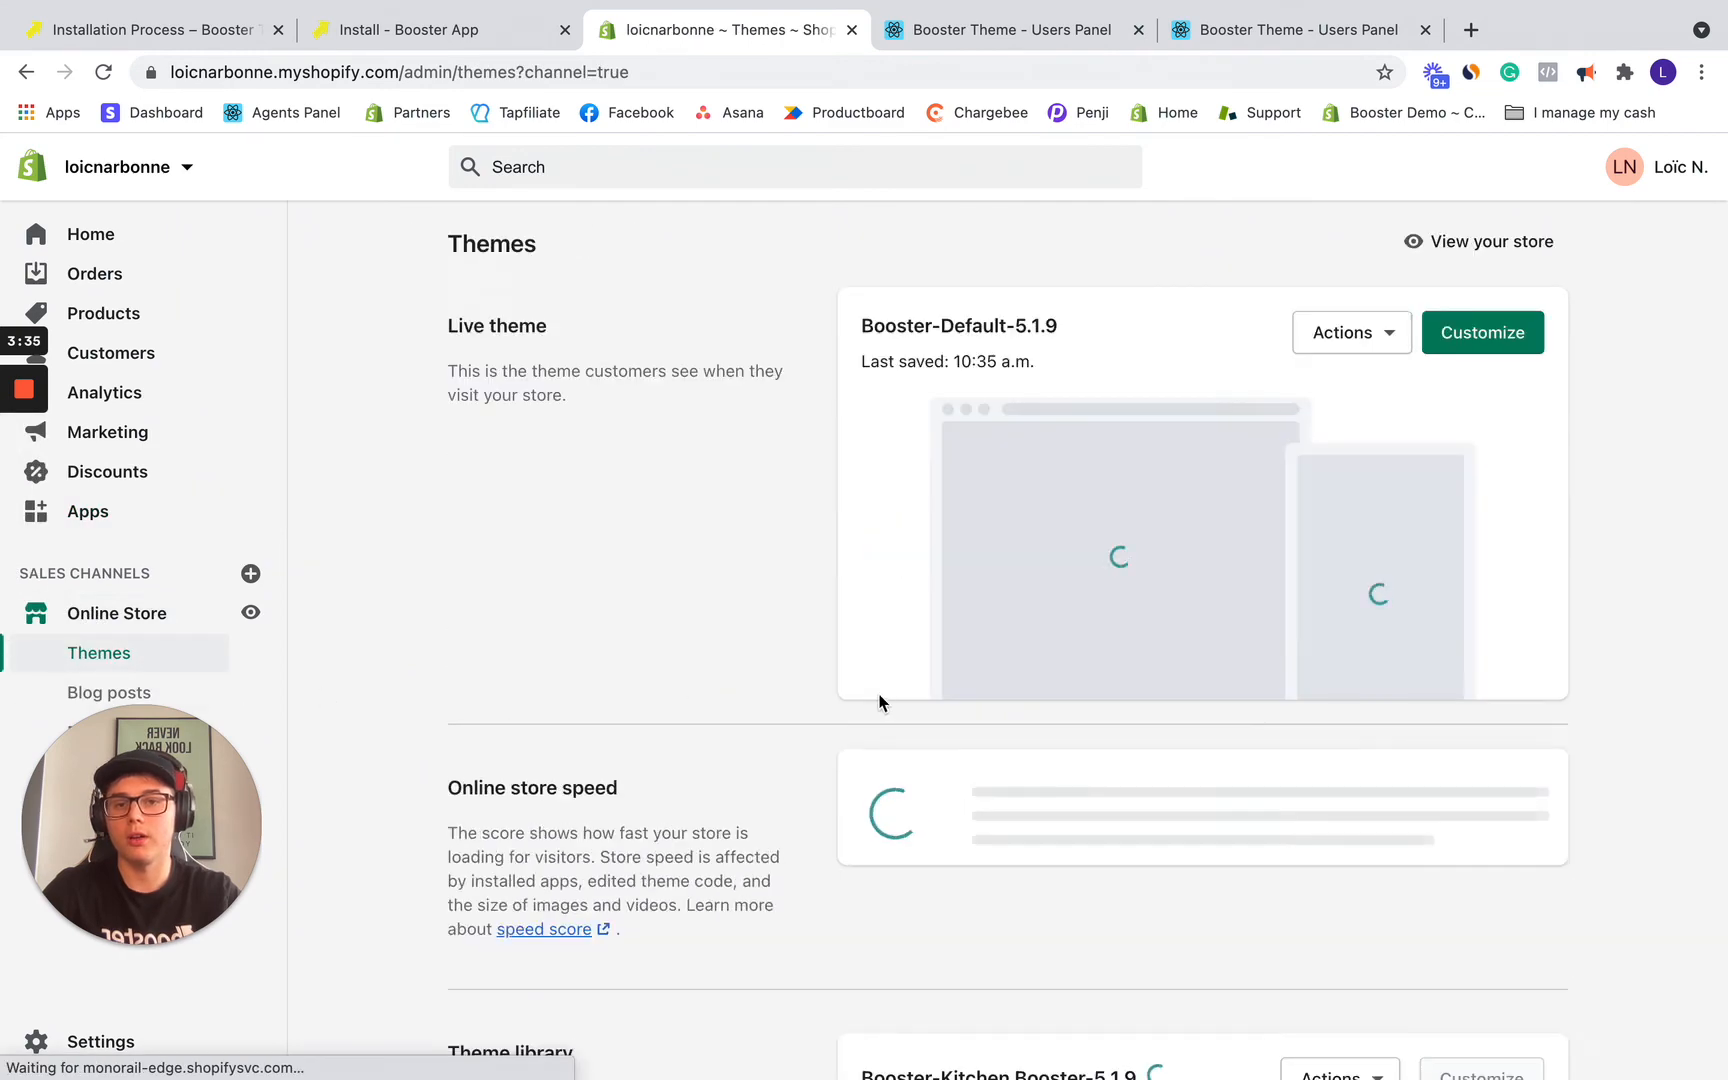
Step: Scroll to the Theme library showing Booster-Kitchen Booster-5.1.9 still processing
{"action": "scroll", "scroll_direction": "down", "scroll_amount": 3}
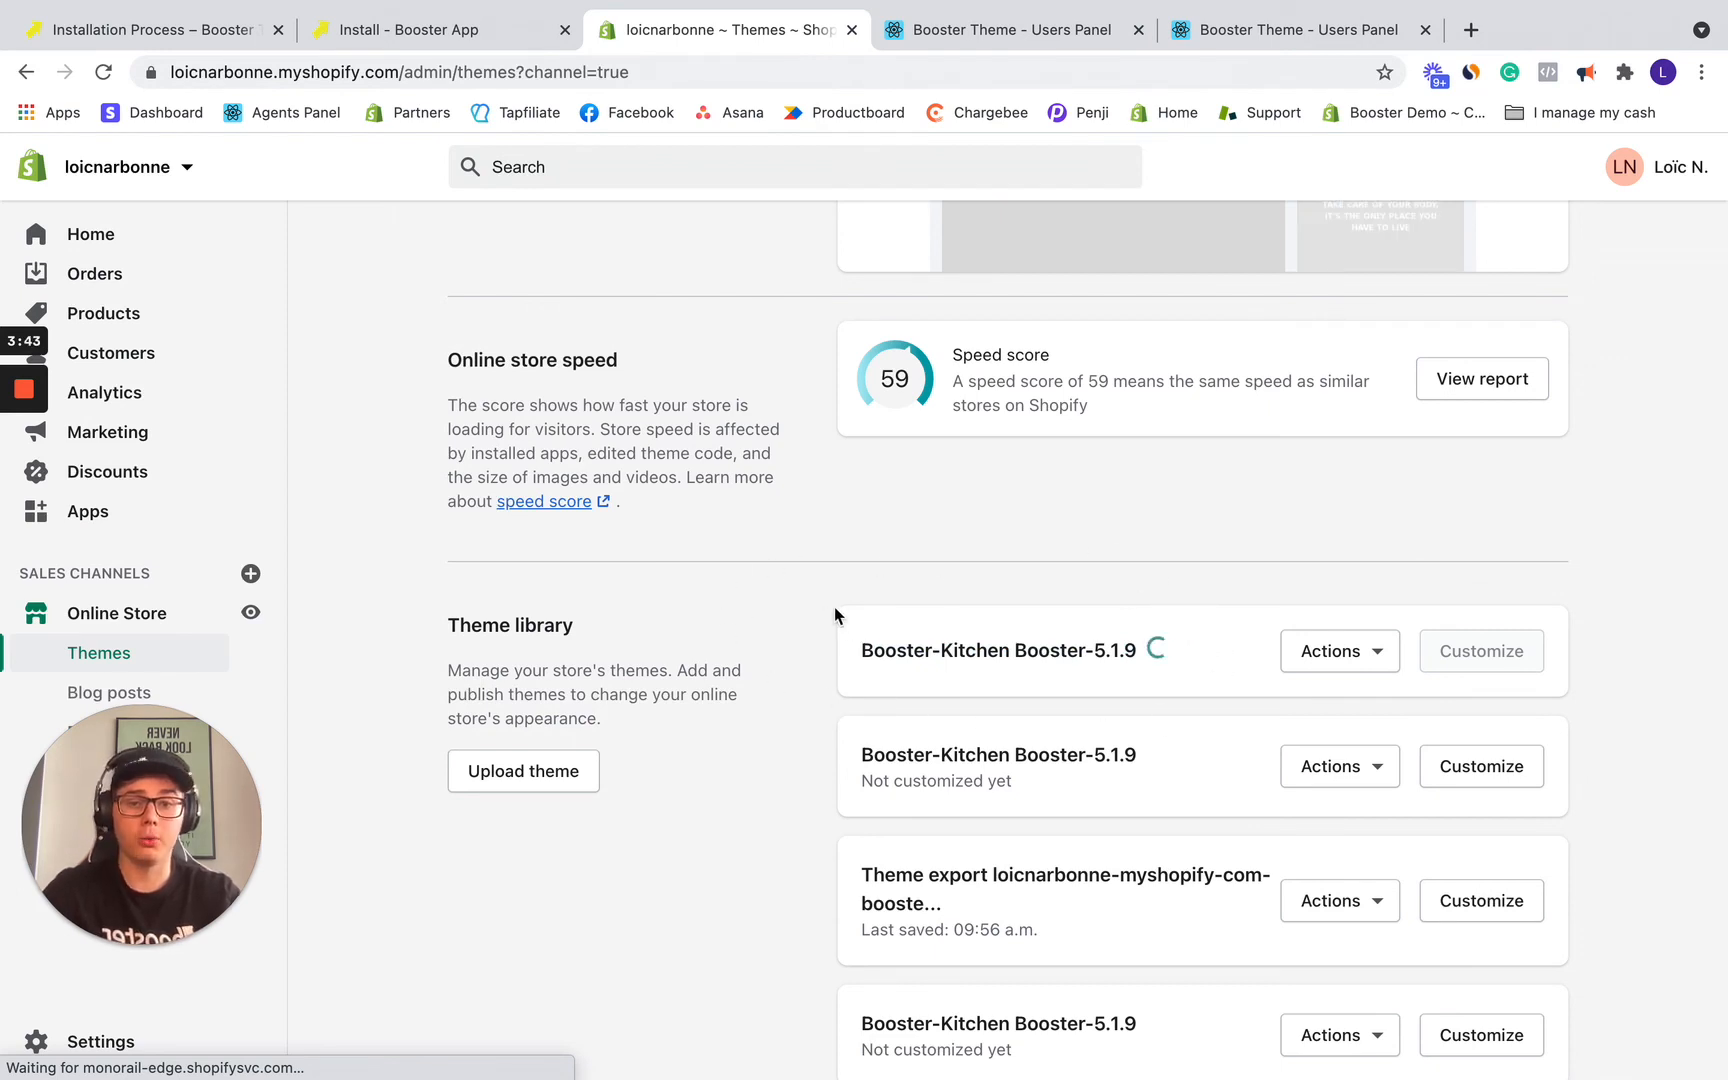
{"action": "mouse_move", "coordinate": [872, 612]}
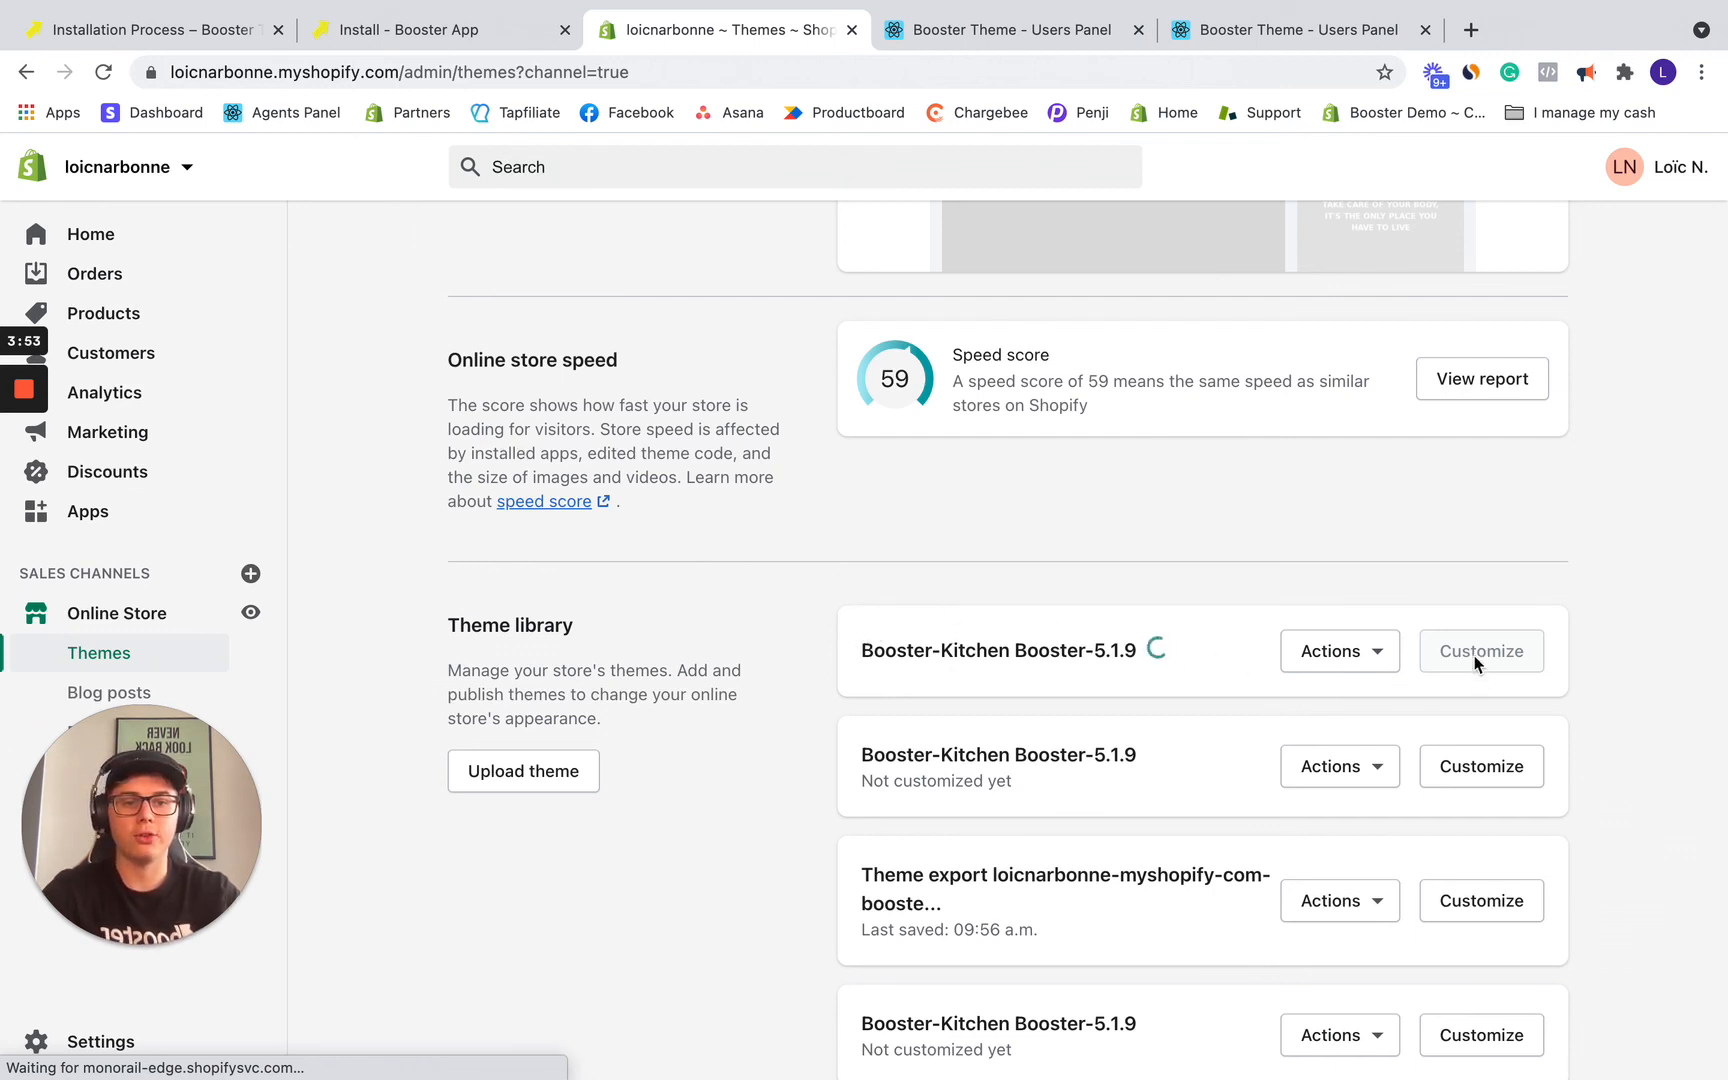
{"action": "mouse_move", "coordinate": [1486, 667]}
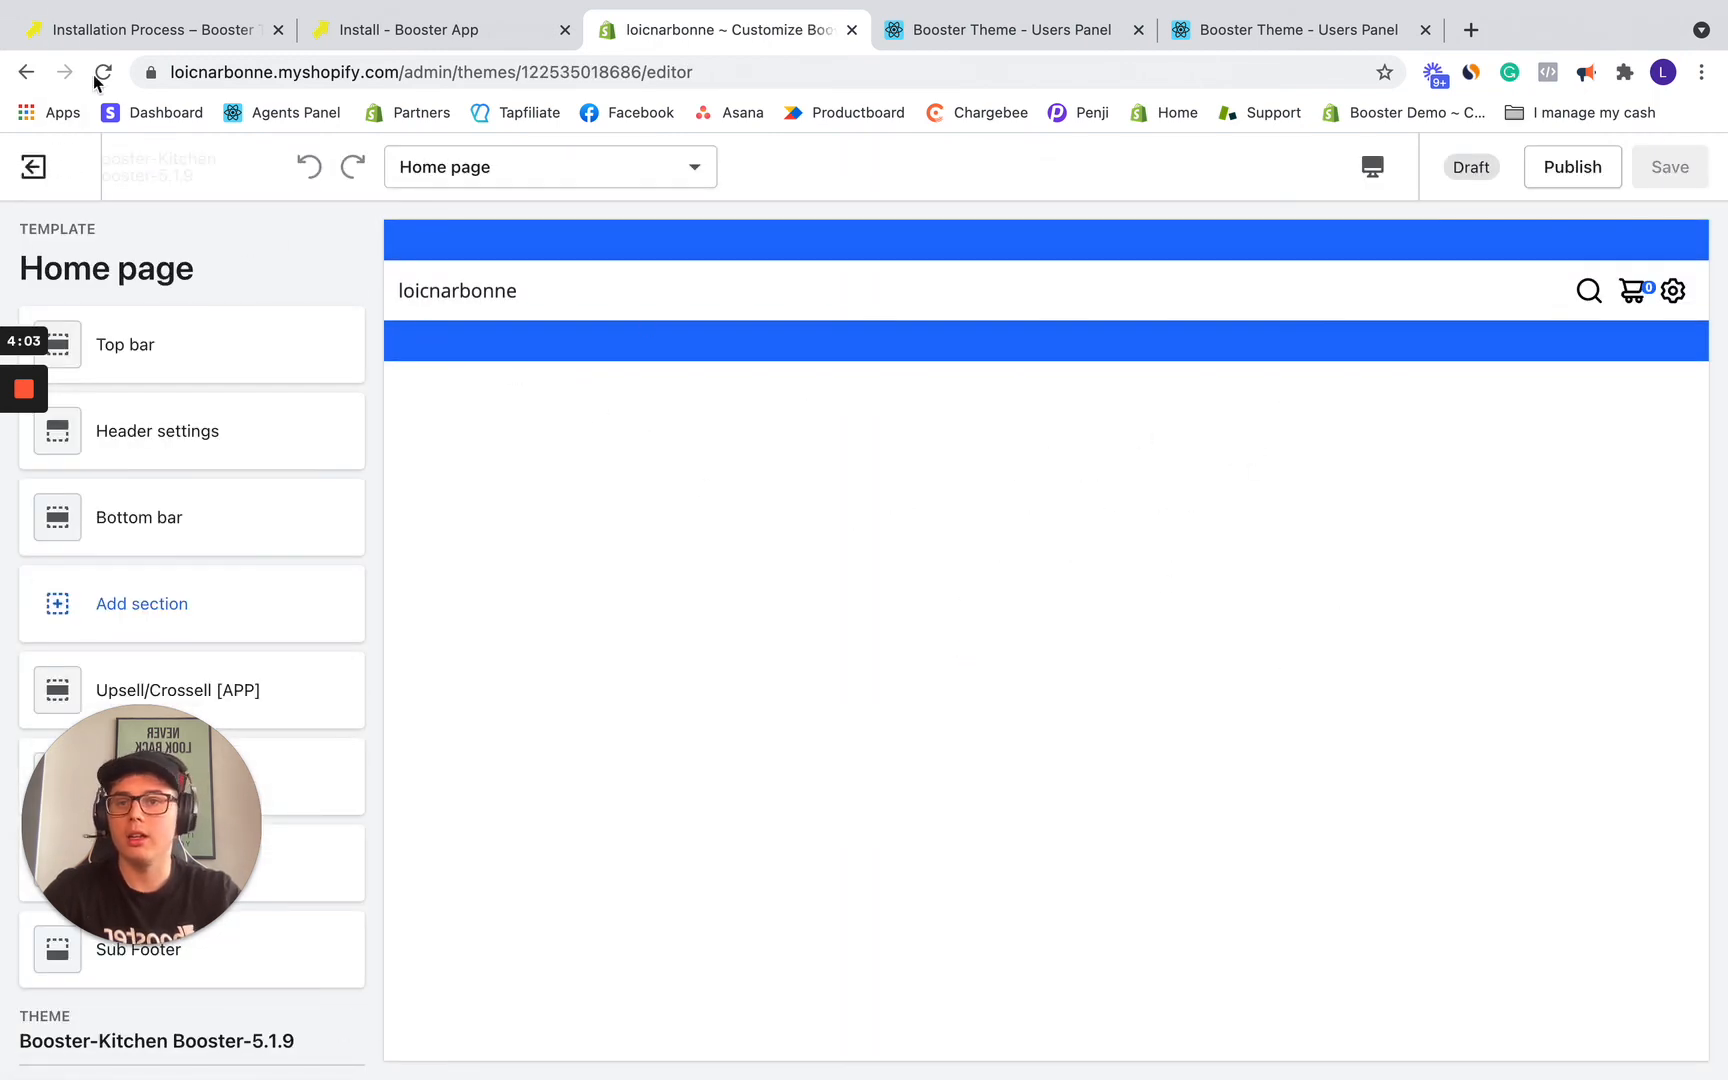
Step: Reload the theme editor and scroll the Kitchen Booster home page preview to the footer
{"action": "left_click", "coordinate": [105, 72]}
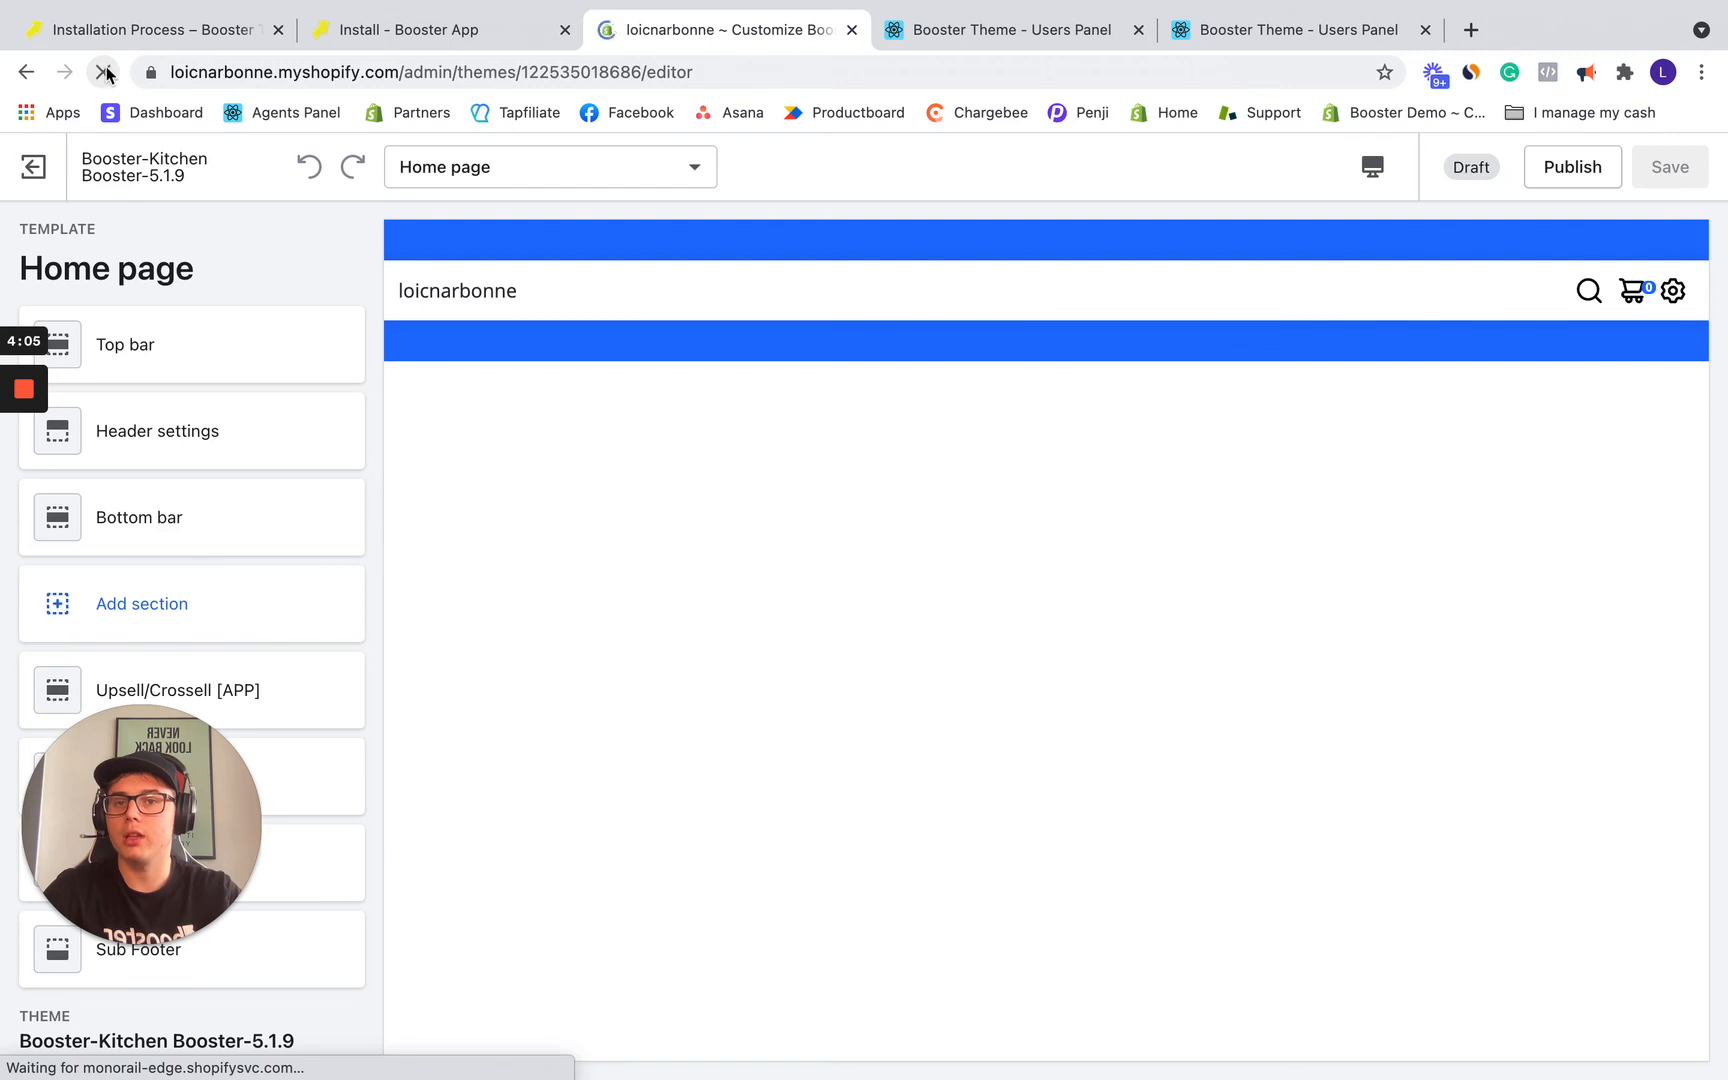
{"action": "left_click", "coordinate": [104, 72]}
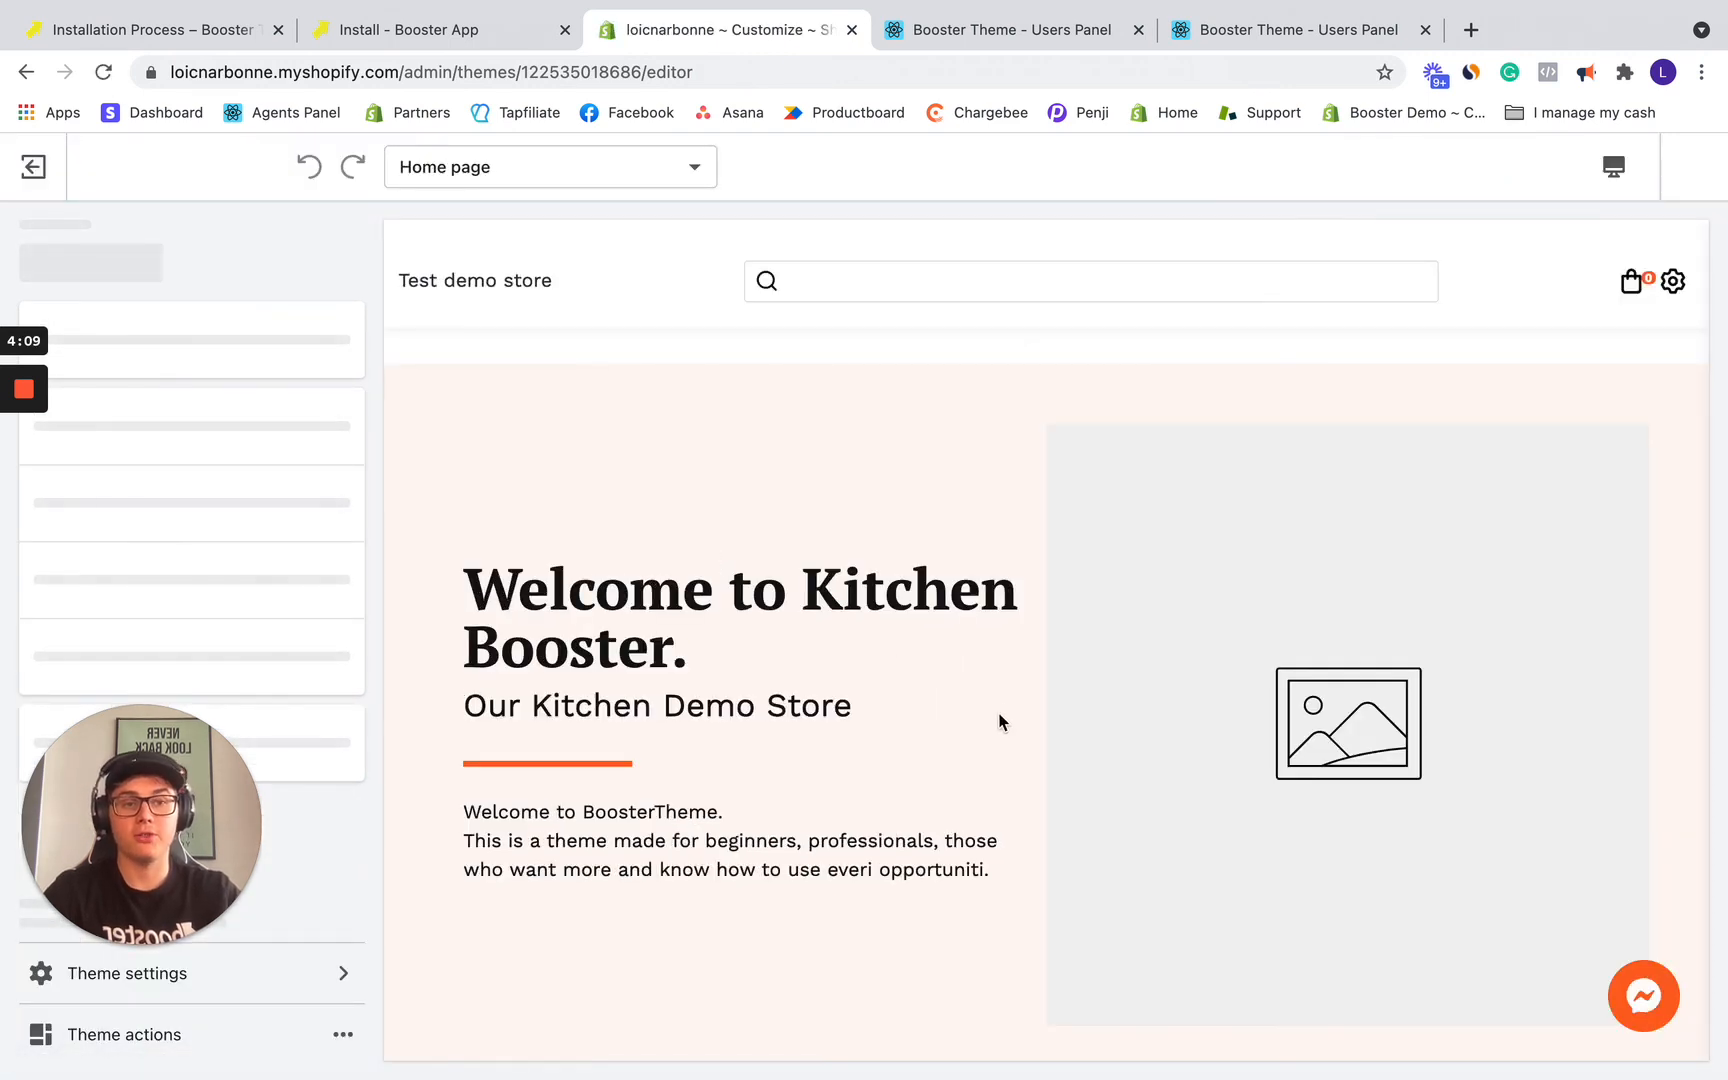
{"action": "scroll", "scroll_direction": "down", "scroll_amount": 3}
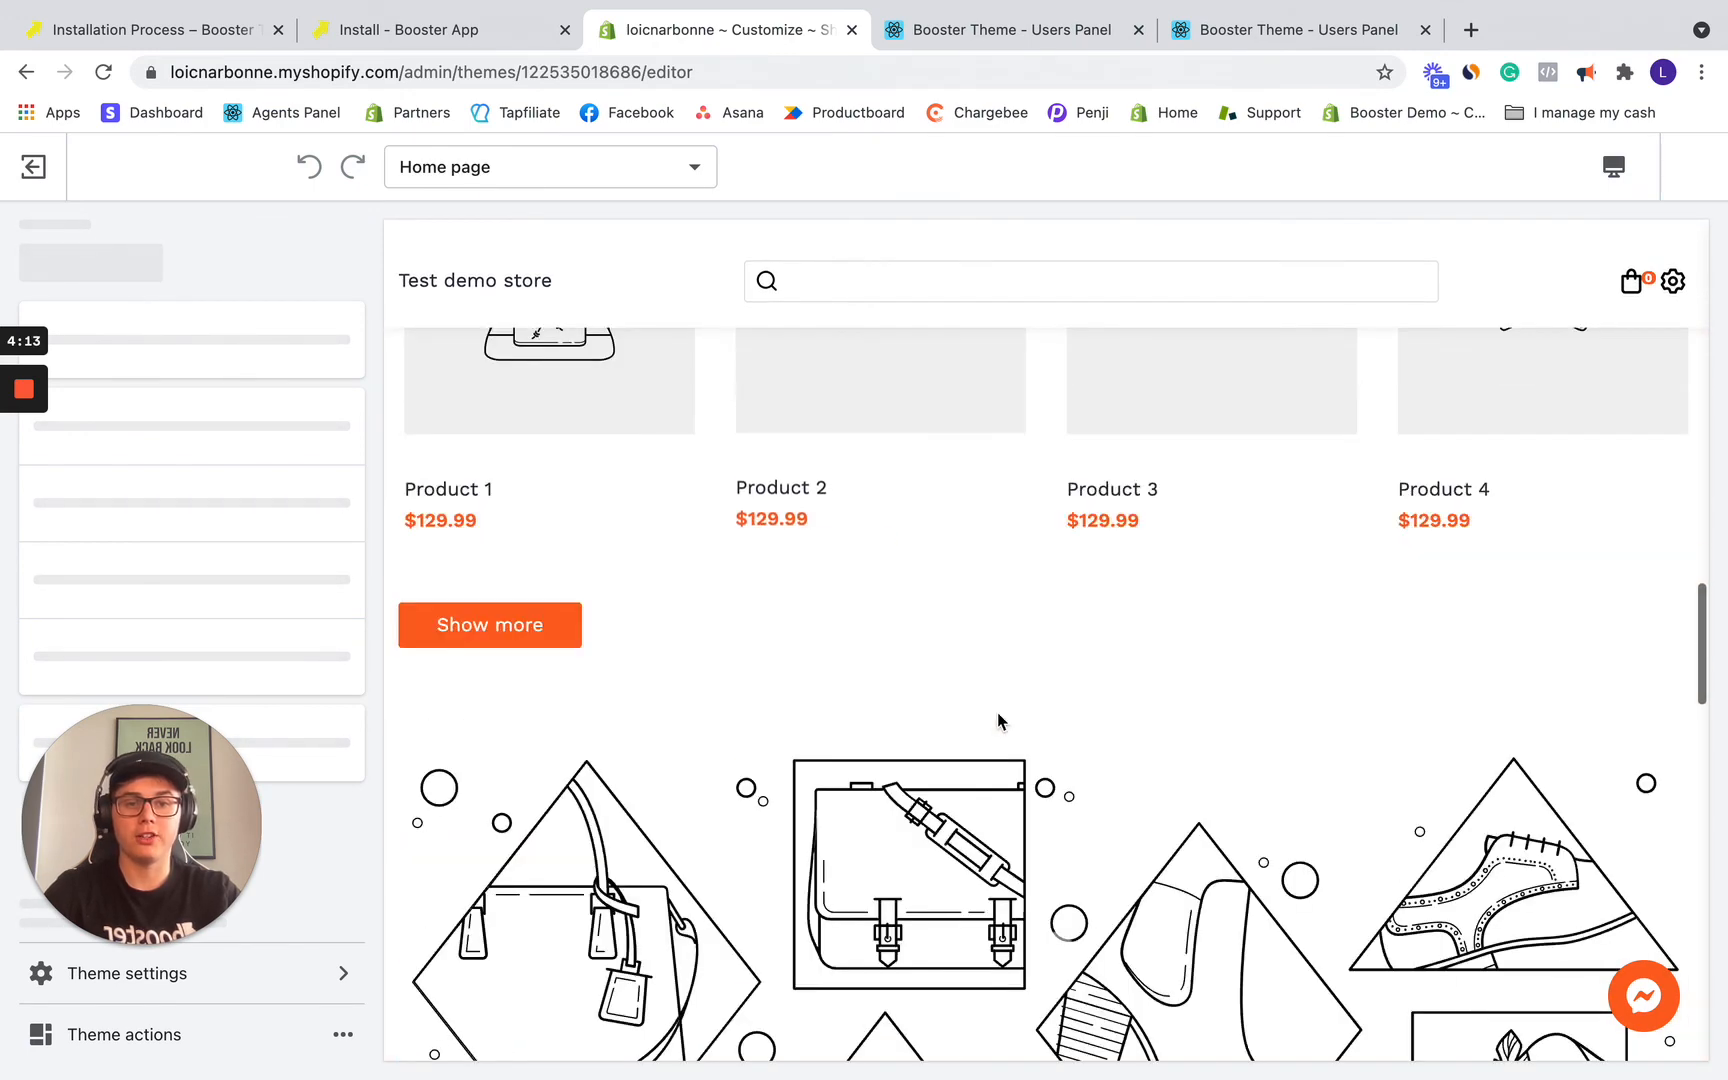
{"action": "scroll", "scroll_direction": "down", "scroll_amount": 3}
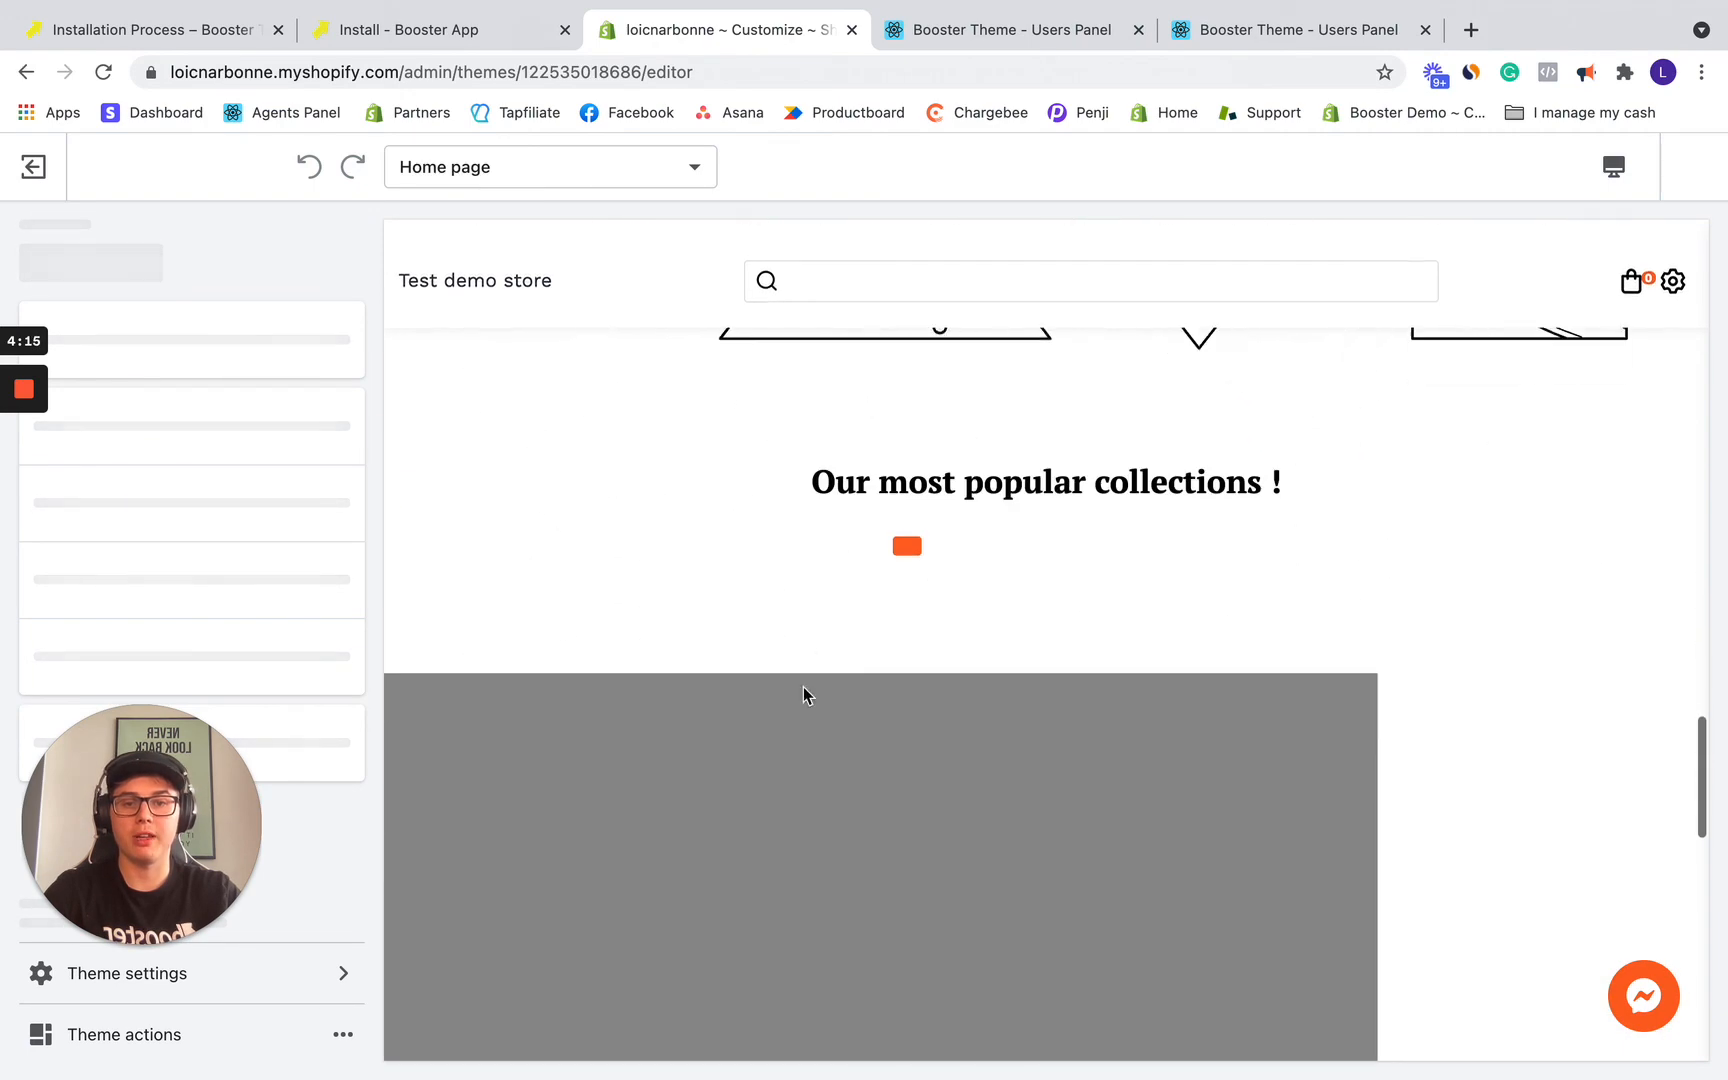
{"action": "scroll", "scroll_direction": "down", "scroll_amount": 3}
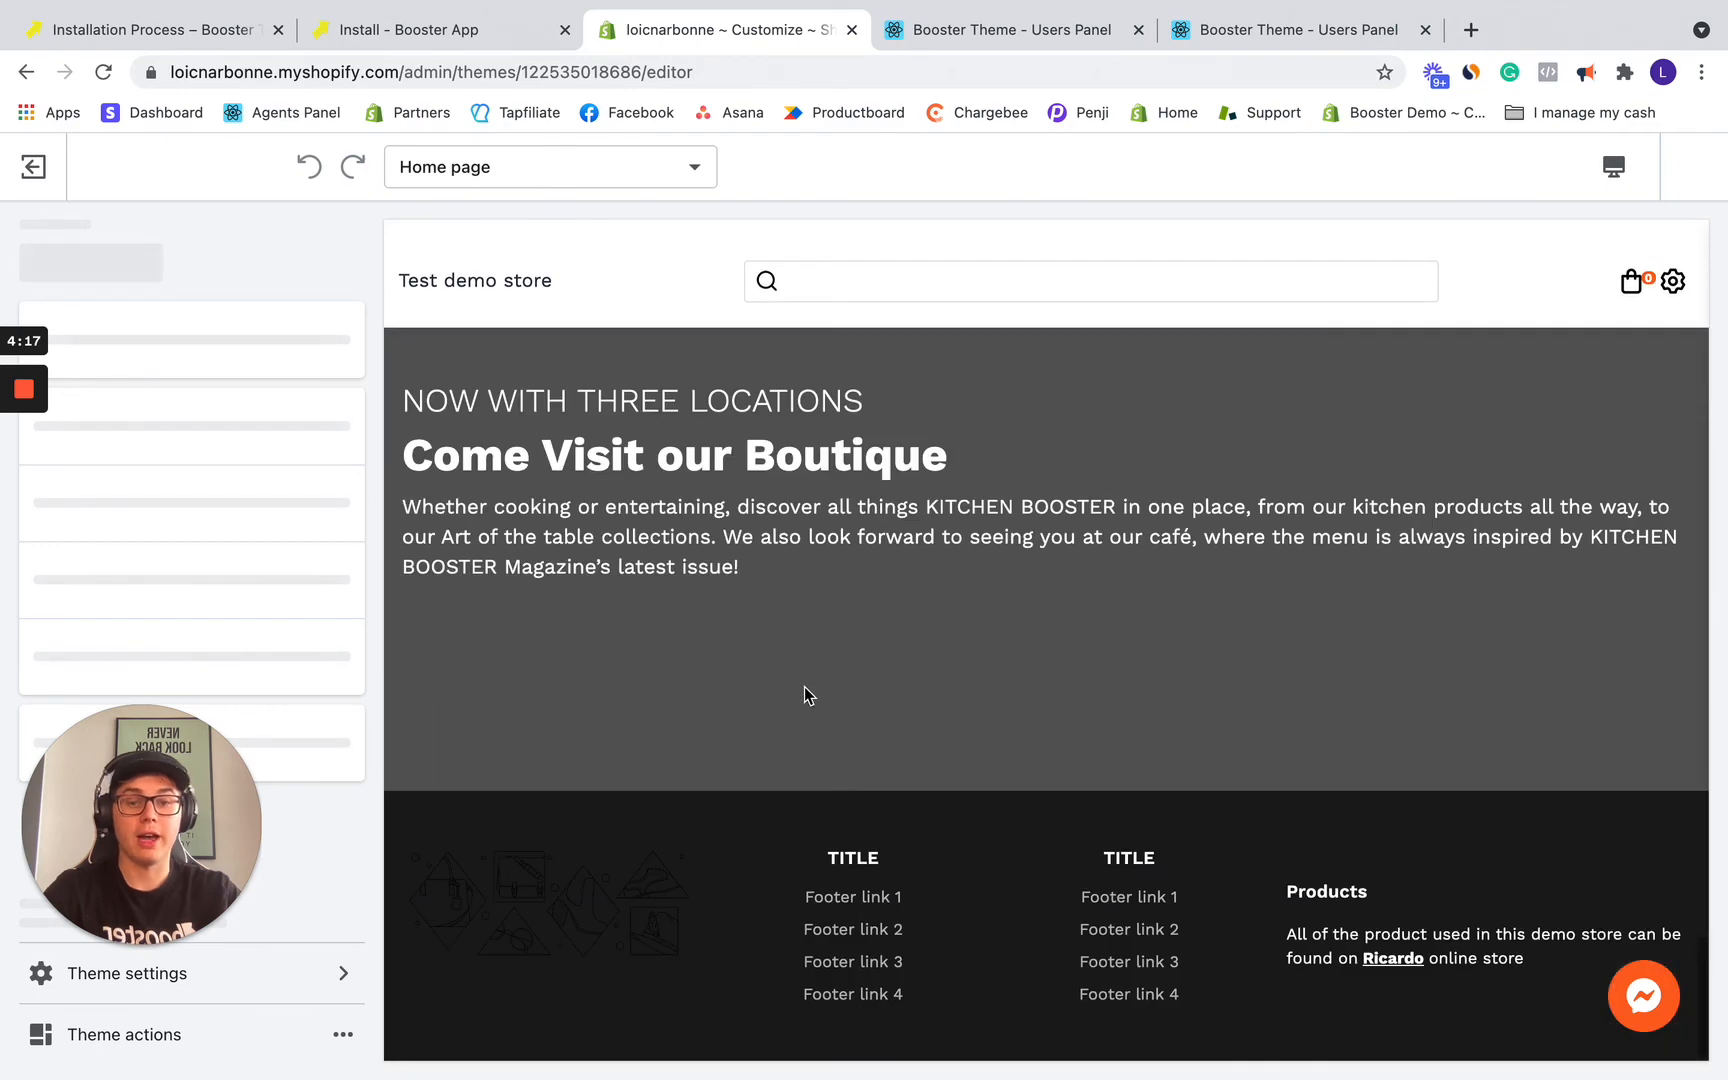
{"action": "mouse_move", "coordinate": [829, 694]}
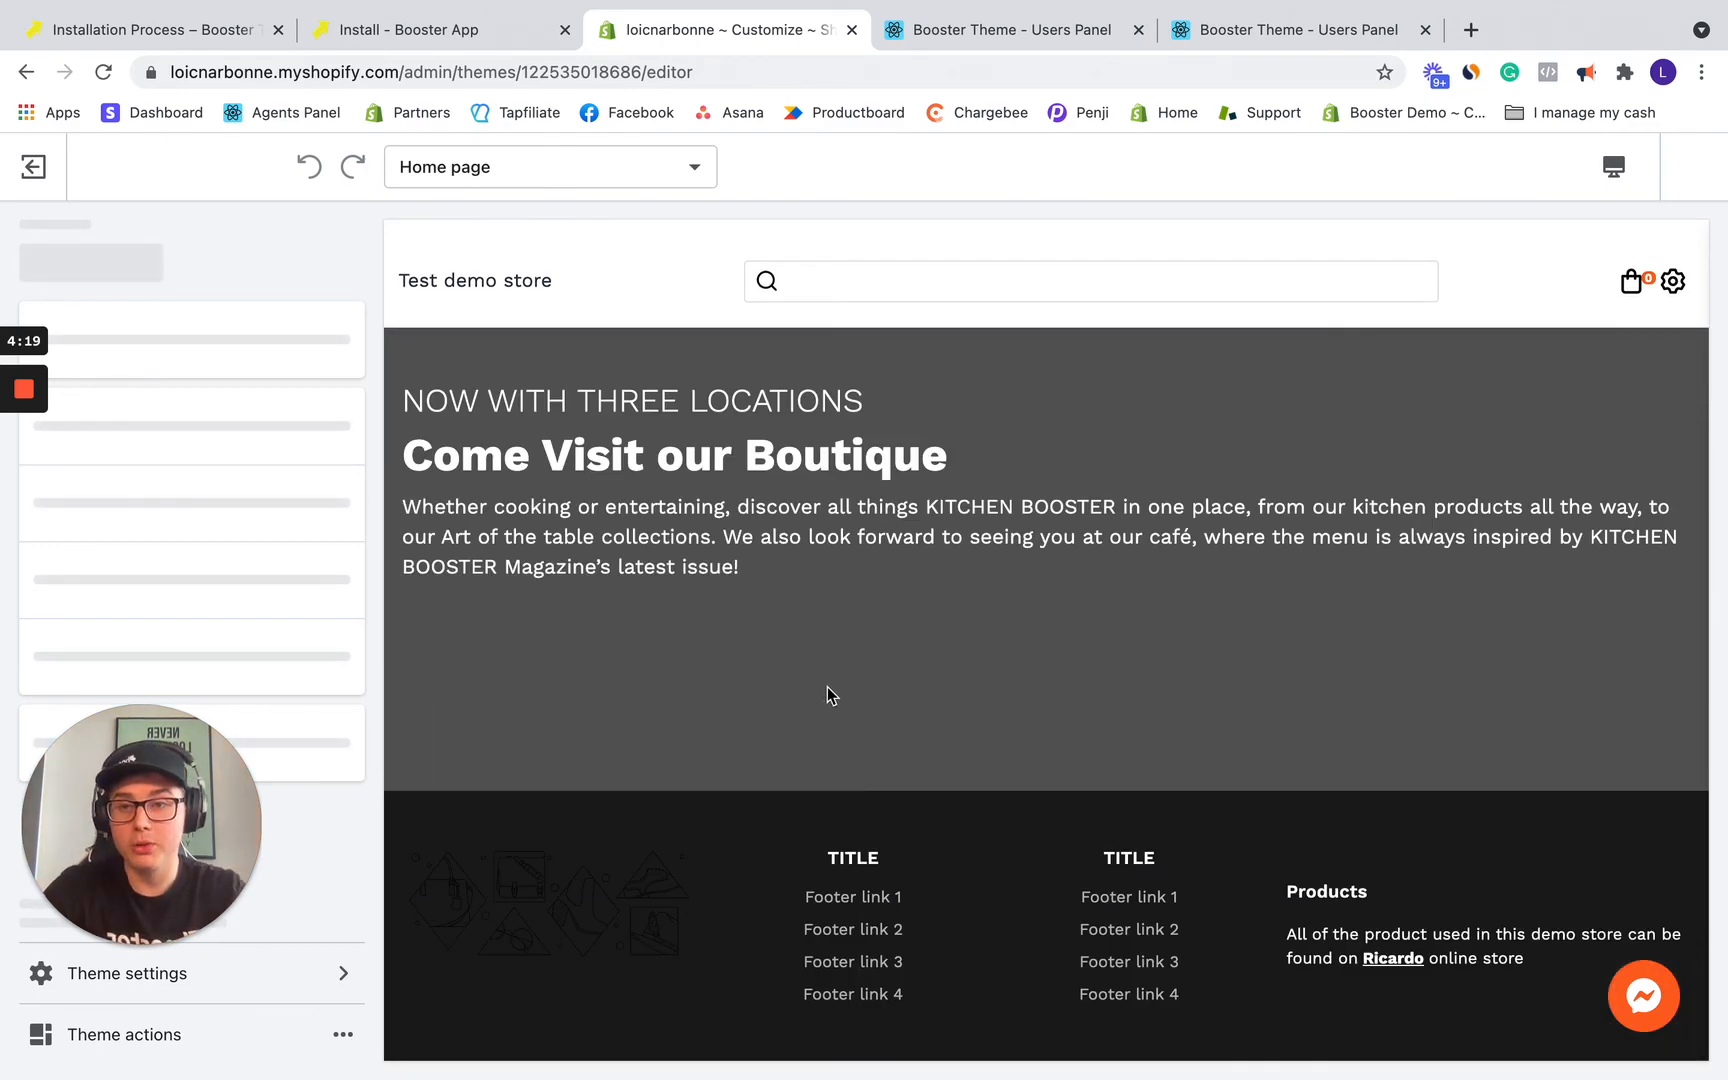